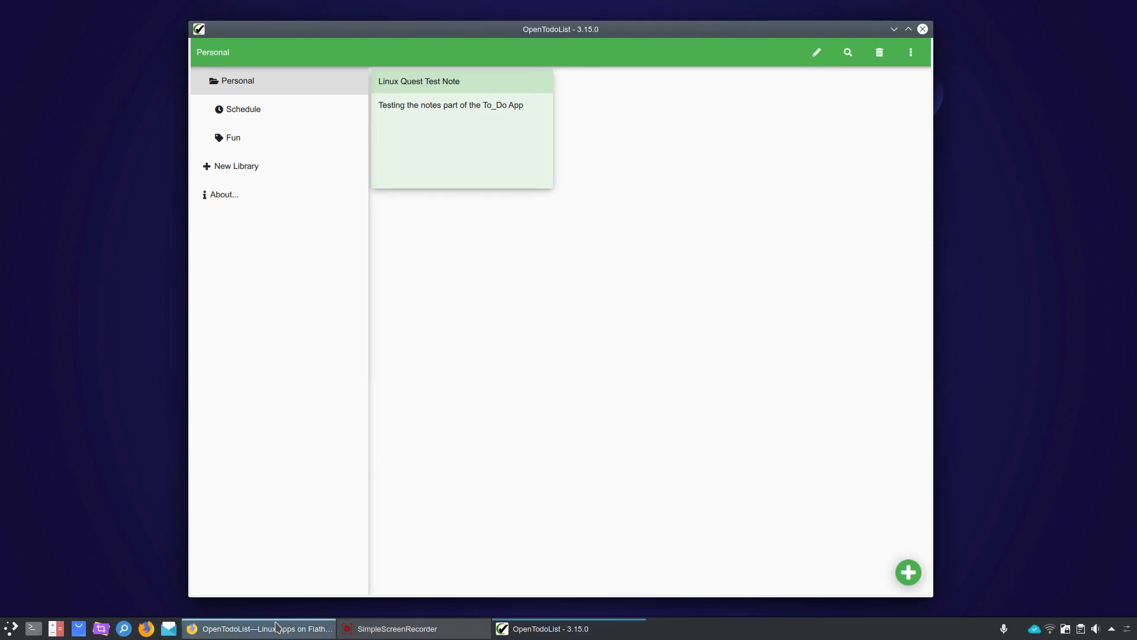
Review the Flathub OpenTodoList page's features and details (version 3.15.0, developer, license) in Firefox
left_click(261, 627)
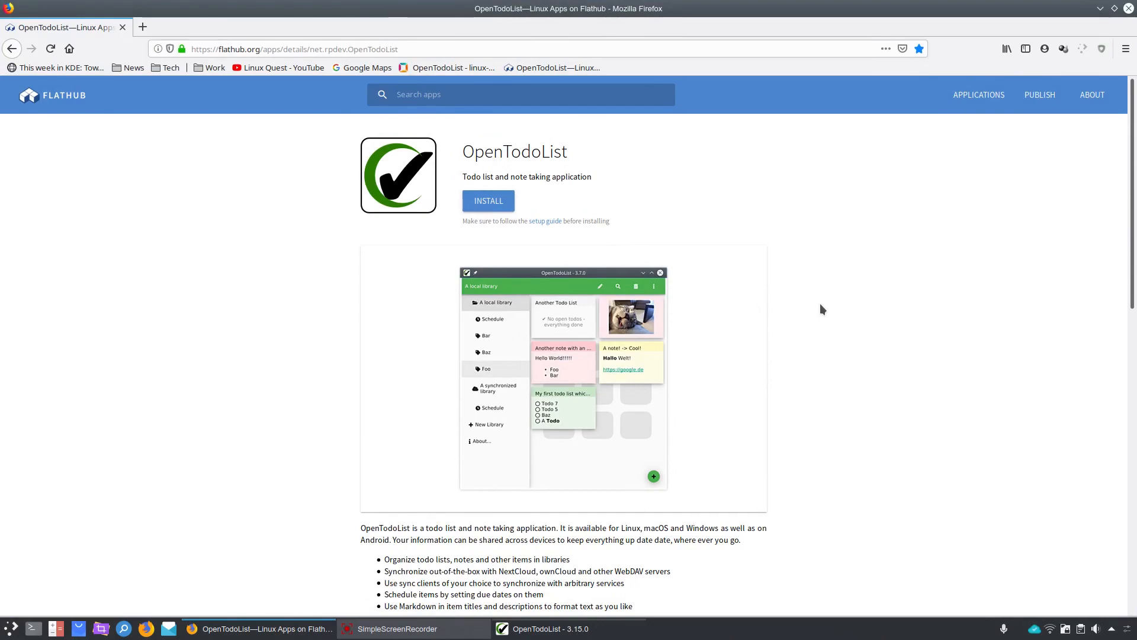
mouse_move(862, 325)
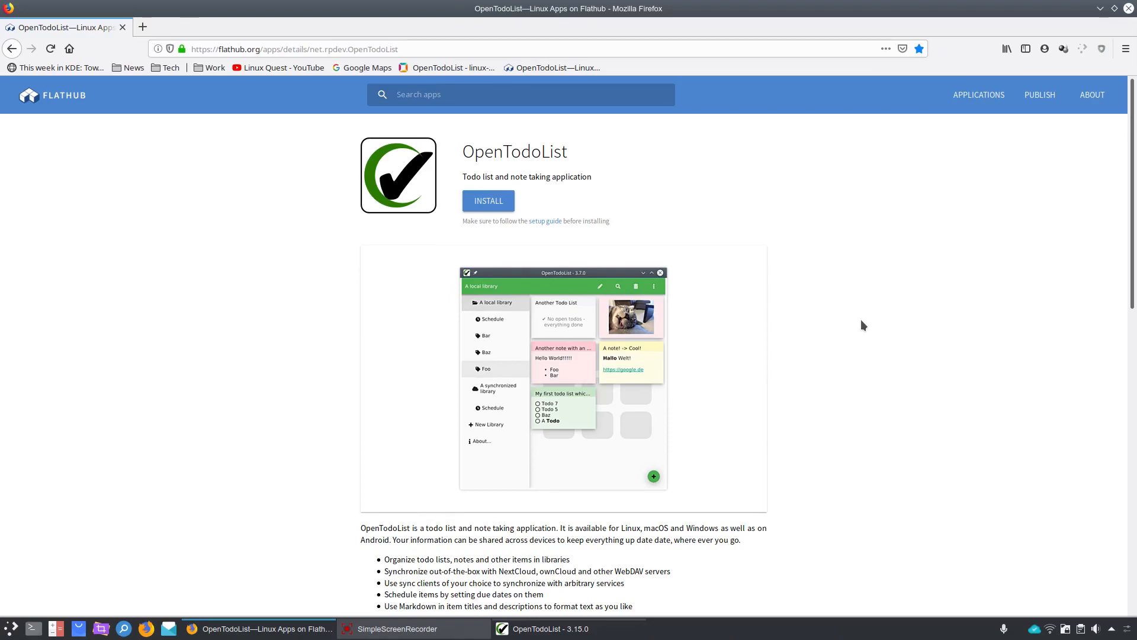
scroll("down", 3)
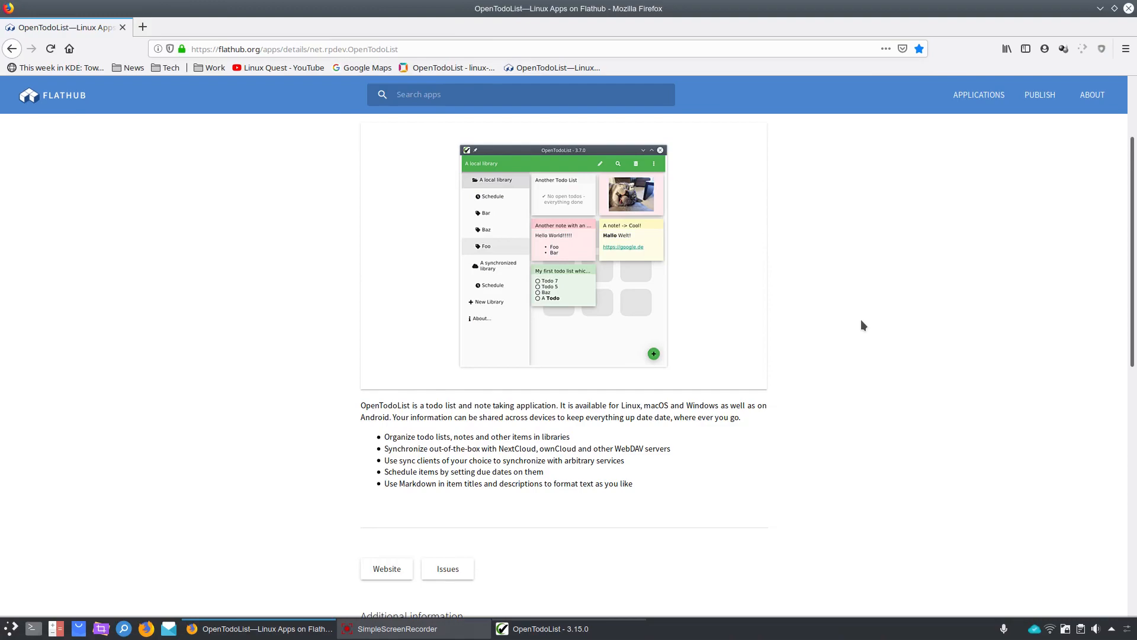
scroll("down", 3)
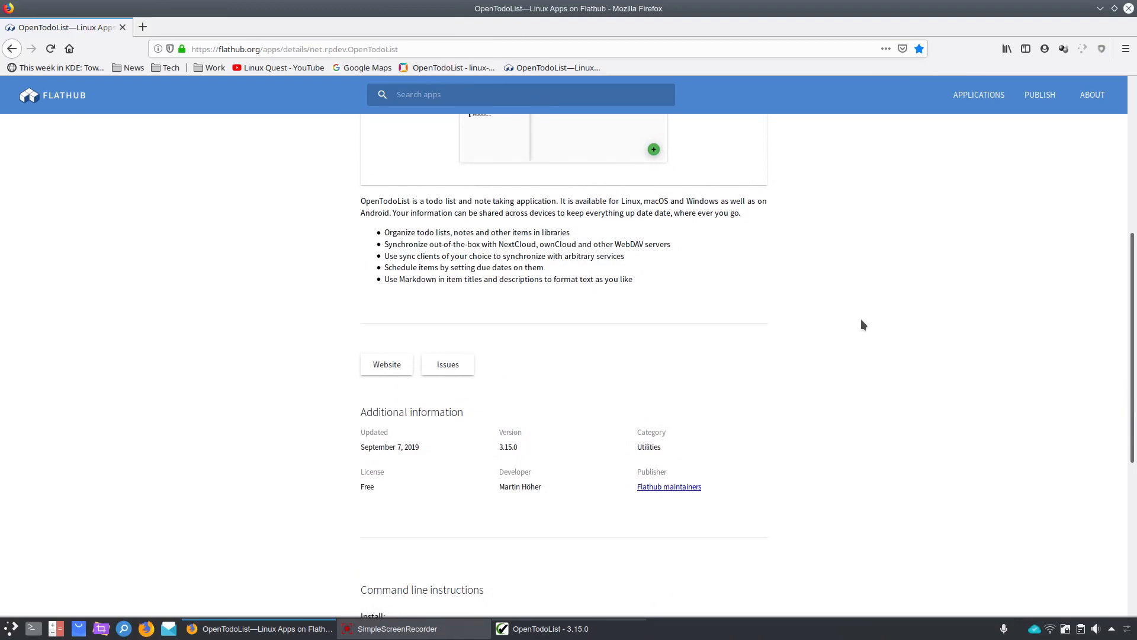
scroll("up", 3)
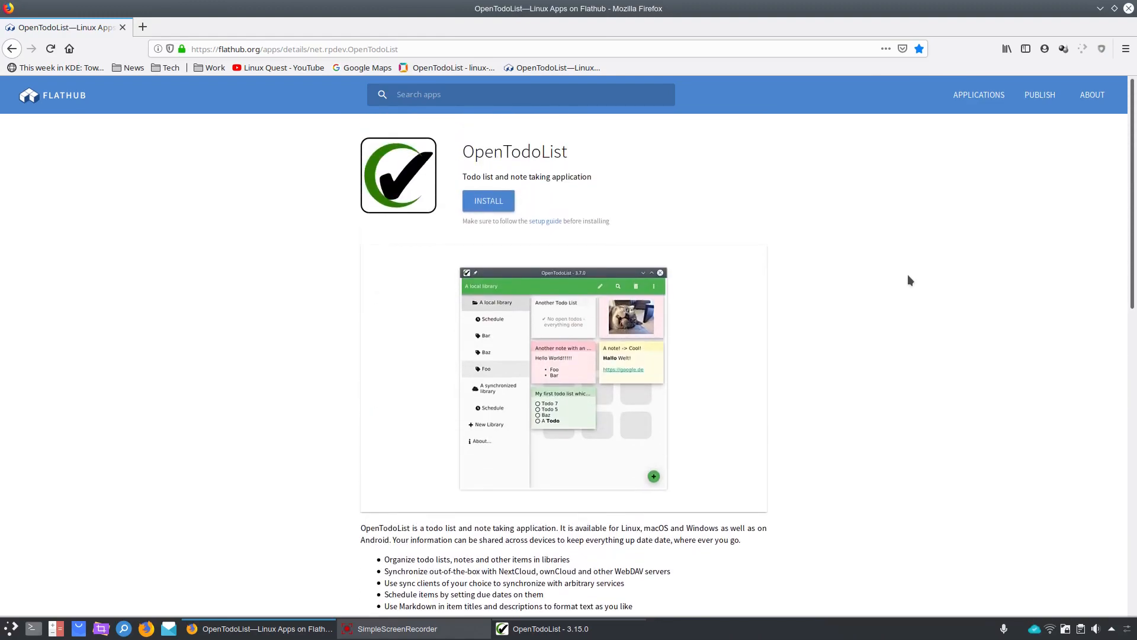
mouse_move(963, 256)
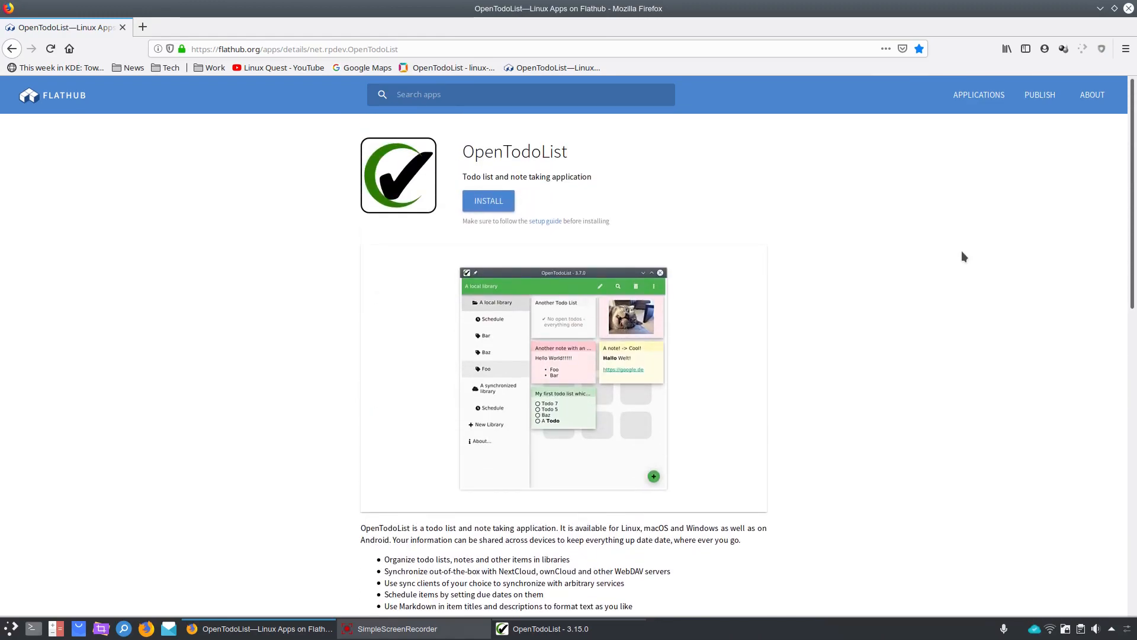
Start a new local library in OpenTodoList and name it Work
left_click(544, 628)
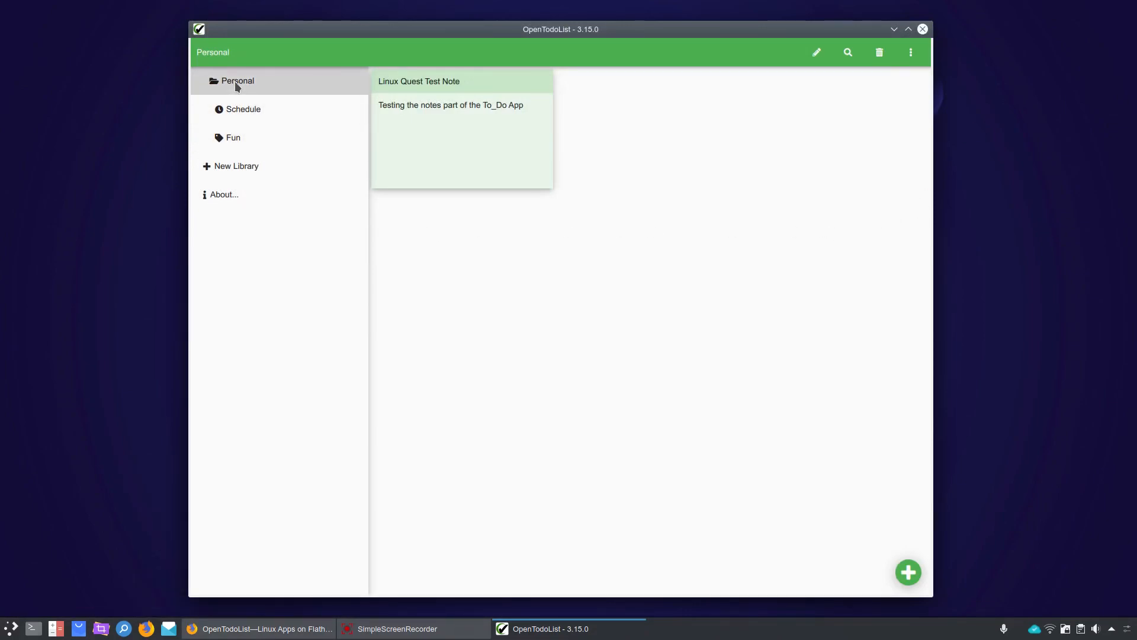
mouse_move(251, 166)
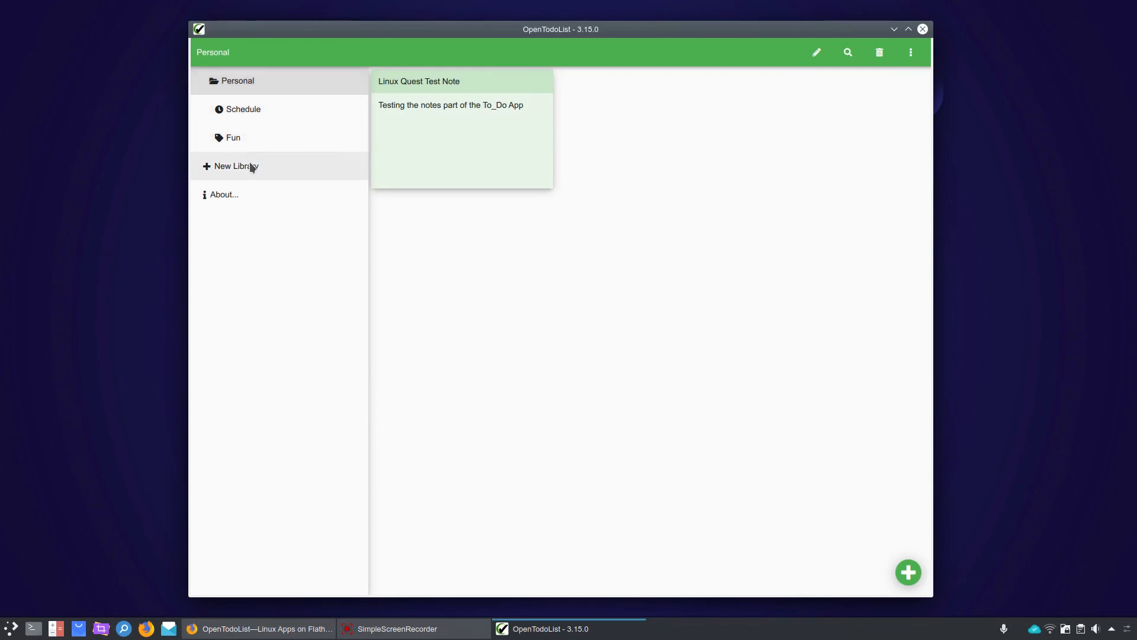
left_click(236, 165)
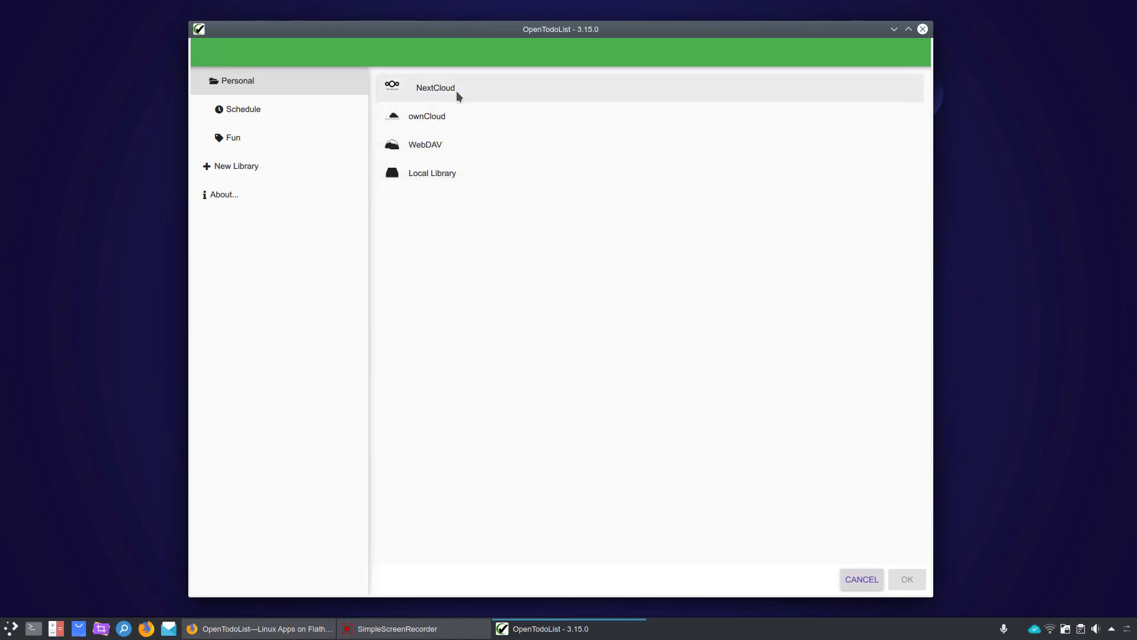
mouse_move(437, 151)
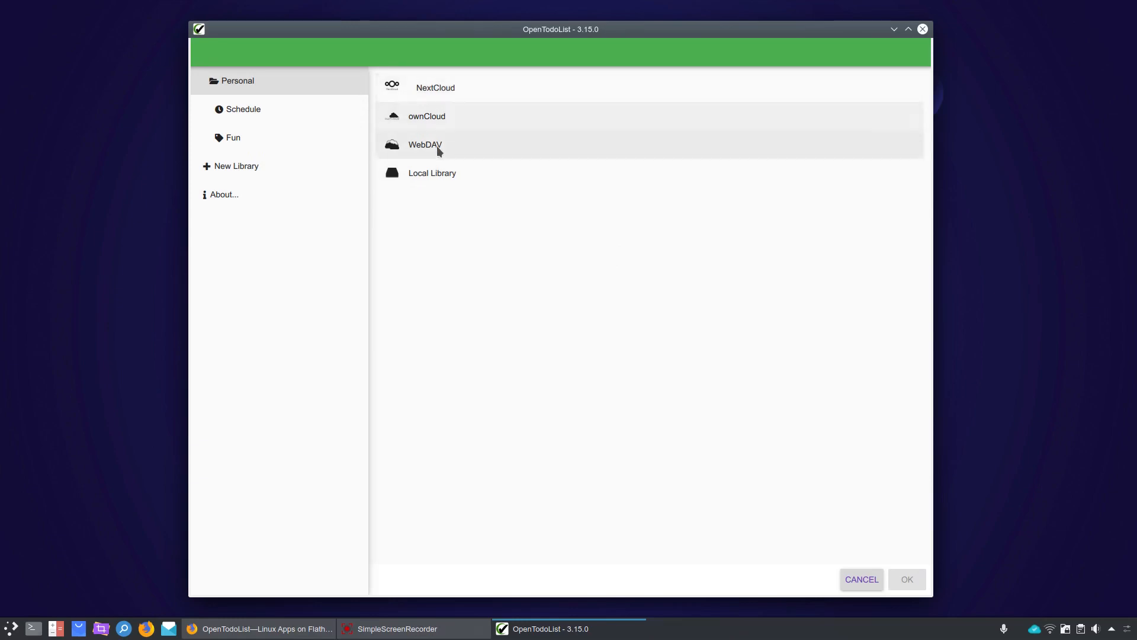
mouse_move(441, 173)
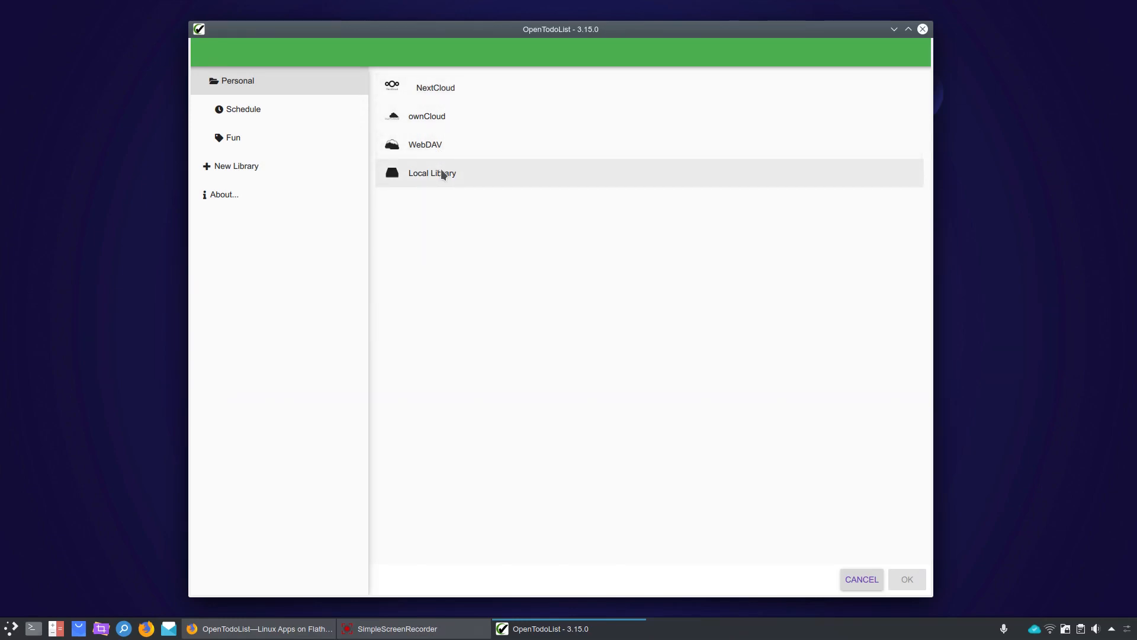
left_click(431, 173)
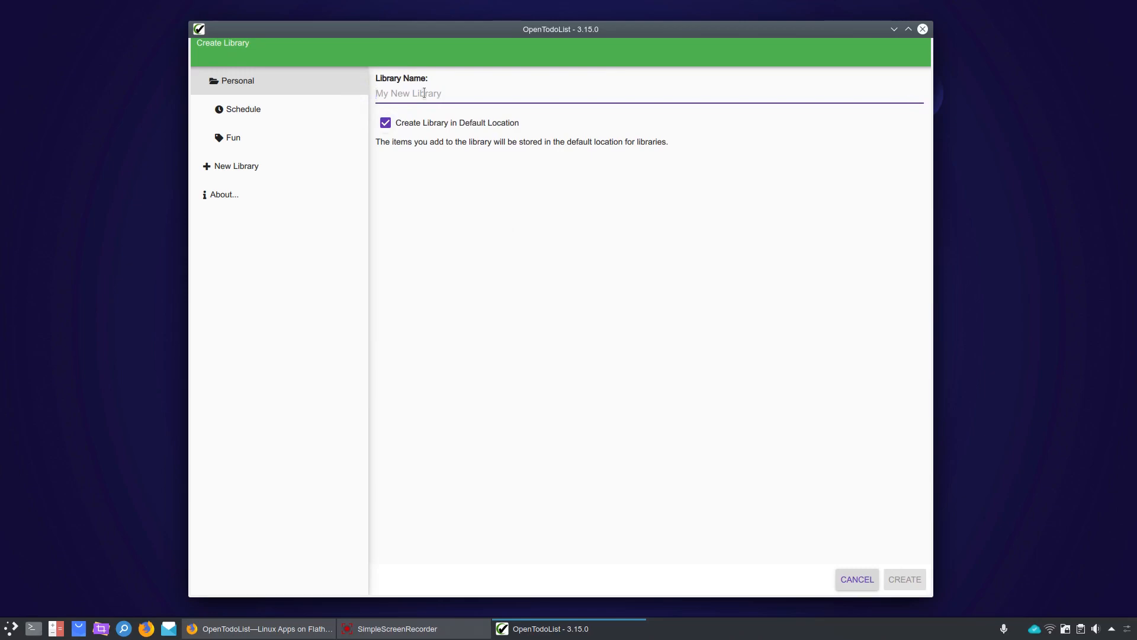
type("Work")
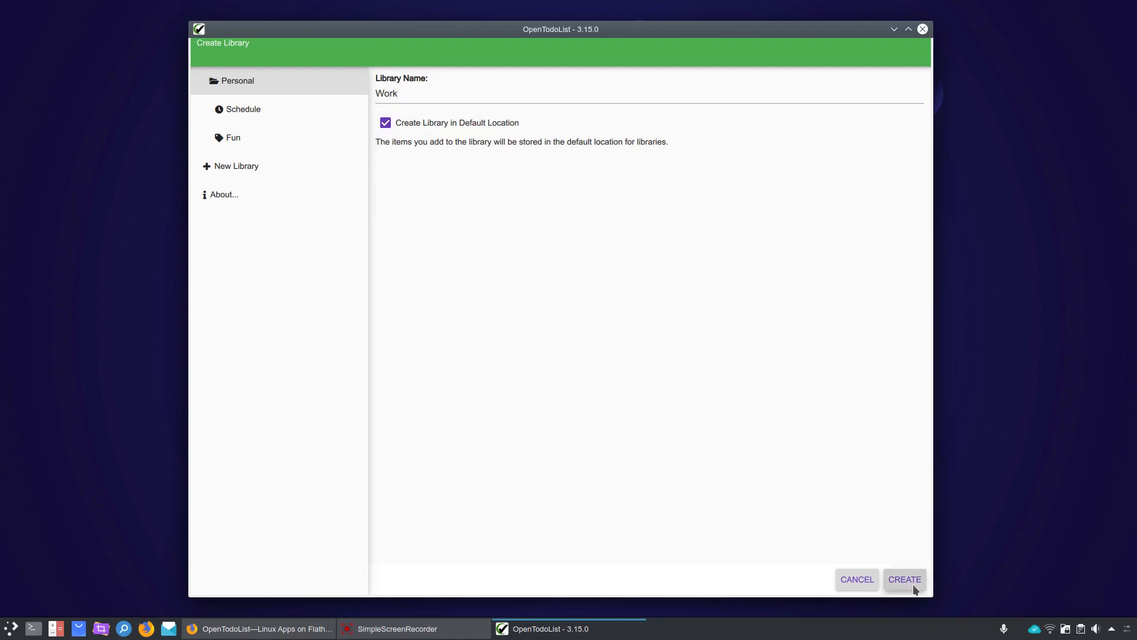
Create the Work library, then check its add-item choices, rename dialog and sync options without changes
left_click(904, 579)
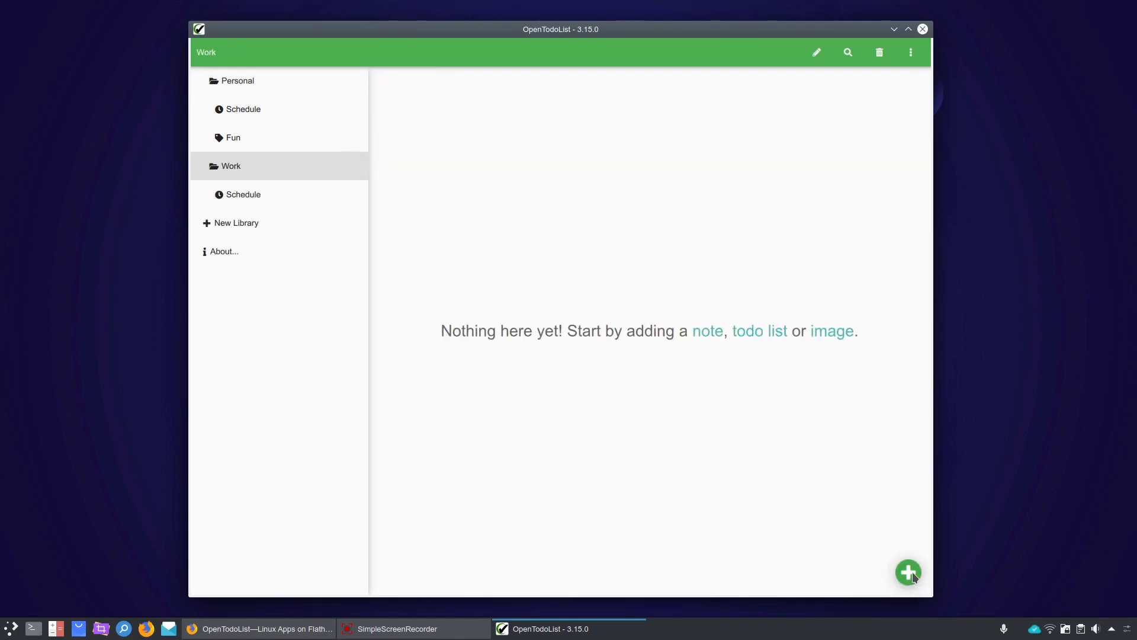
left_click(908, 572)
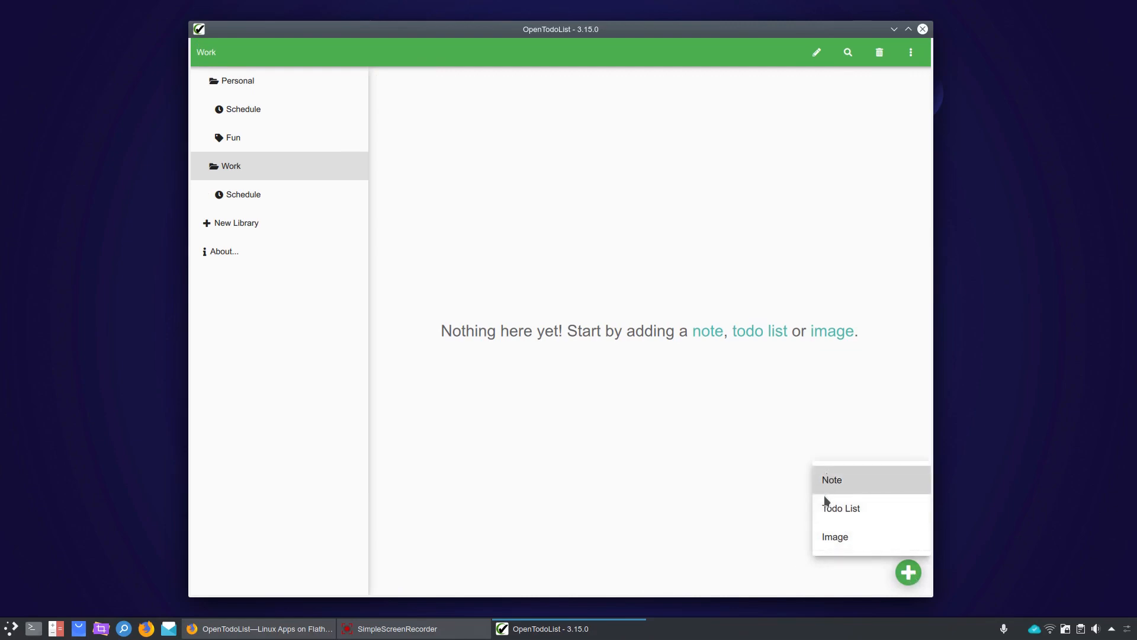
mouse_move(834, 536)
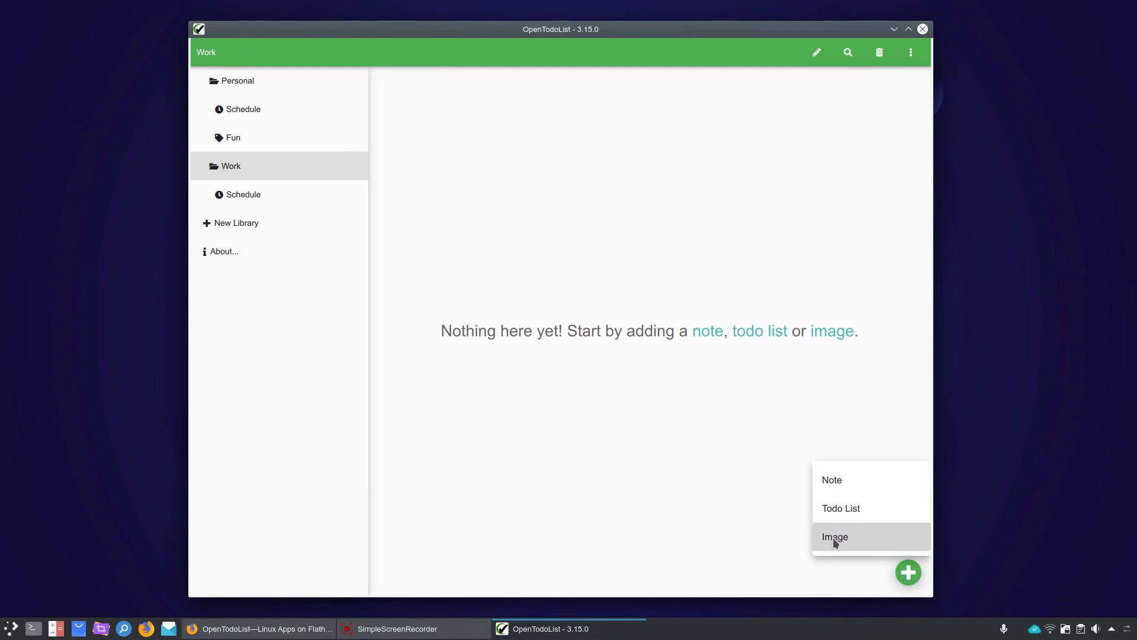
mouse_move(732, 488)
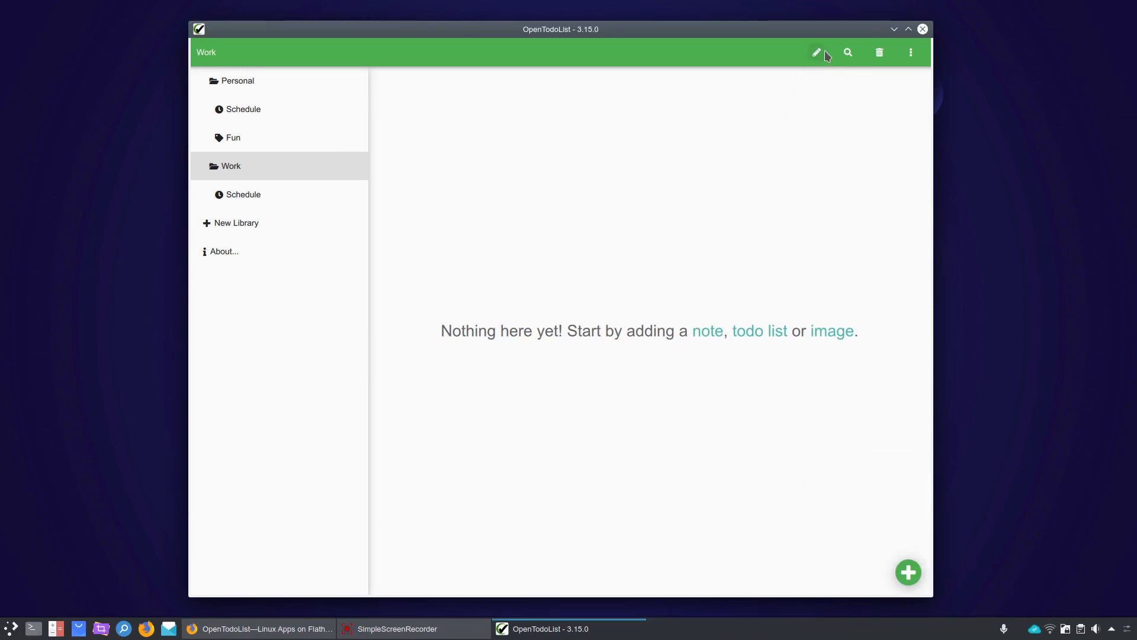
left_click(816, 52)
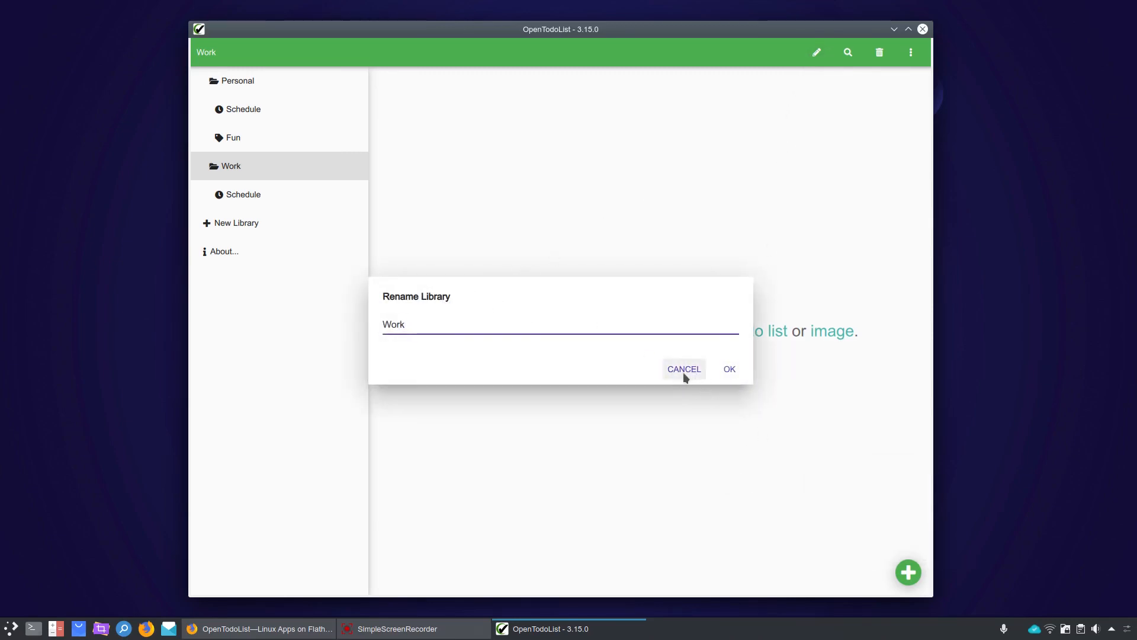
left_click(683, 368)
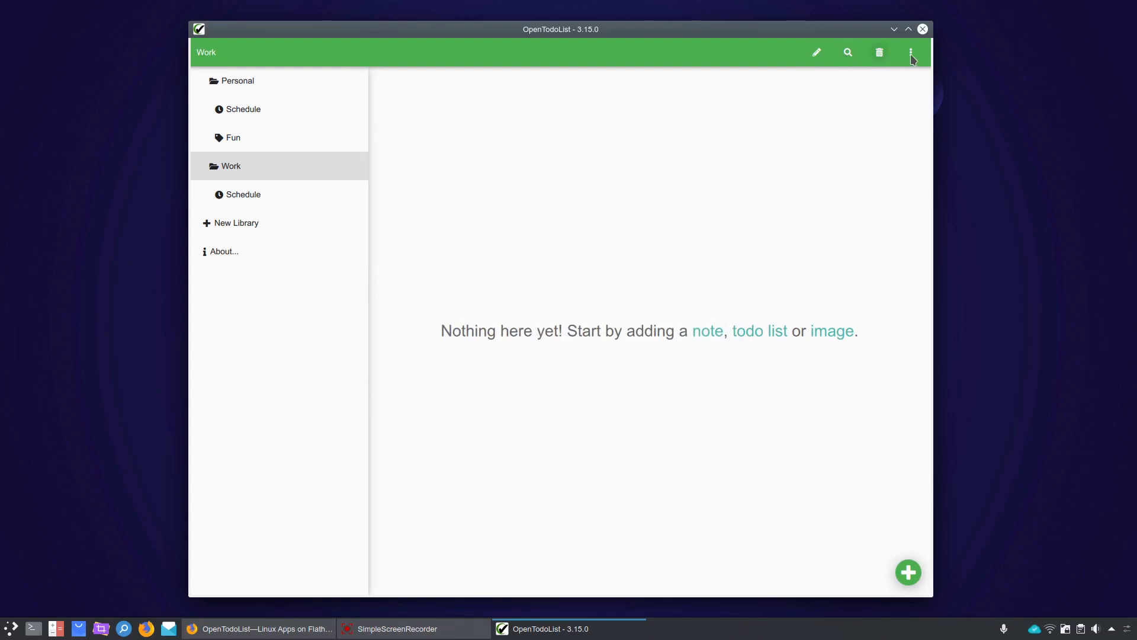
left_click(910, 52)
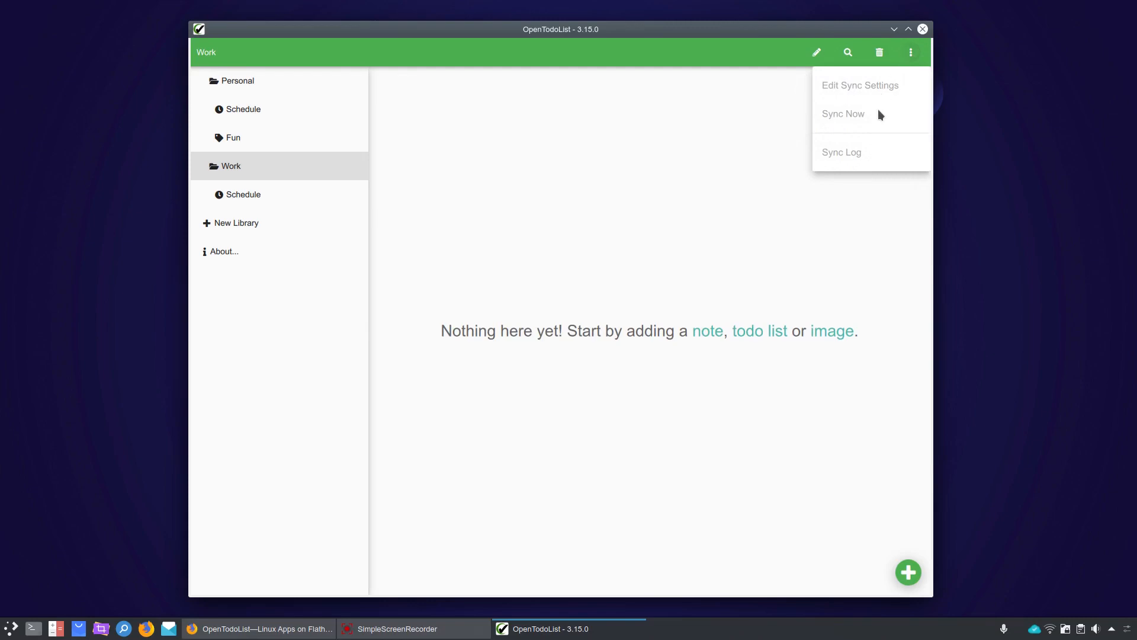
mouse_move(874, 93)
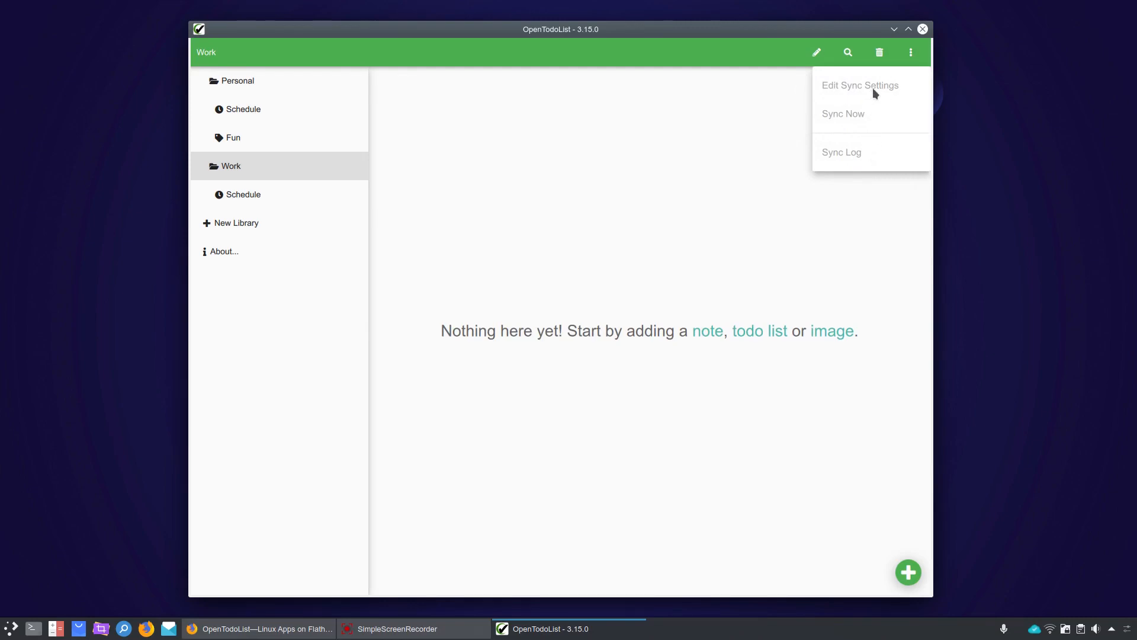
mouse_move(854, 160)
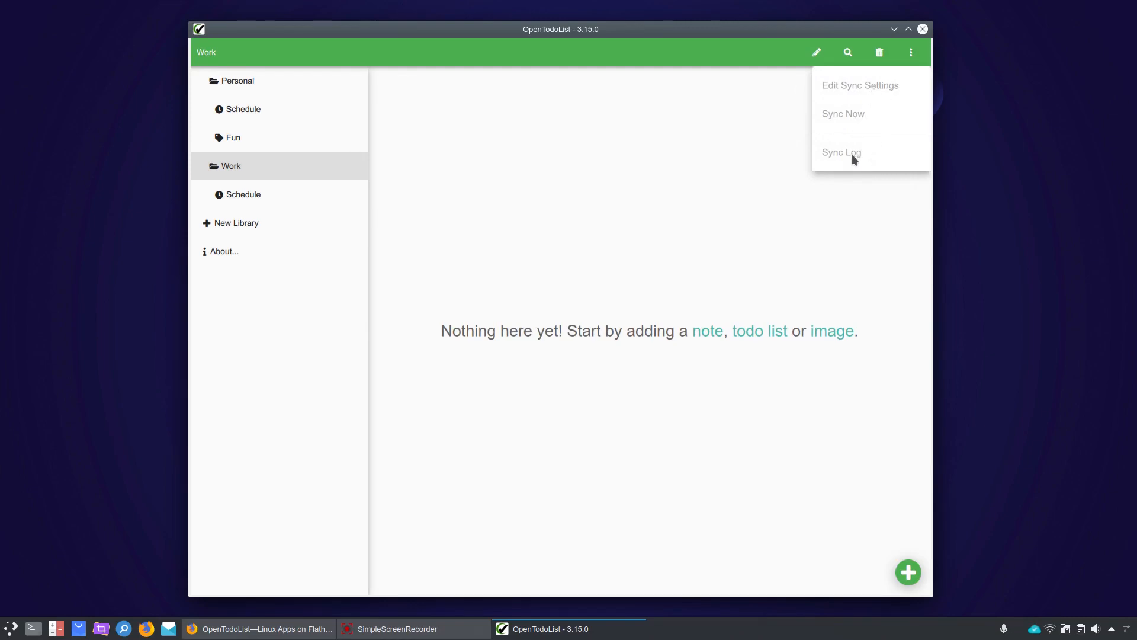
mouse_move(586, 167)
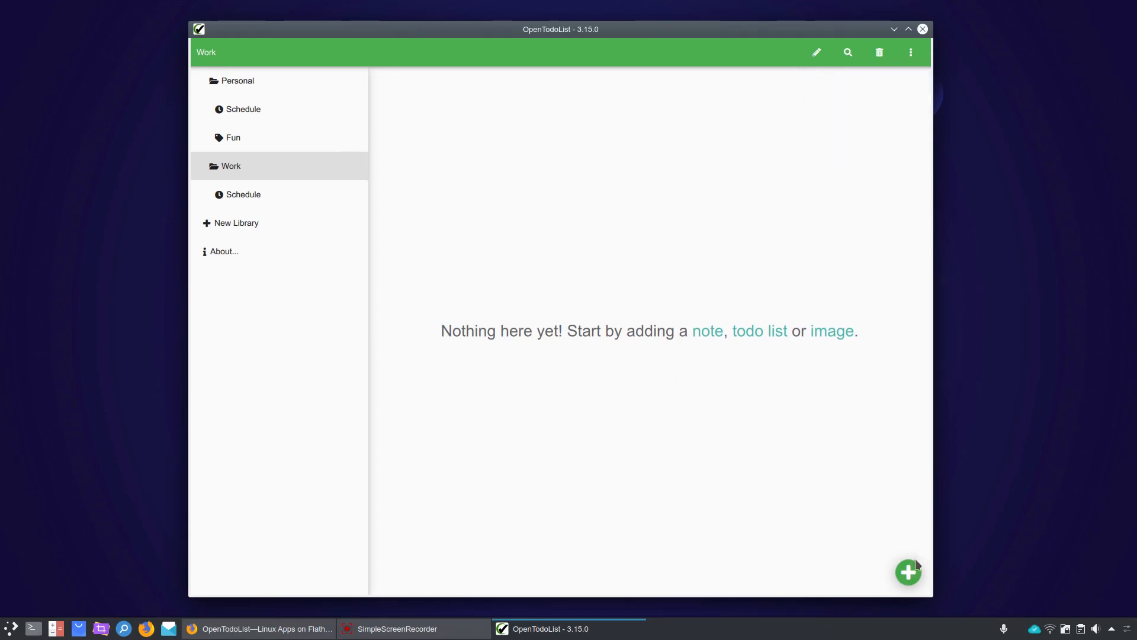
Add a todo list named Test Task List to the Work library and view it
left_click(908, 572)
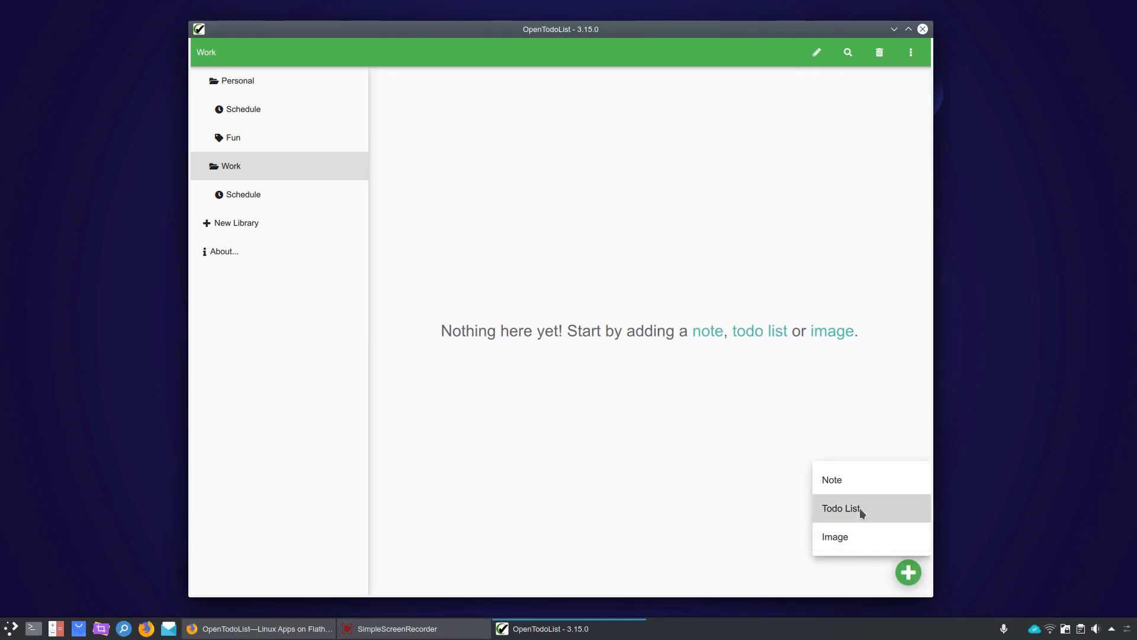
left_click(841, 508)
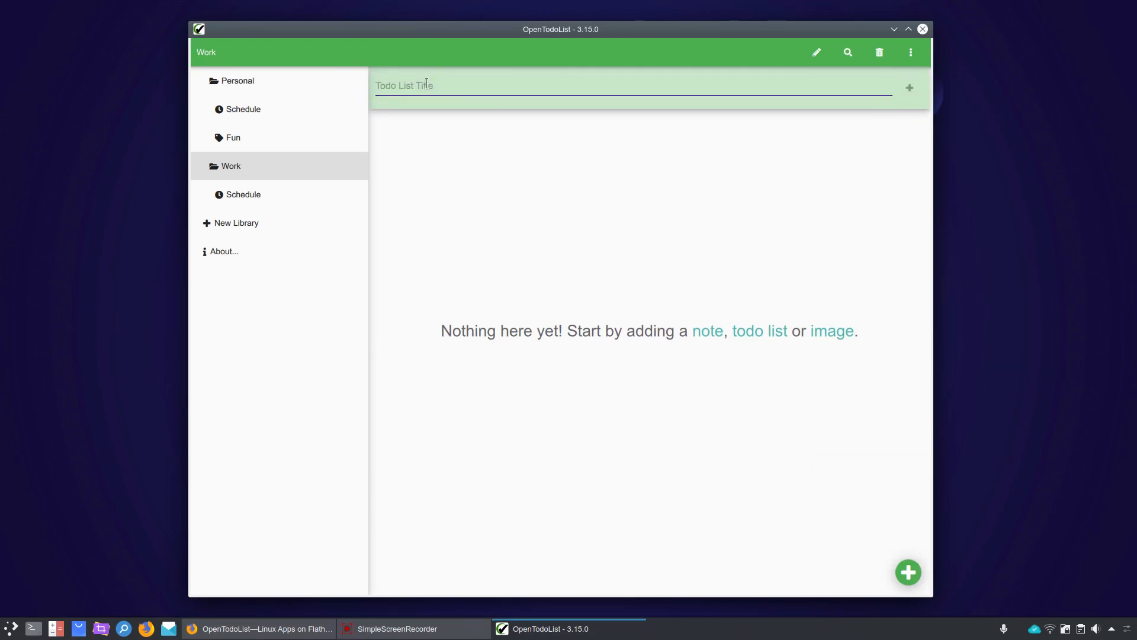
type("Te")
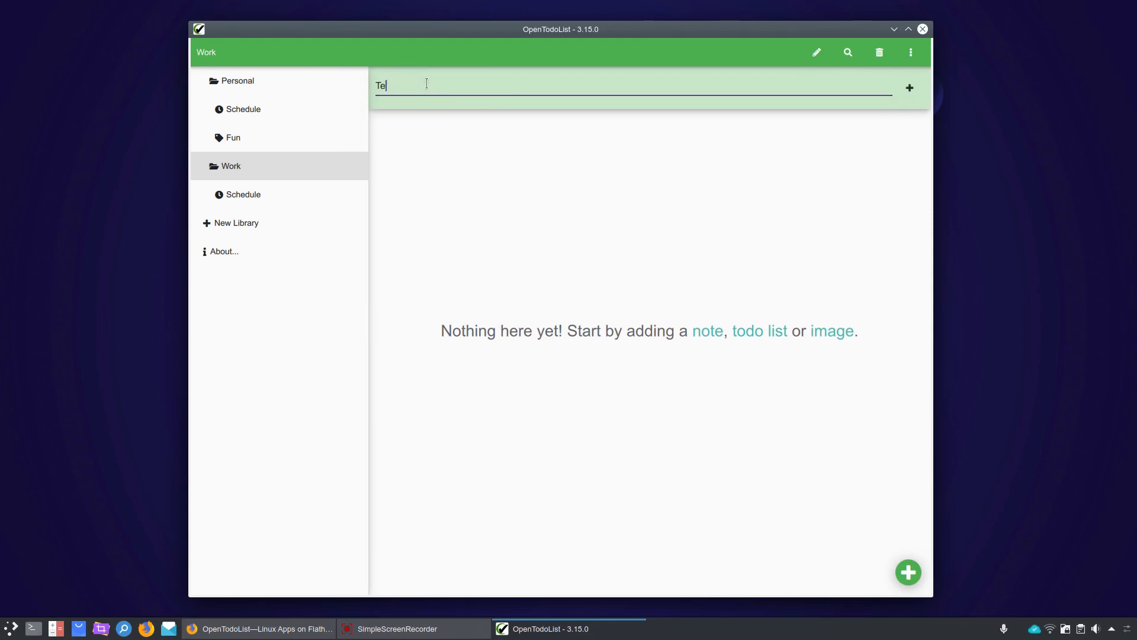
type("st")
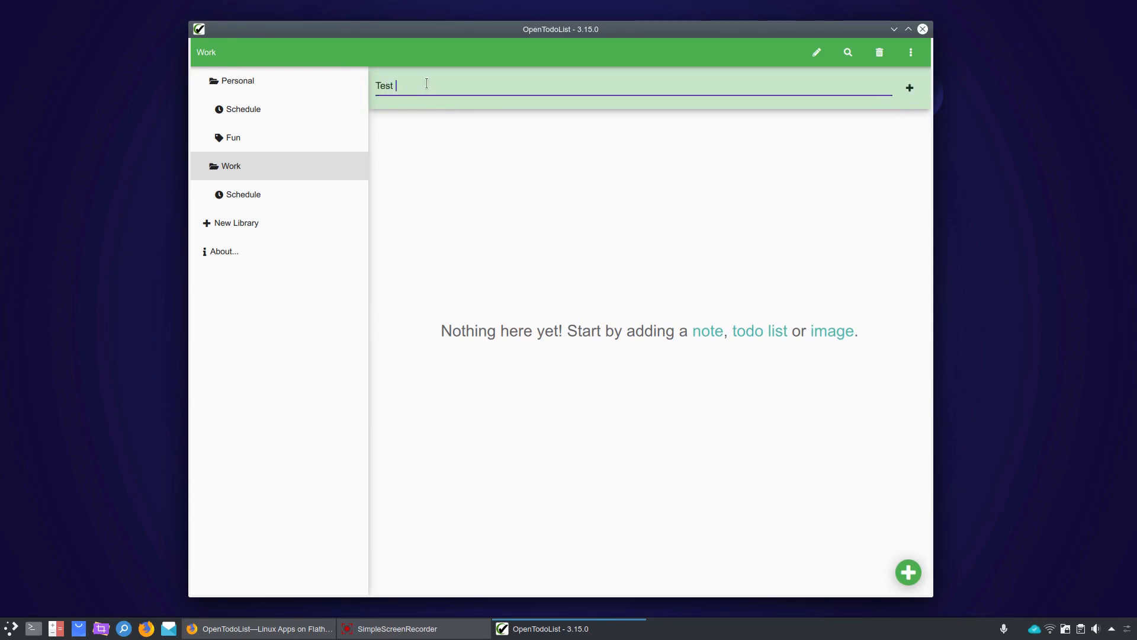
type("Task")
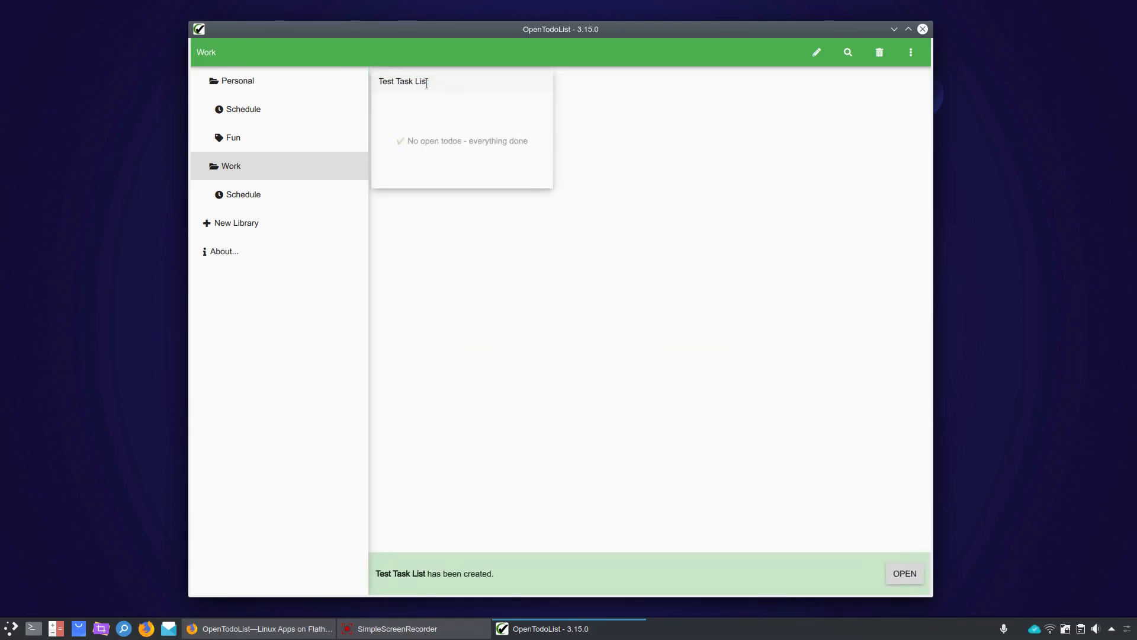
mouse_move(526, 87)
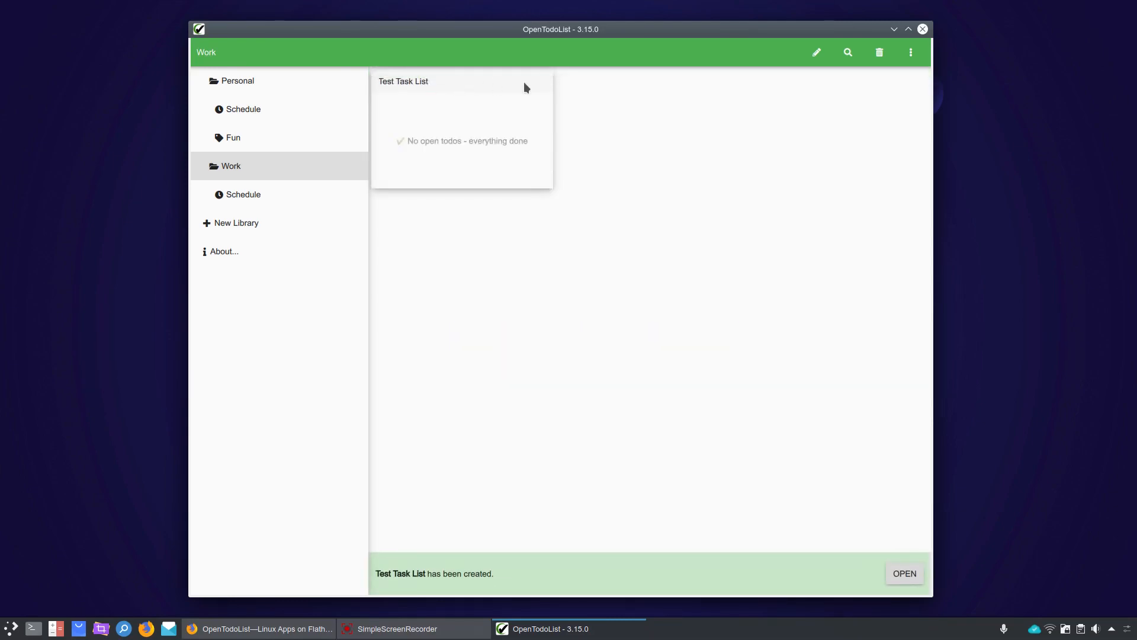
left_click(904, 574)
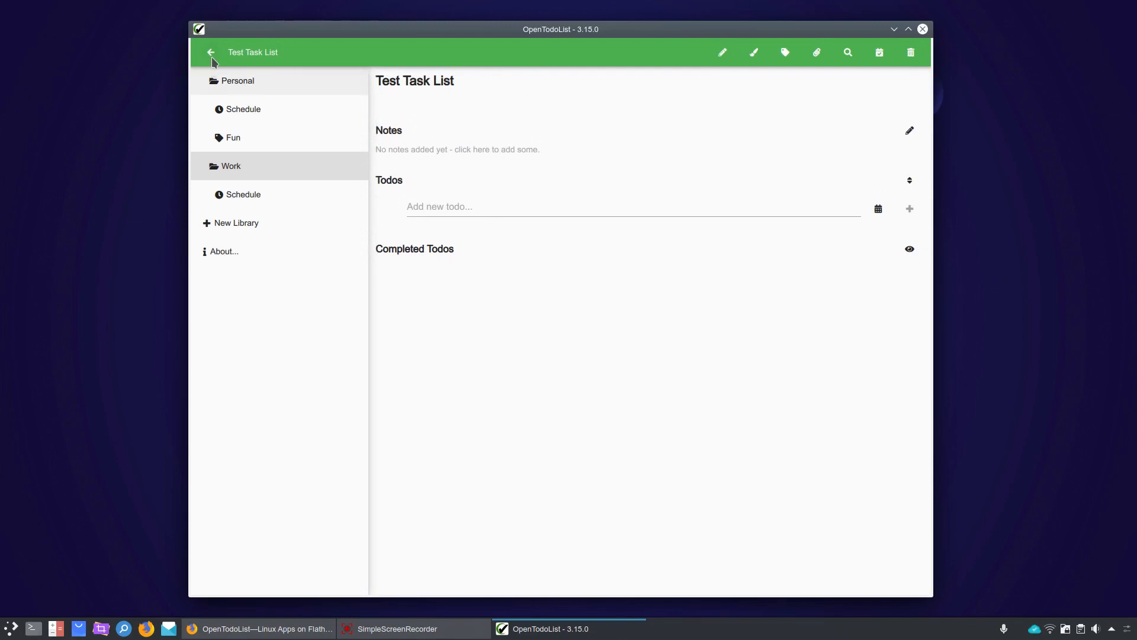
left_click(211, 51)
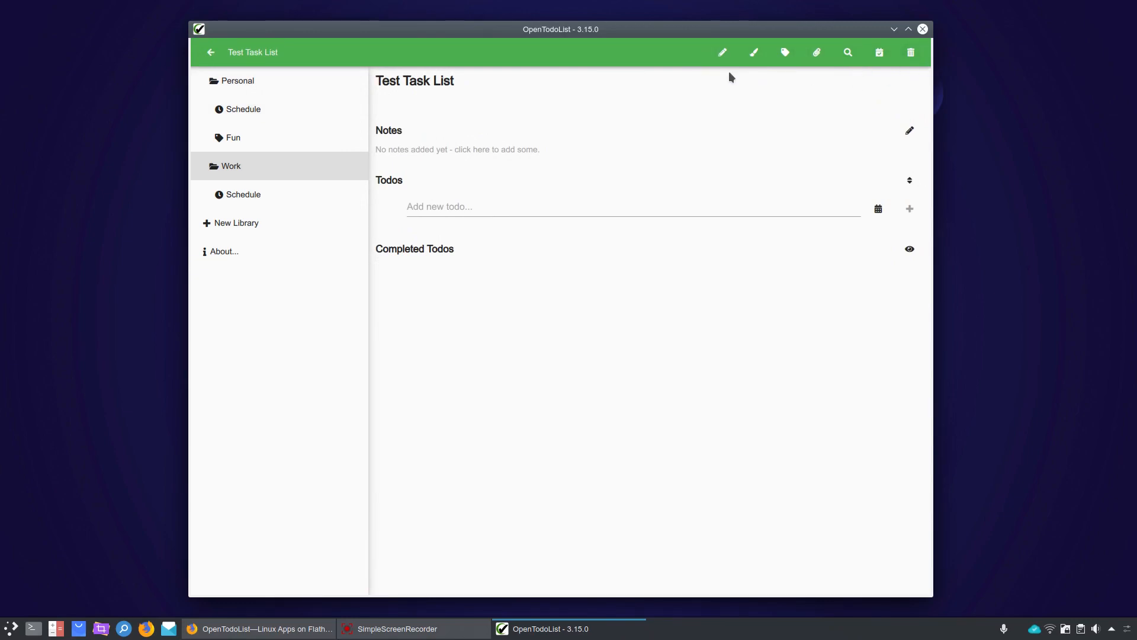
mouse_move(723, 57)
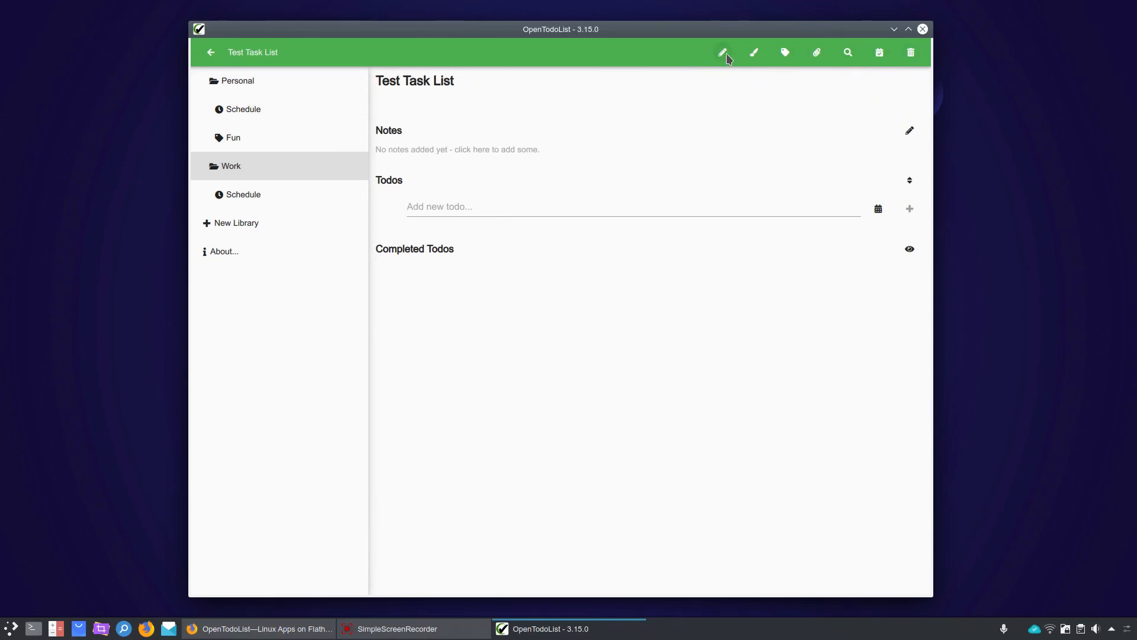
left_click(722, 51)
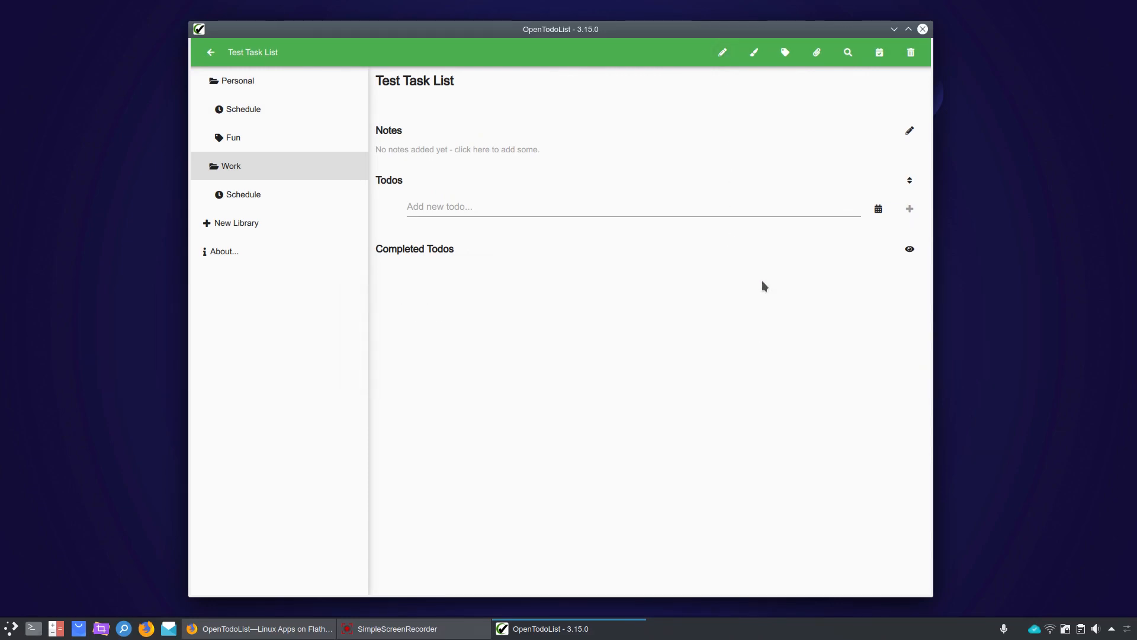
Colour Test Task List blue, cancel the attachment picker, and bring up the list's search field
left_click(753, 51)
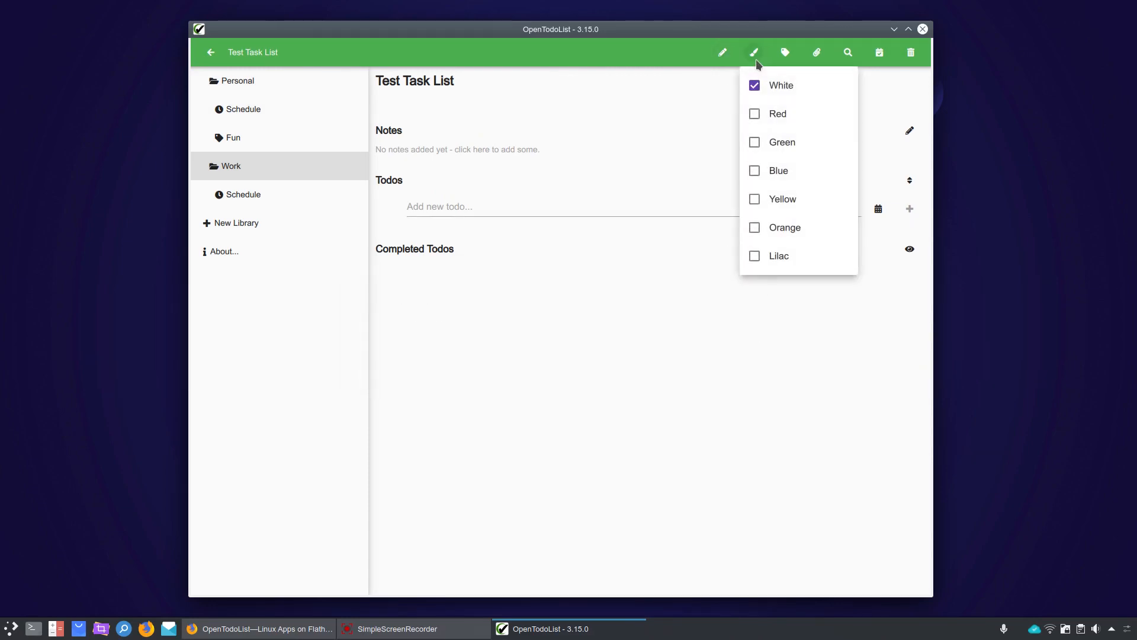
mouse_move(759, 157)
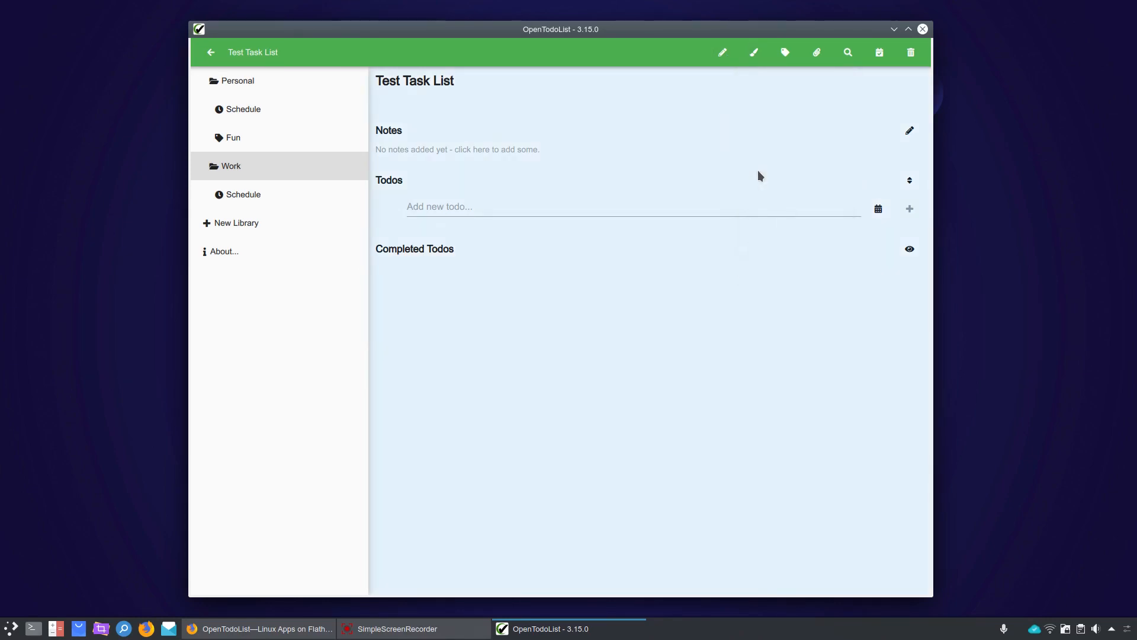
left_click(573, 206)
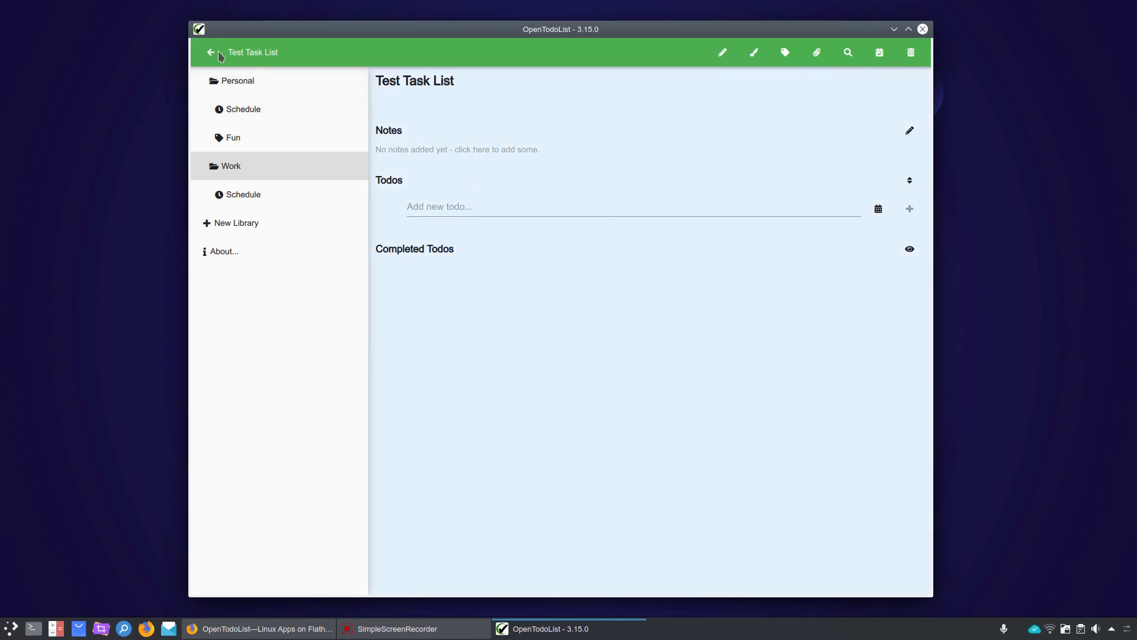
left_click(211, 51)
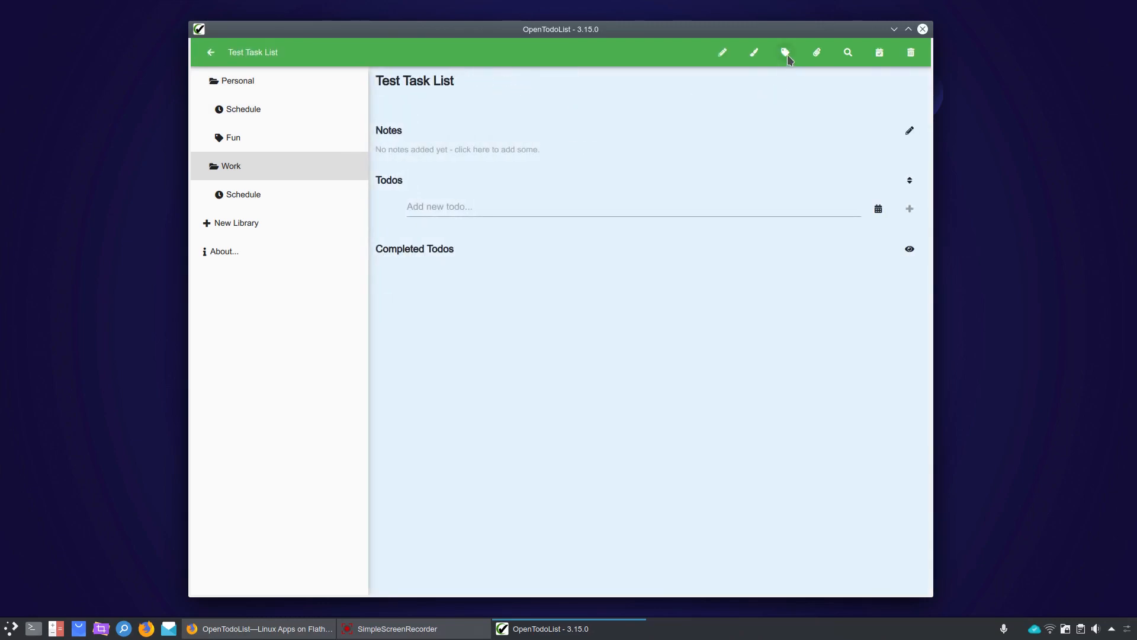
mouse_move(232, 137)
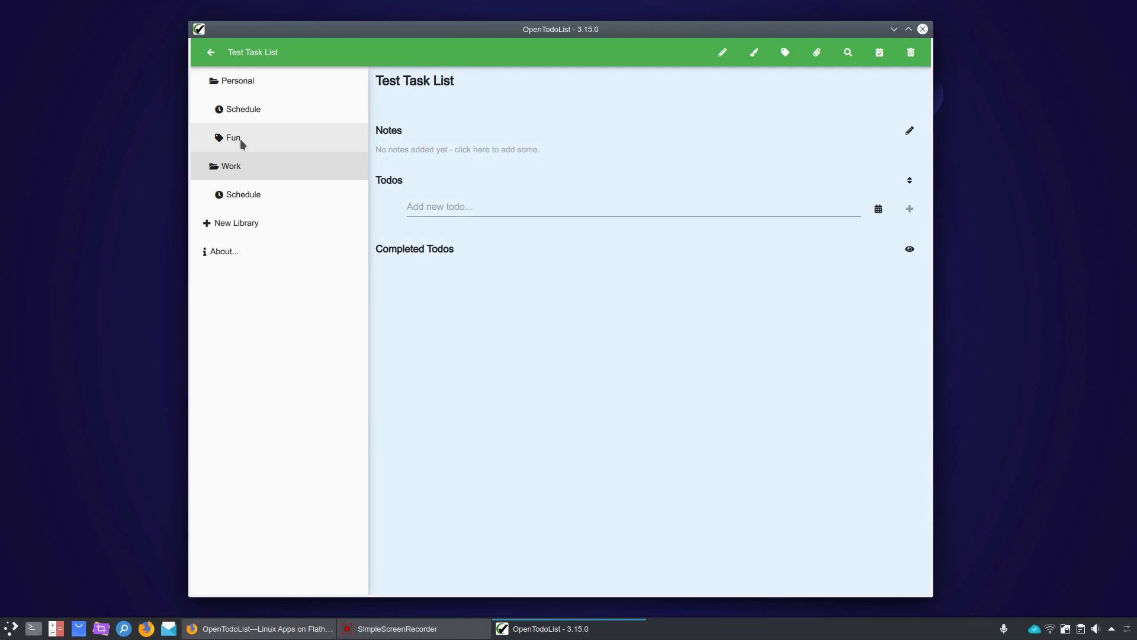
mouse_move(786, 52)
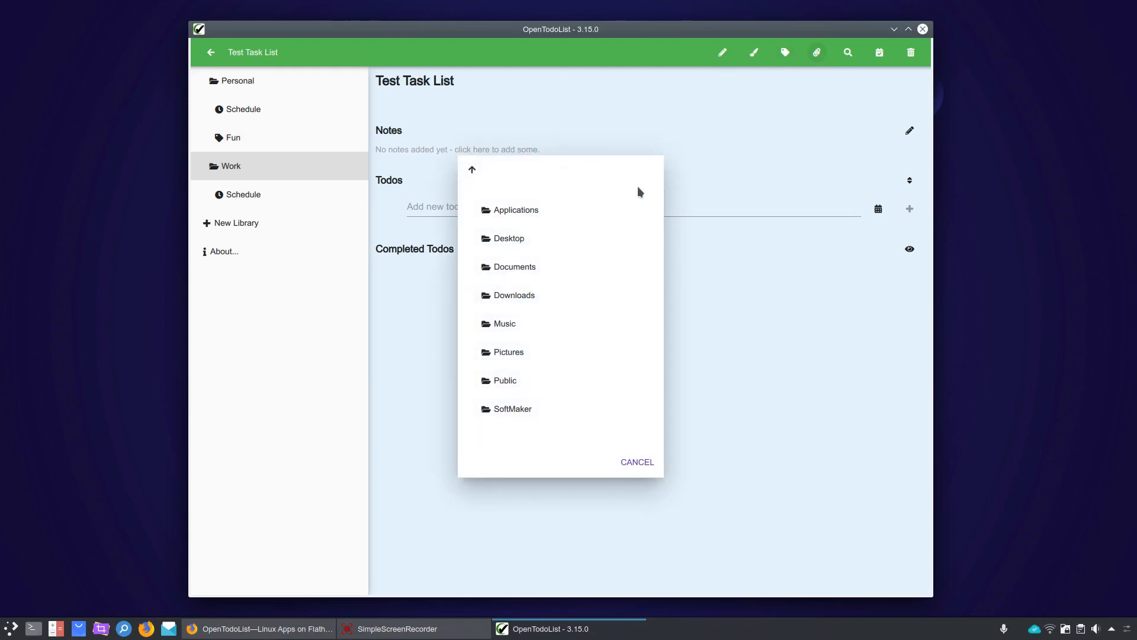
mouse_move(573, 289)
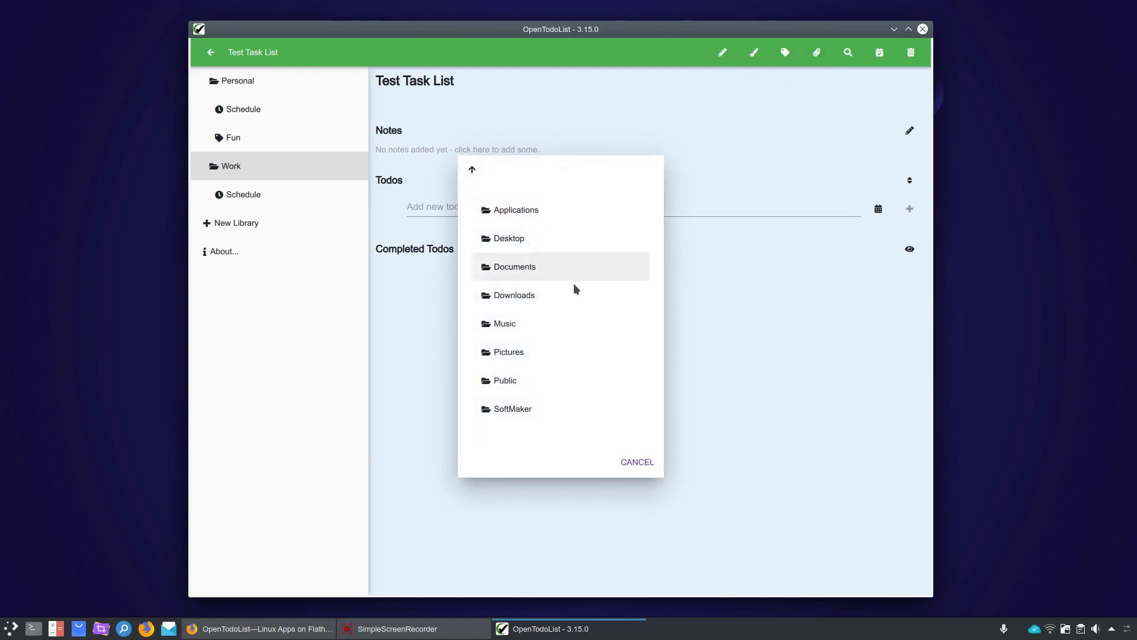
mouse_move(638, 462)
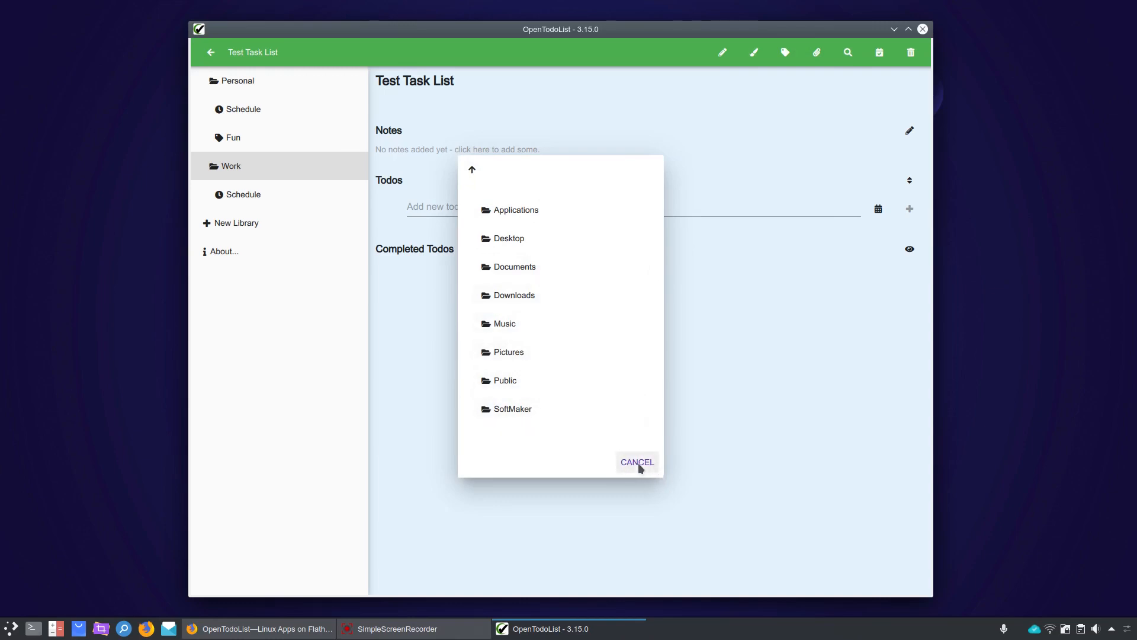
left_click(636, 461)
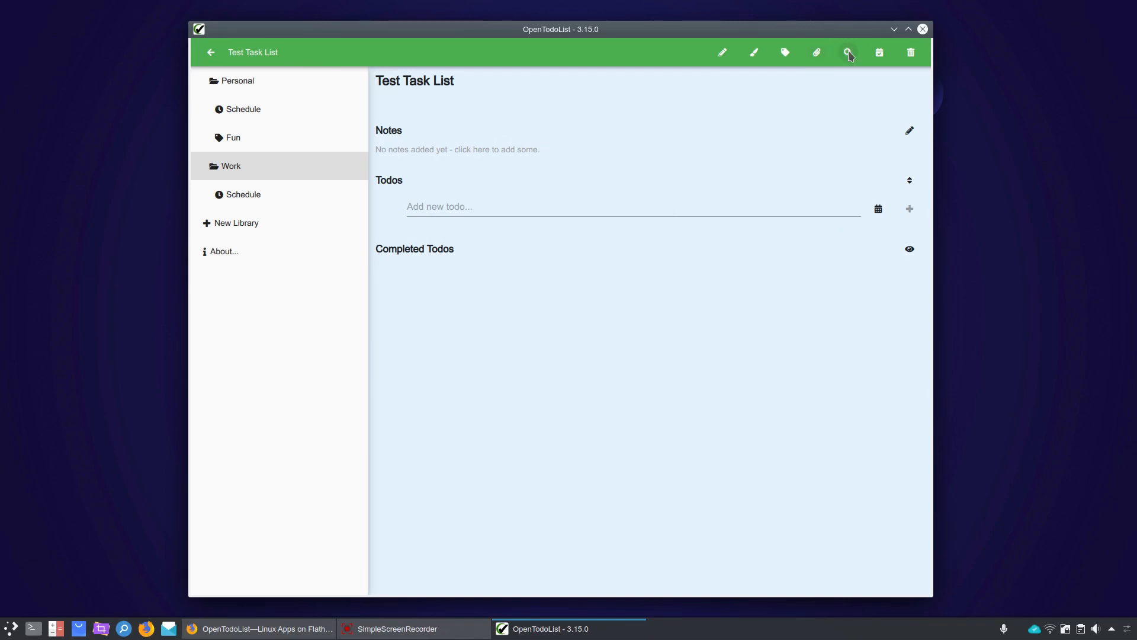
left_click(846, 52)
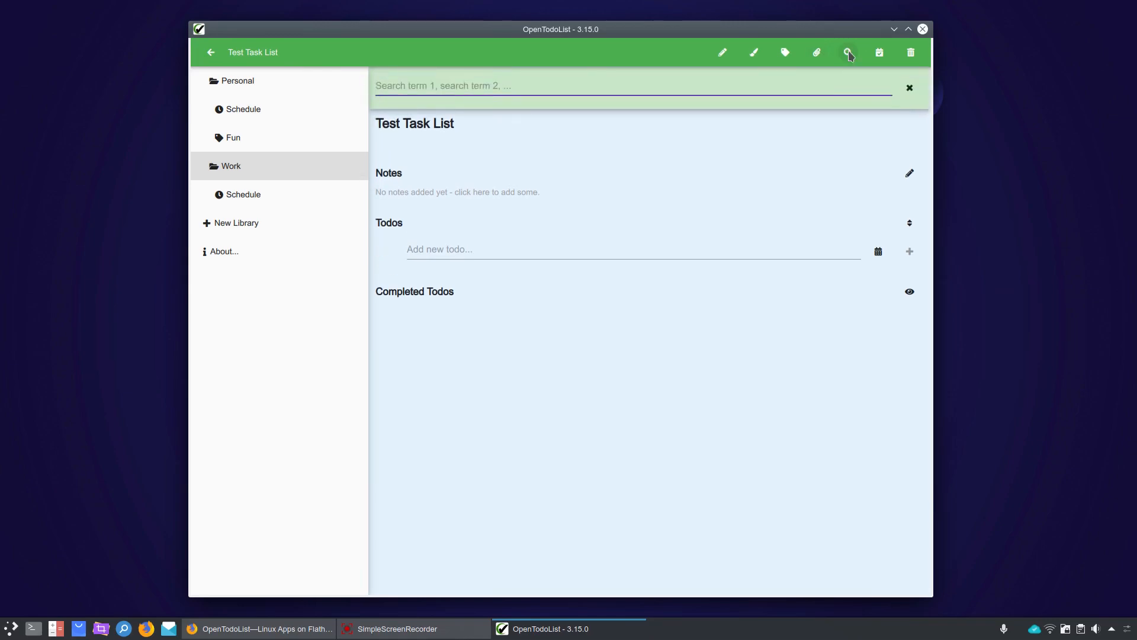
mouse_move(878, 52)
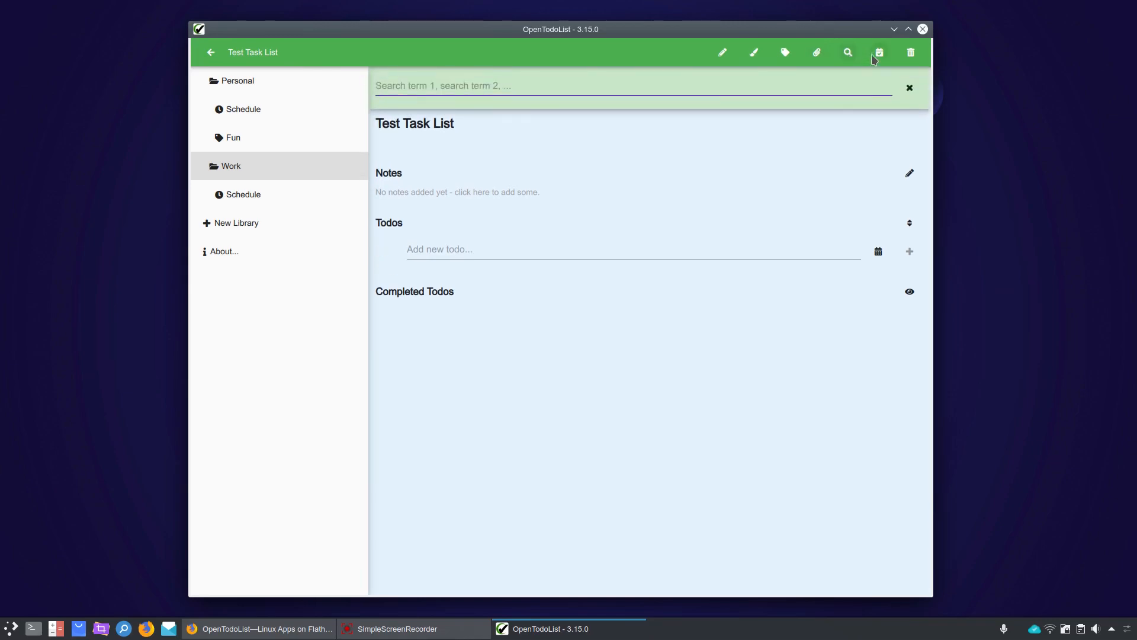
Bring up the due-date calendar for Test Task List showing October 2019
left_click(877, 53)
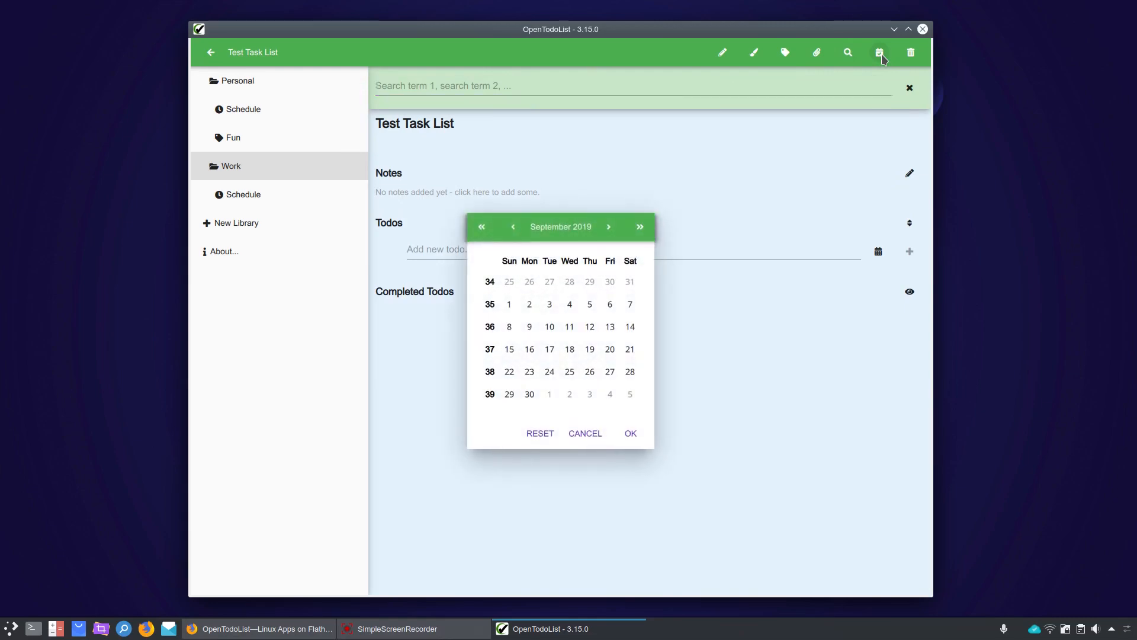
mouse_move(576, 241)
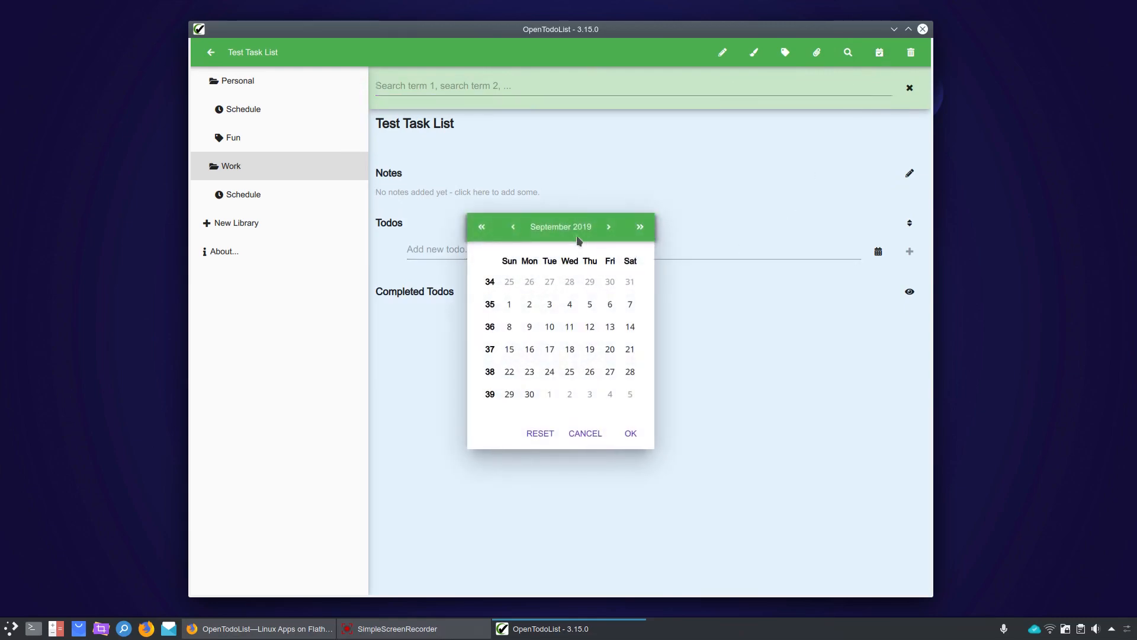
mouse_move(517, 424)
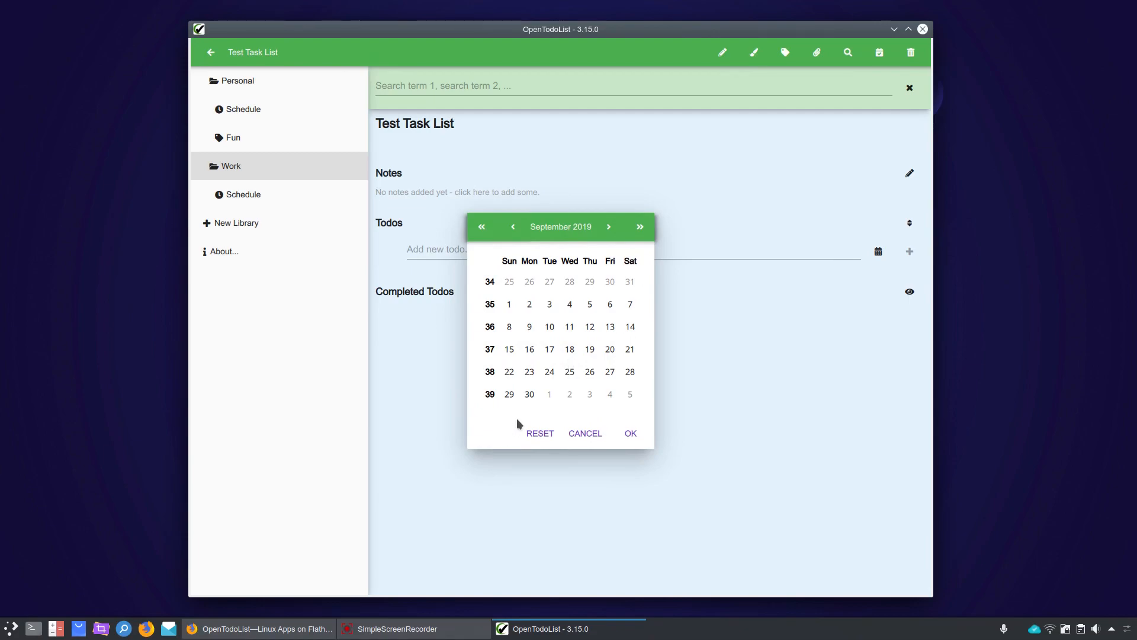
mouse_move(562, 411)
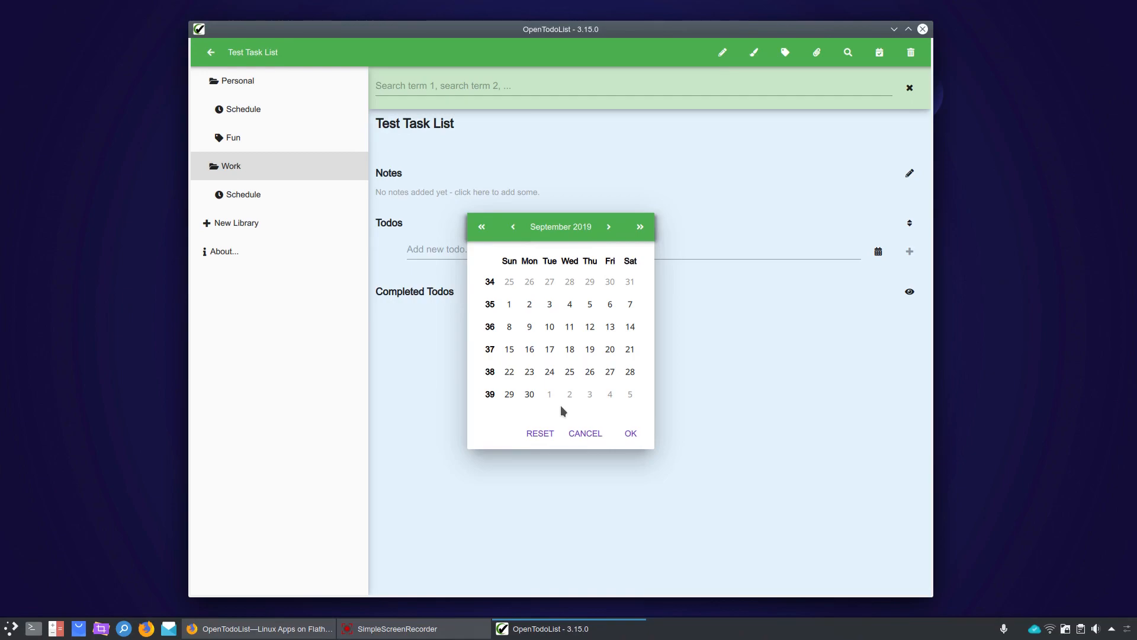
mouse_move(588, 419)
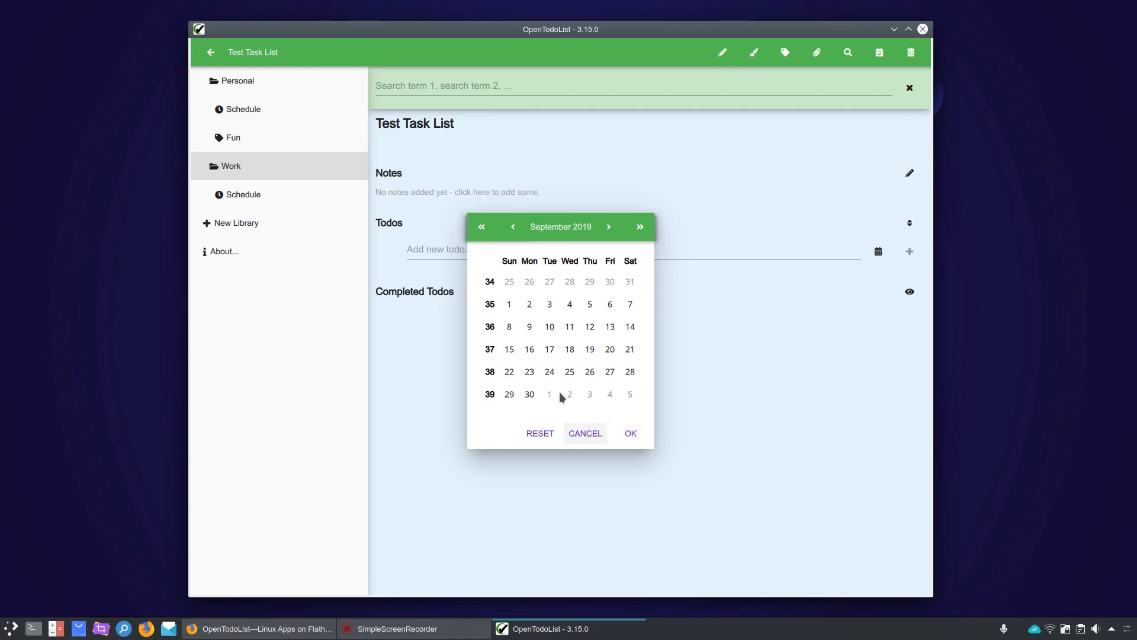
left_click(609, 226)
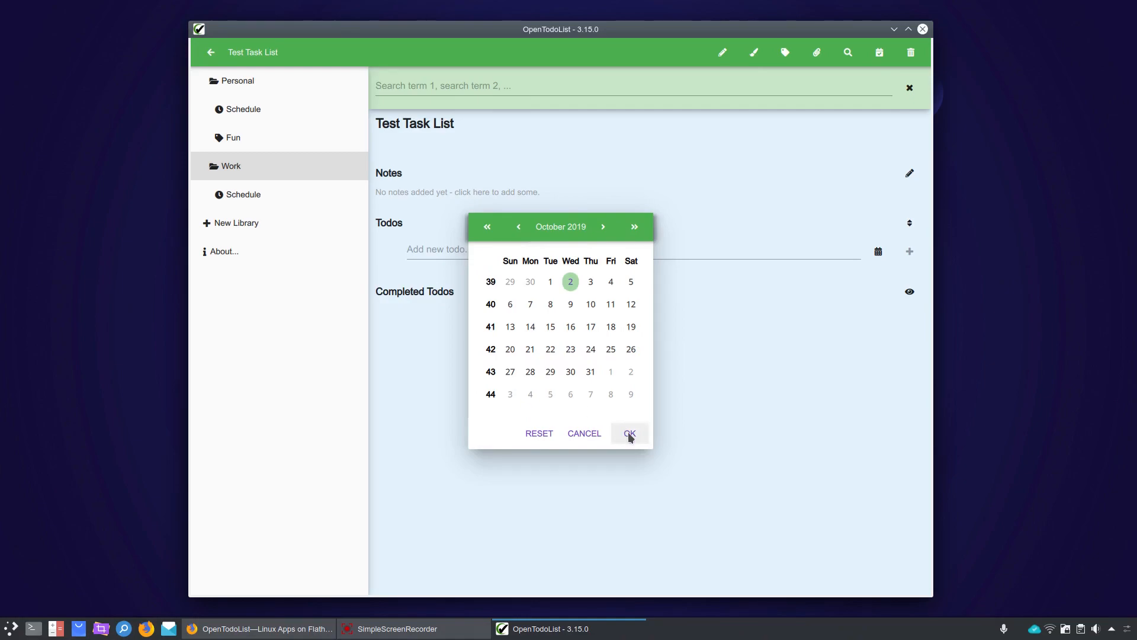
Confirm Tuesday, October 1, 2019 as the due date of Test Task List
left_click(627, 434)
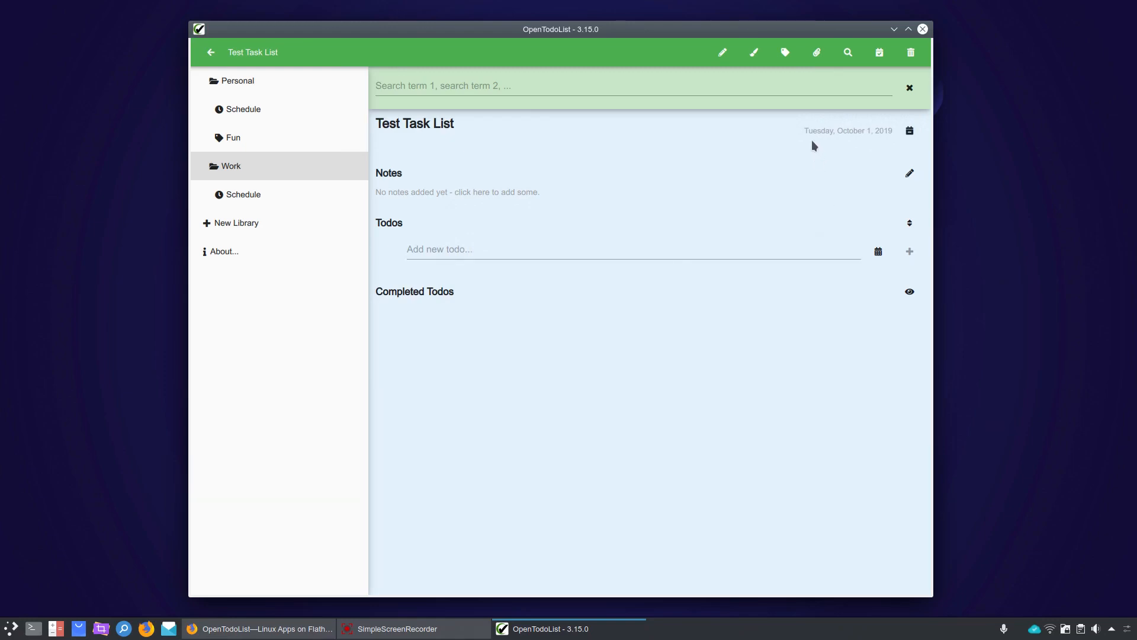
mouse_move(867, 142)
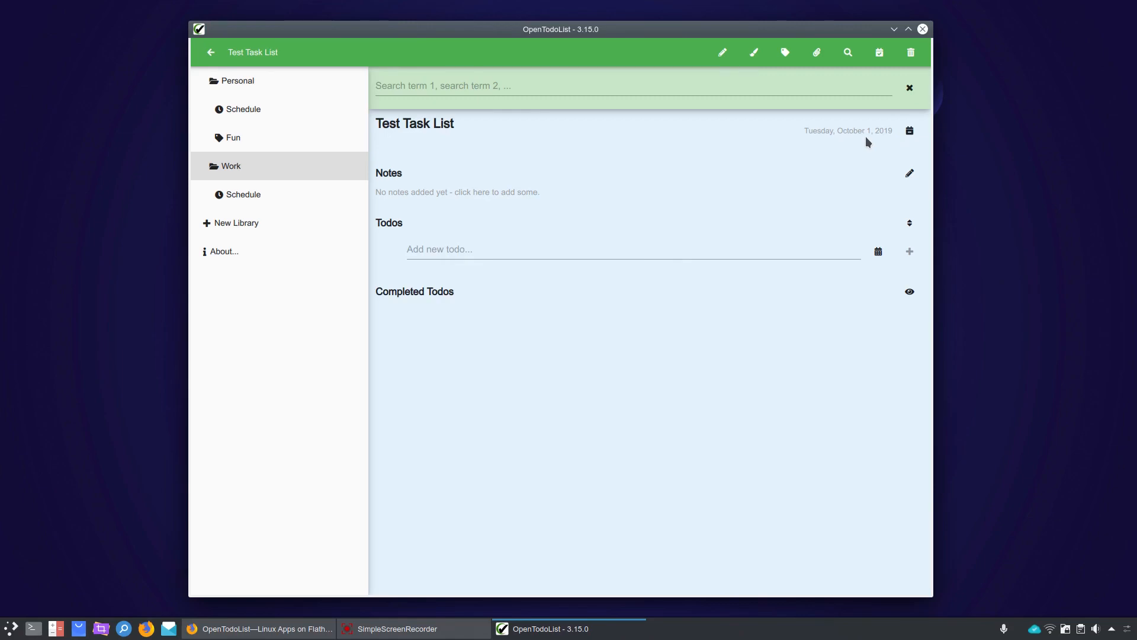
mouse_move(841, 140)
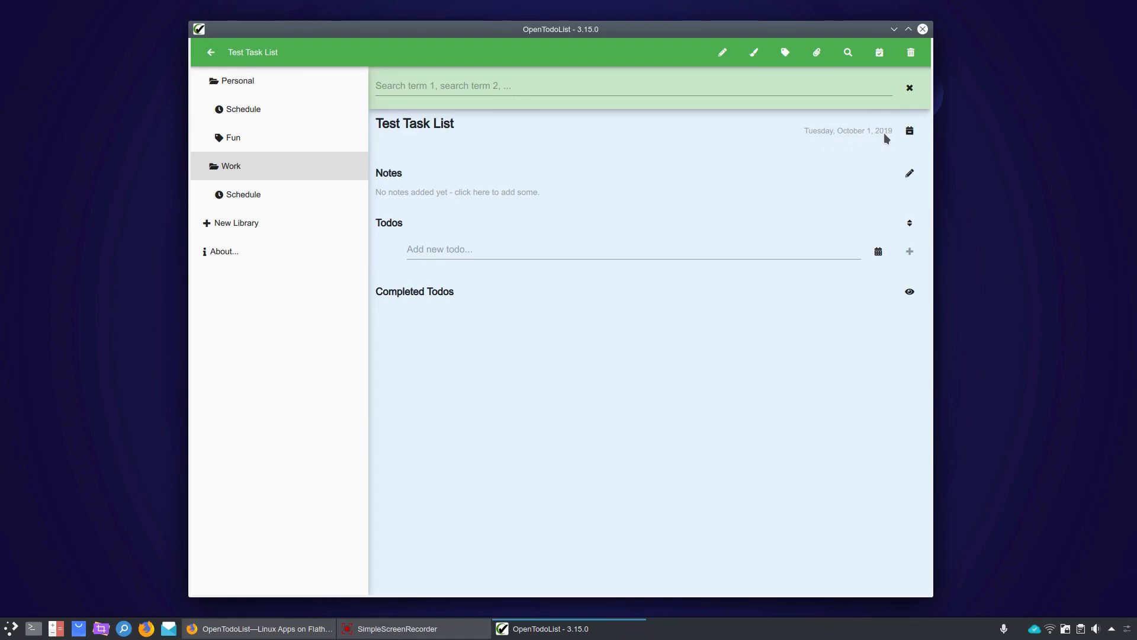
mouse_move(855, 135)
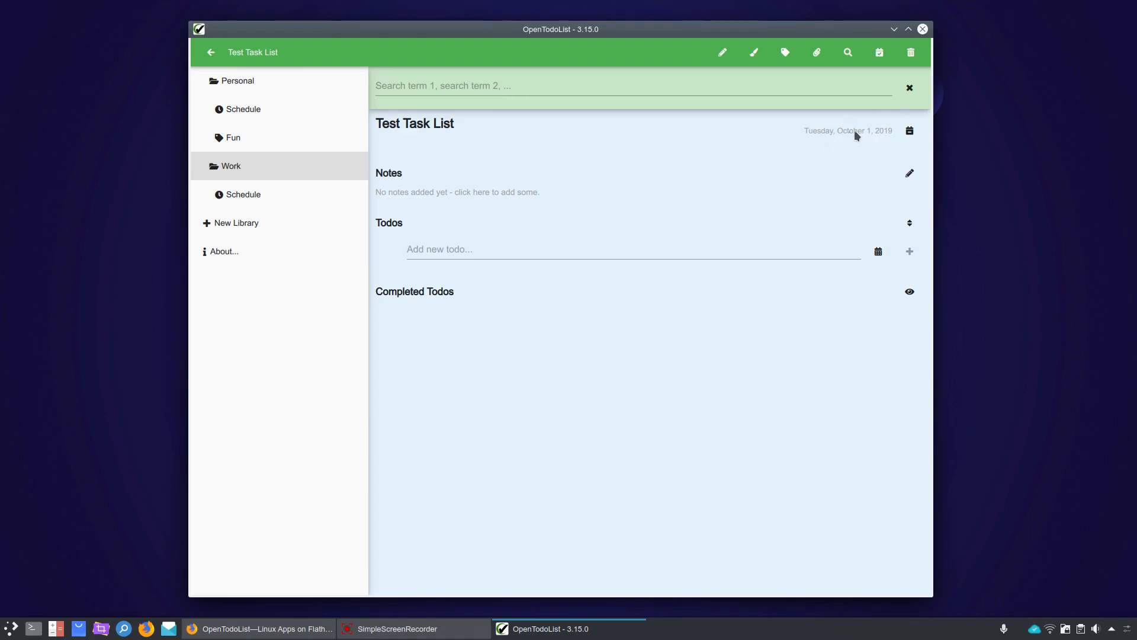
mouse_move(865, 136)
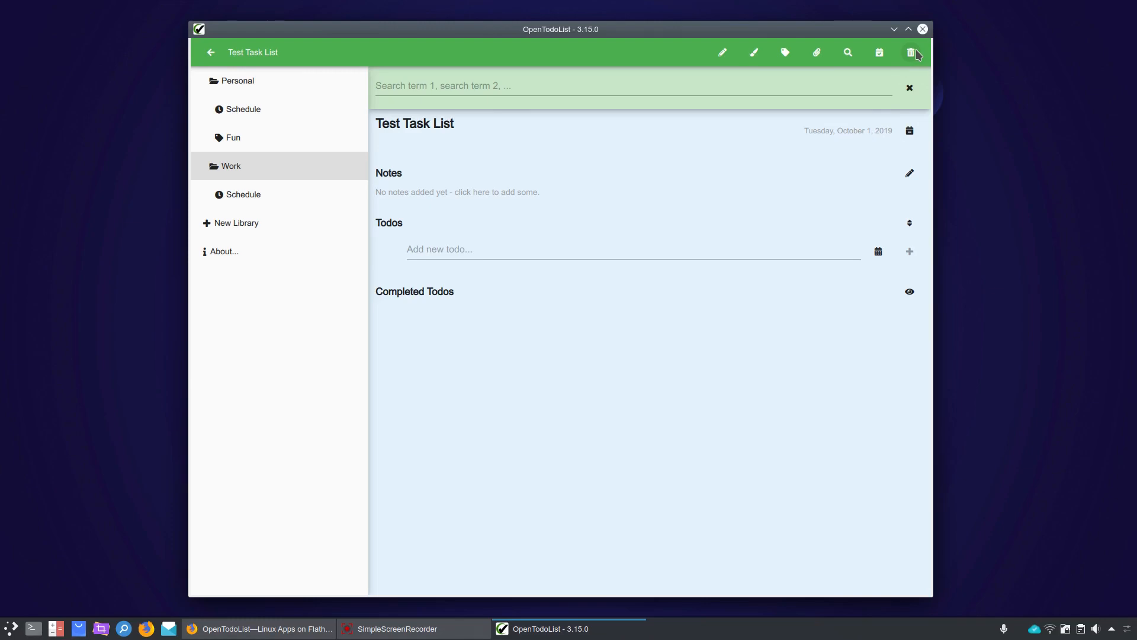
mouse_move(700, 153)
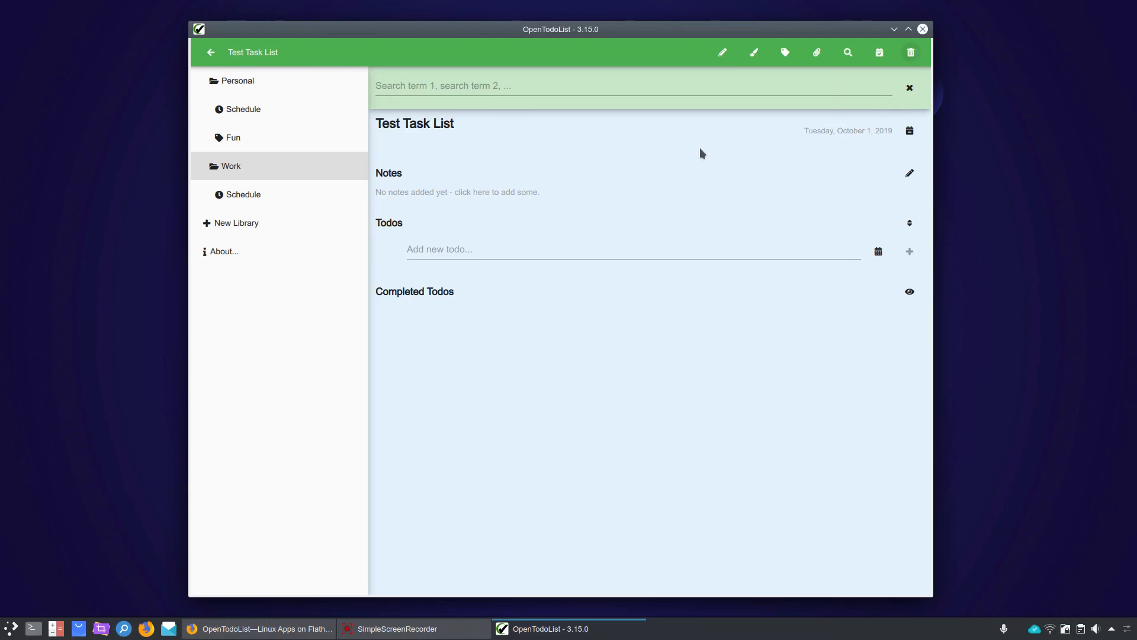
mouse_move(463, 199)
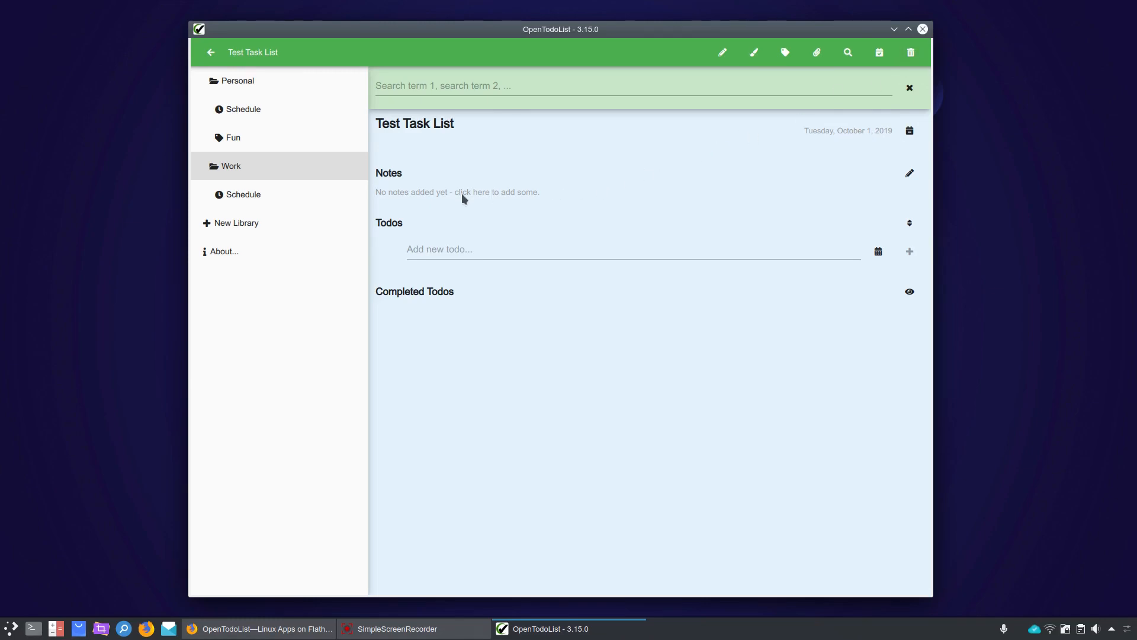
mouse_move(519, 193)
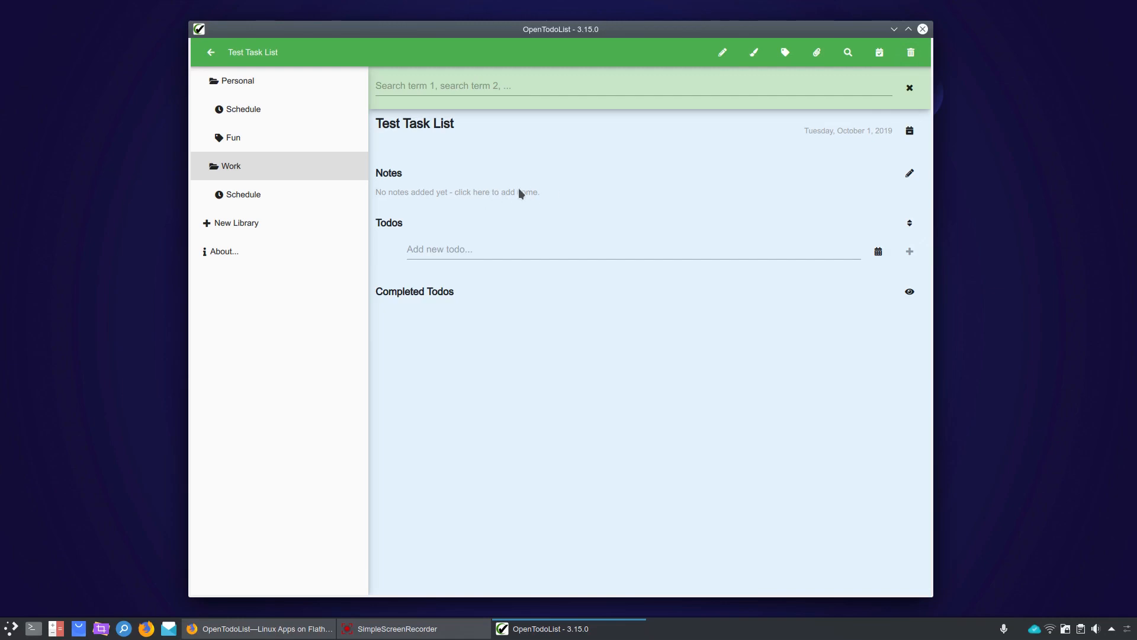
Write and save the note "This is a test" on Test Task List
left_click(455, 192)
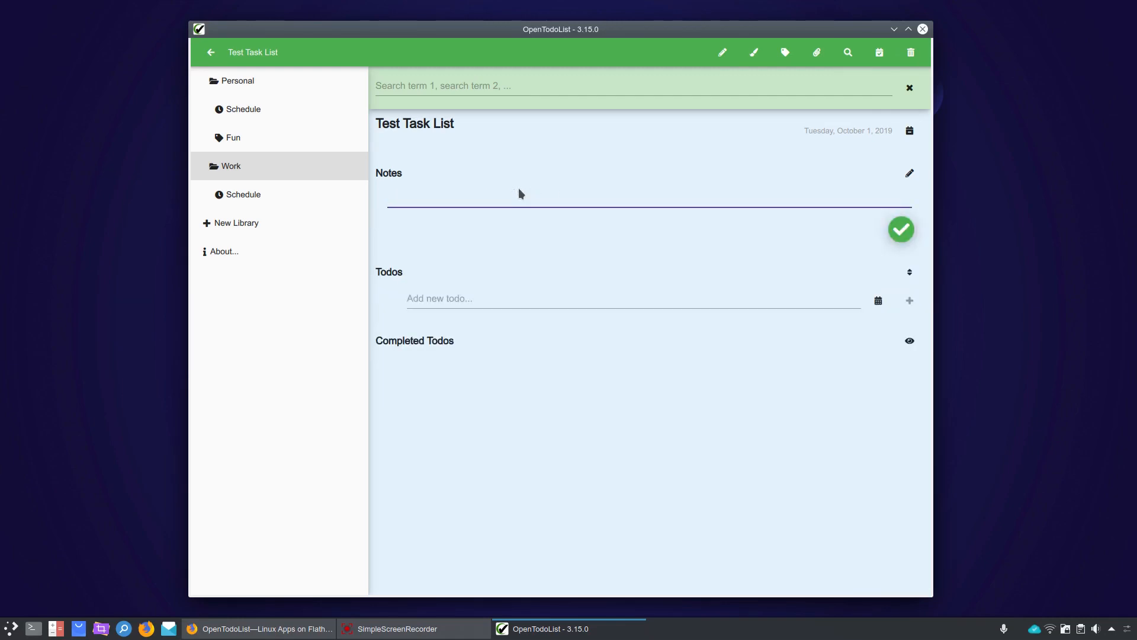
type("Thi")
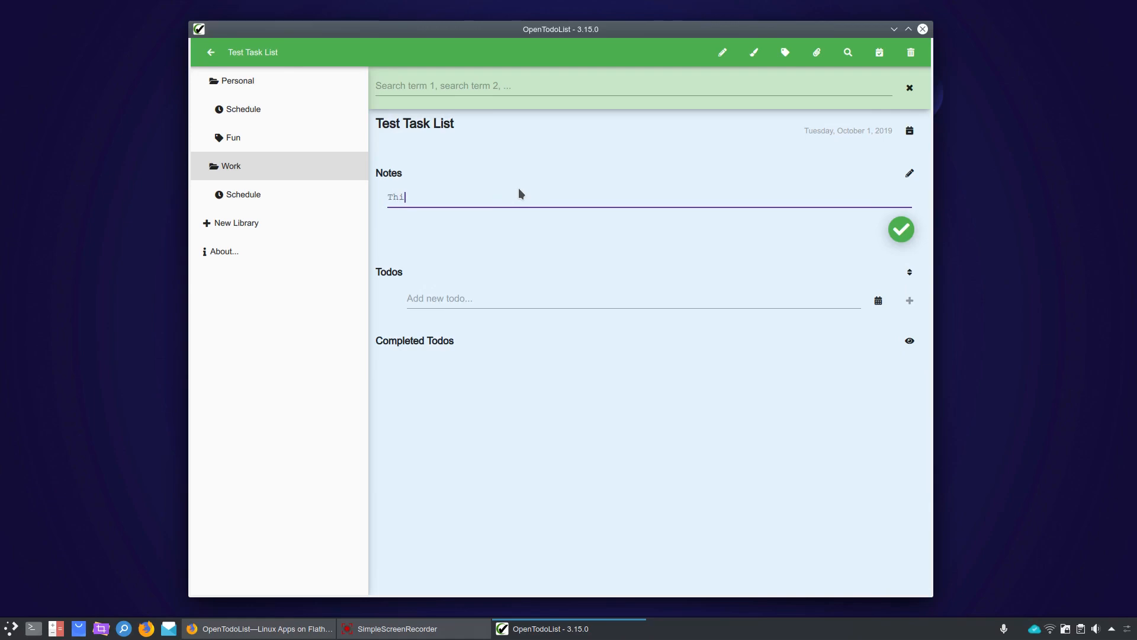
type("s is a test")
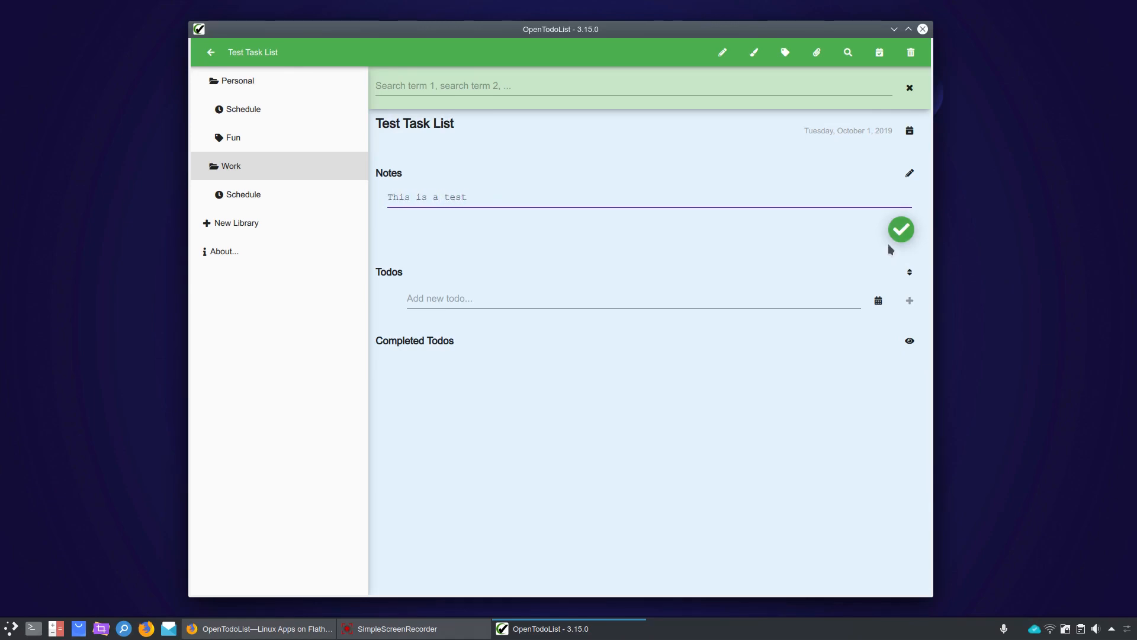
left_click(900, 229)
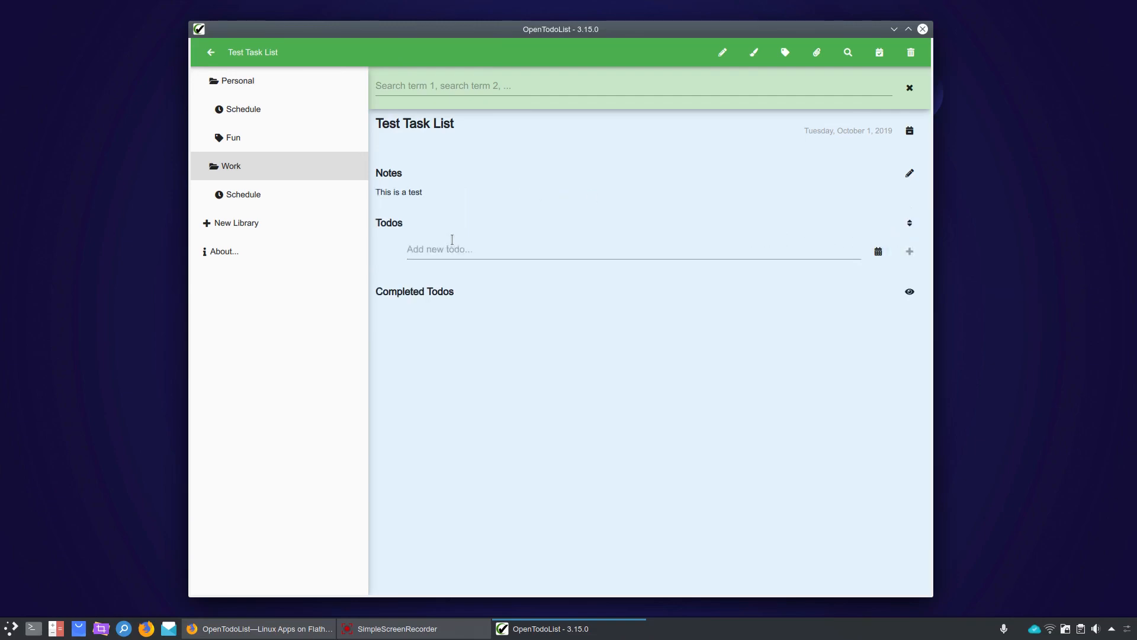
Add the todos Todo One, Todo Two and Todo Three to Test Task List
left_click(580, 249)
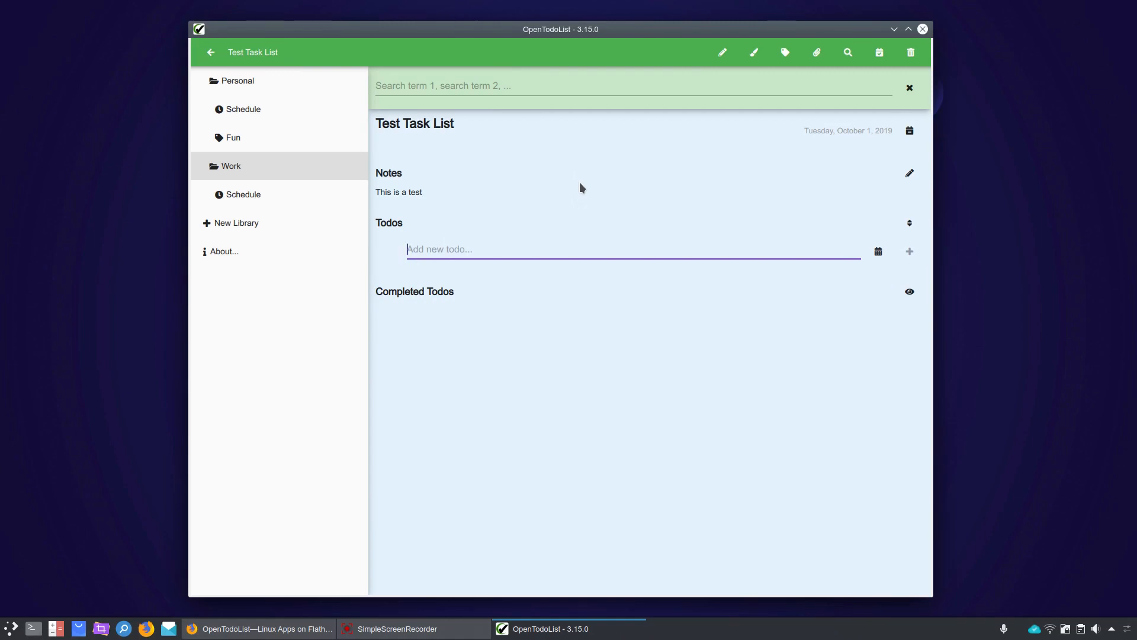
type("To")
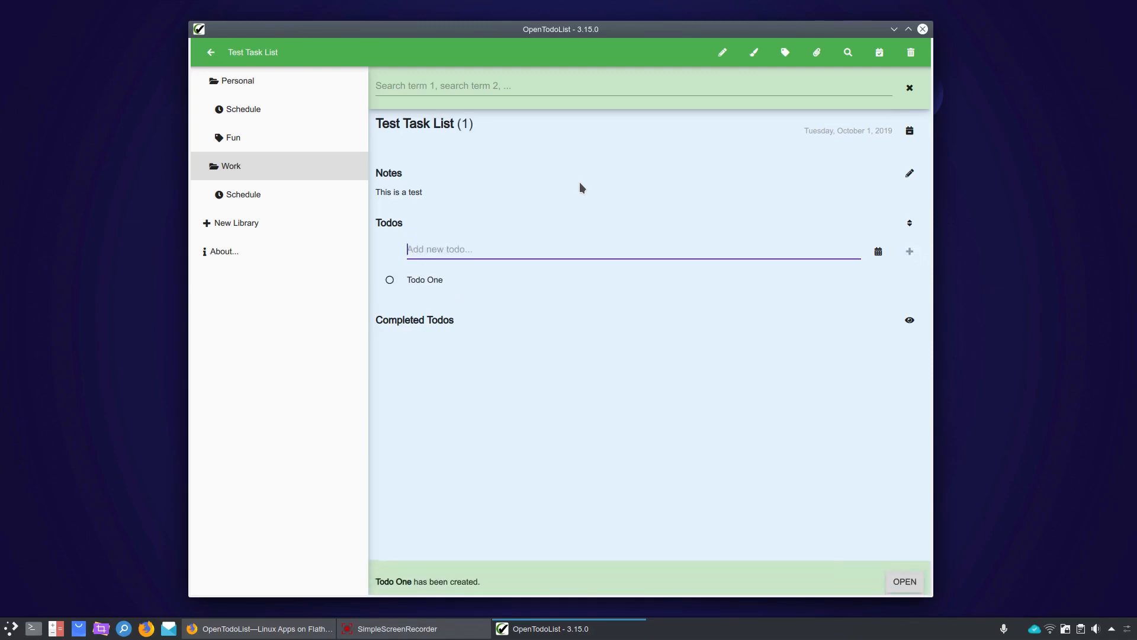
type("Todo")
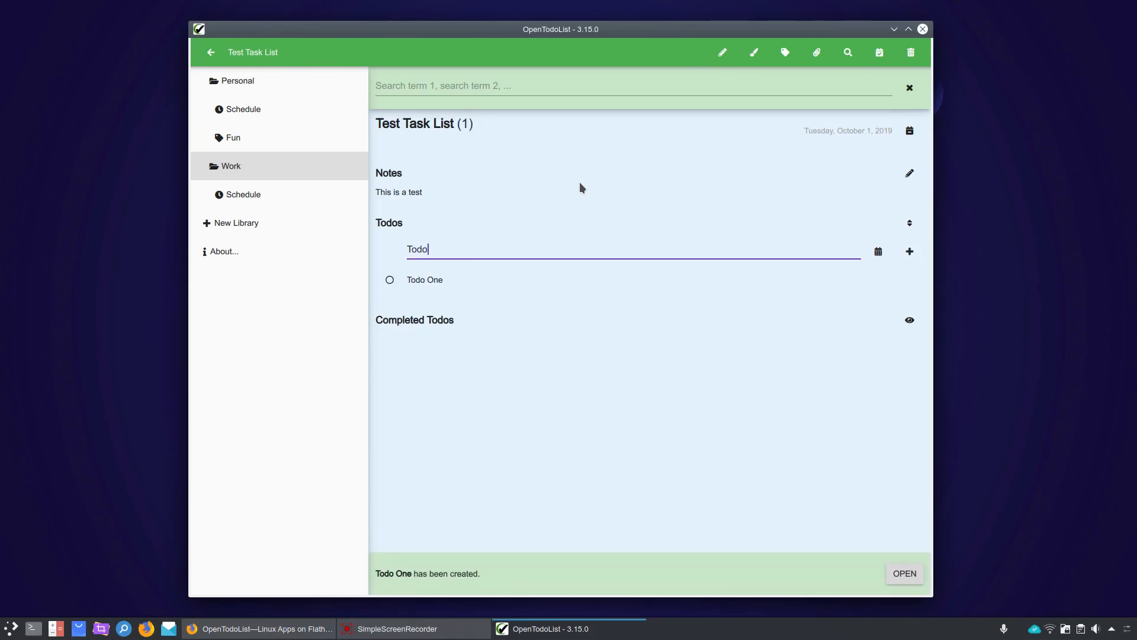
type("Two")
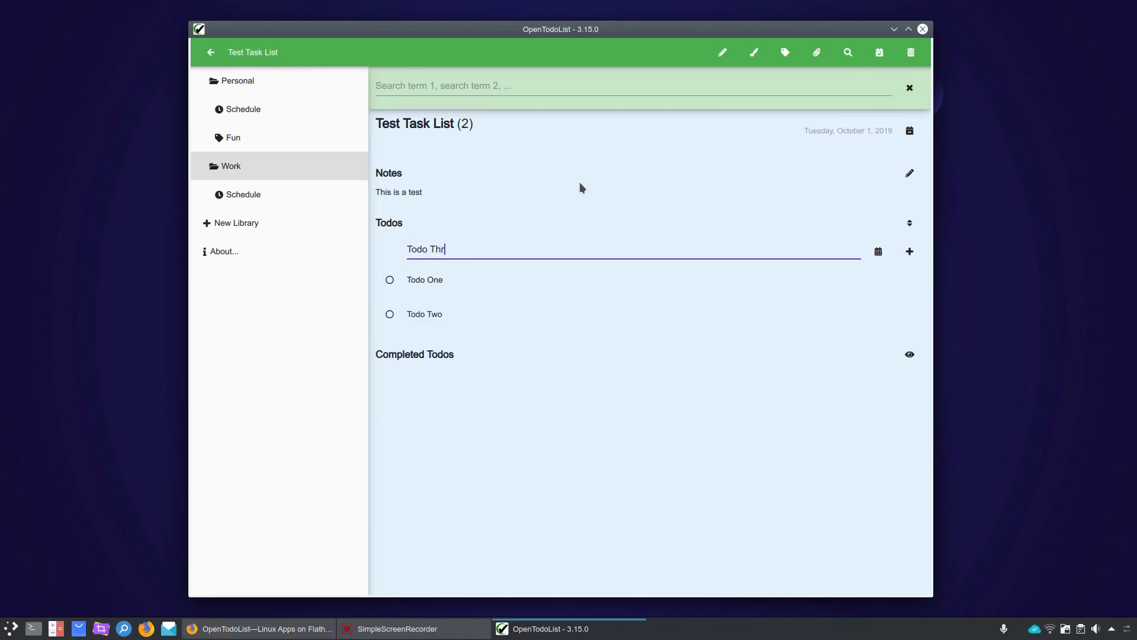
key("Return")
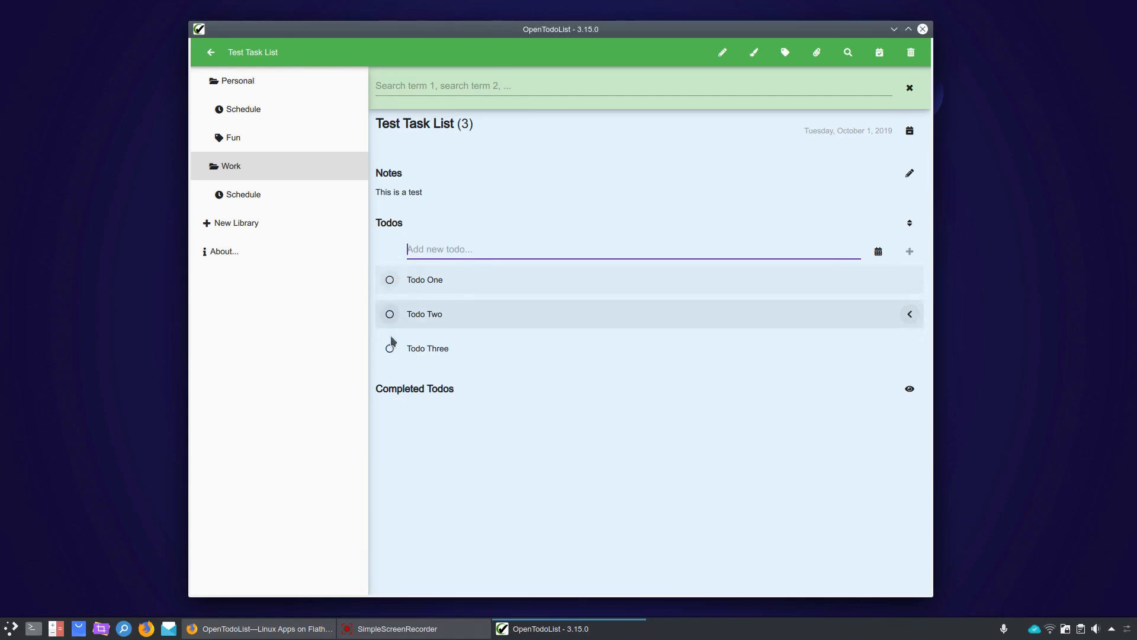
Mark Todo One done, then hide and re-show the Completed Todos section
left_click(390, 279)
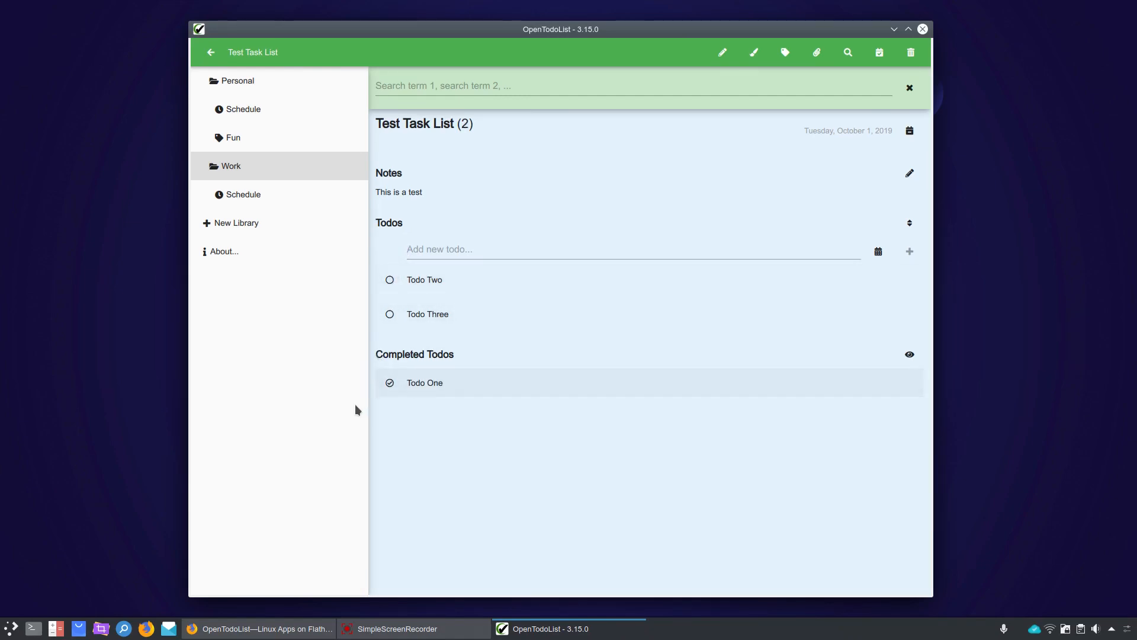
left_click(909, 355)
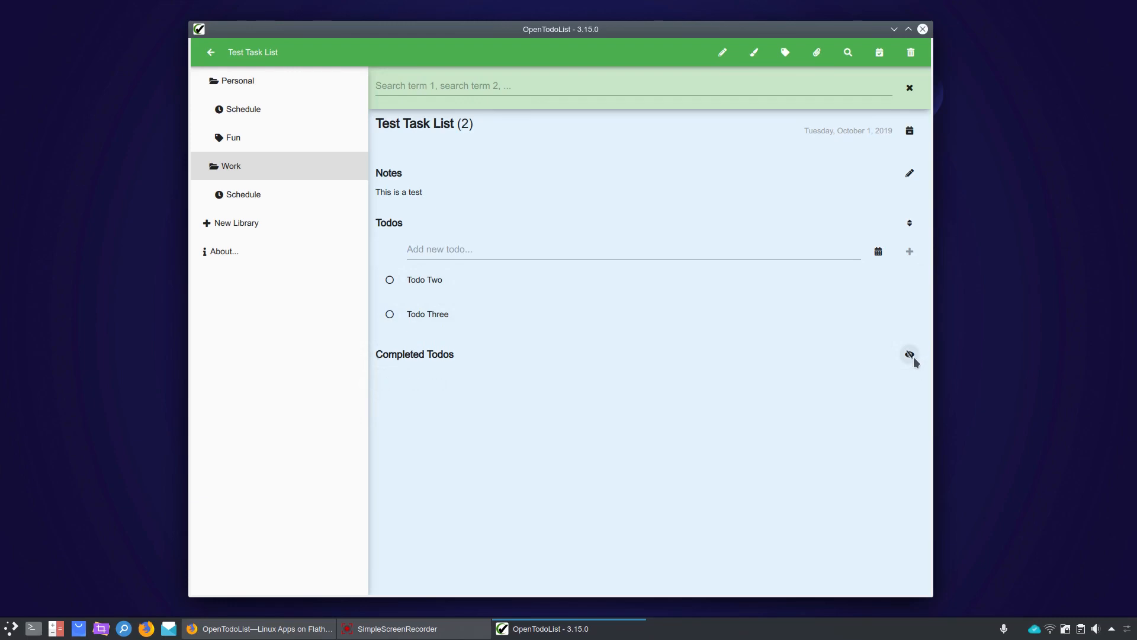
left_click(910, 354)
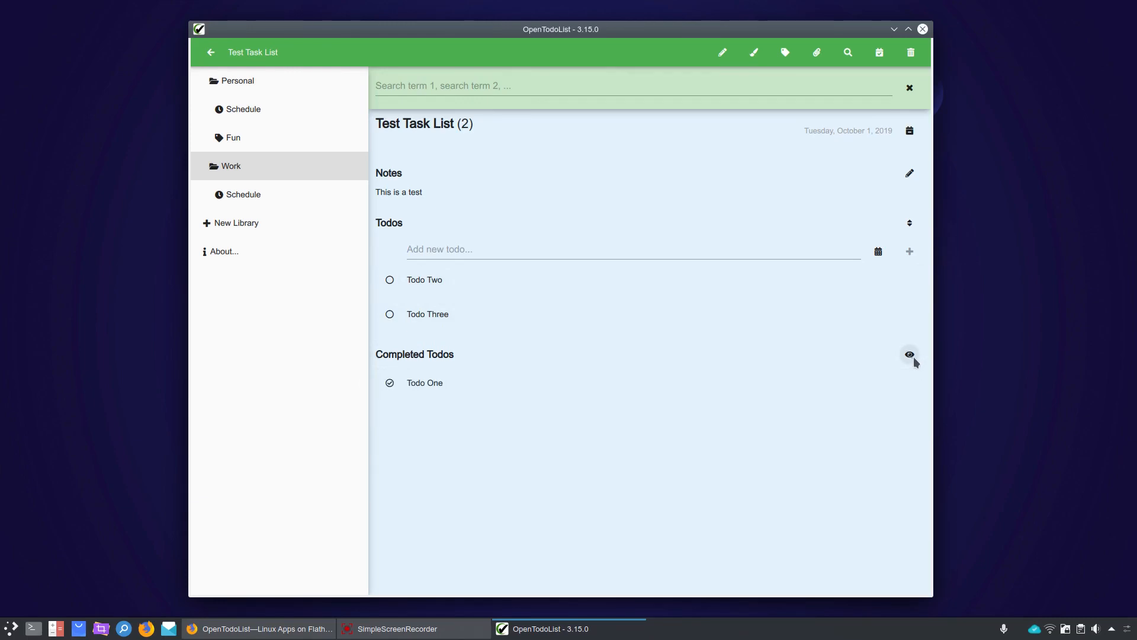
mouse_move(776, 366)
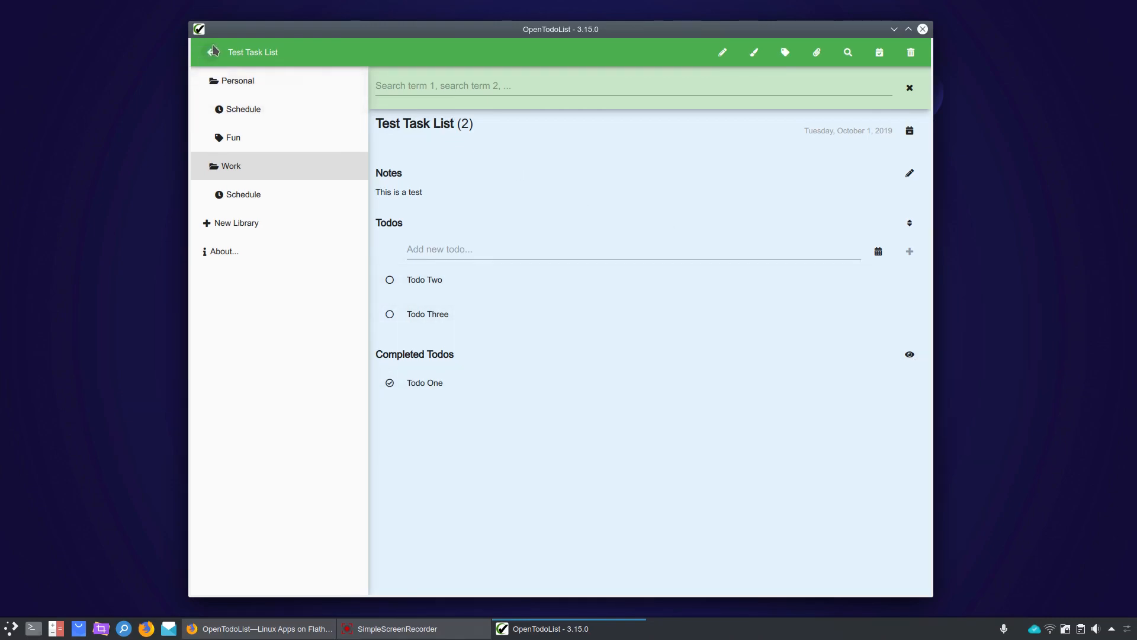
Go back to the Work library showing the Test Task List card
left_click(213, 51)
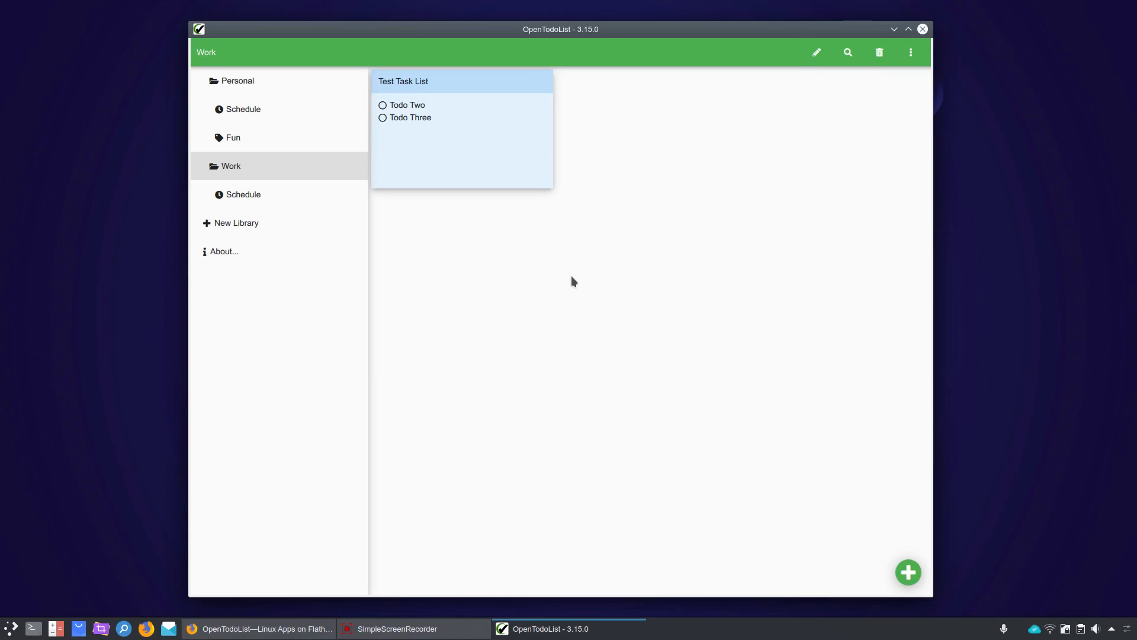
mouse_move(870, 585)
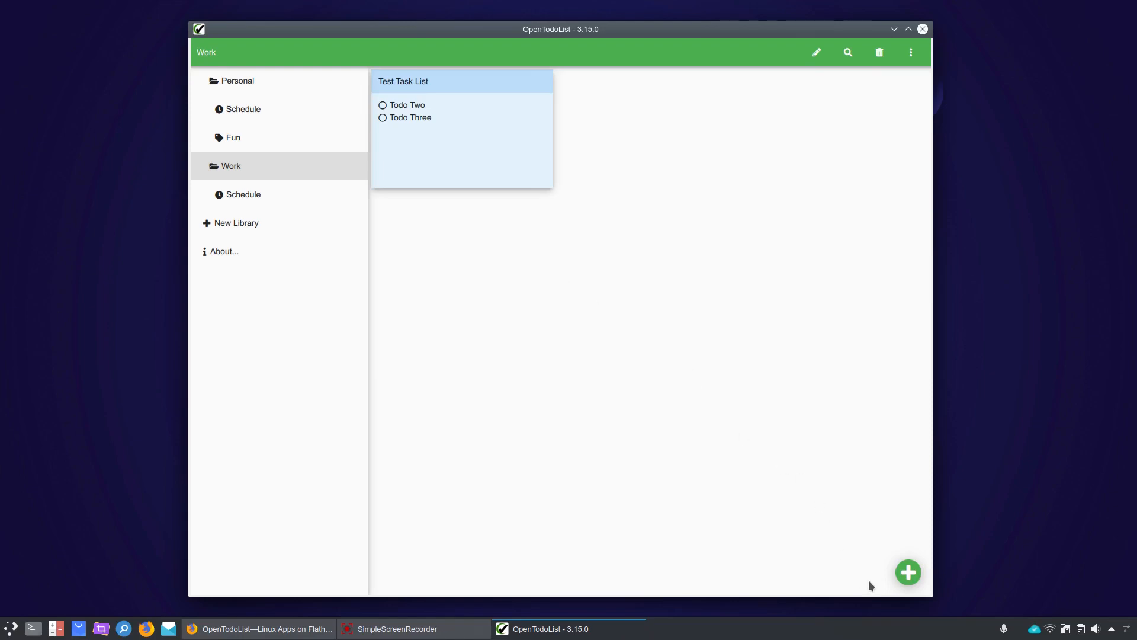
Add the romo7 robot photo as a new image item in the Work library
left_click(908, 572)
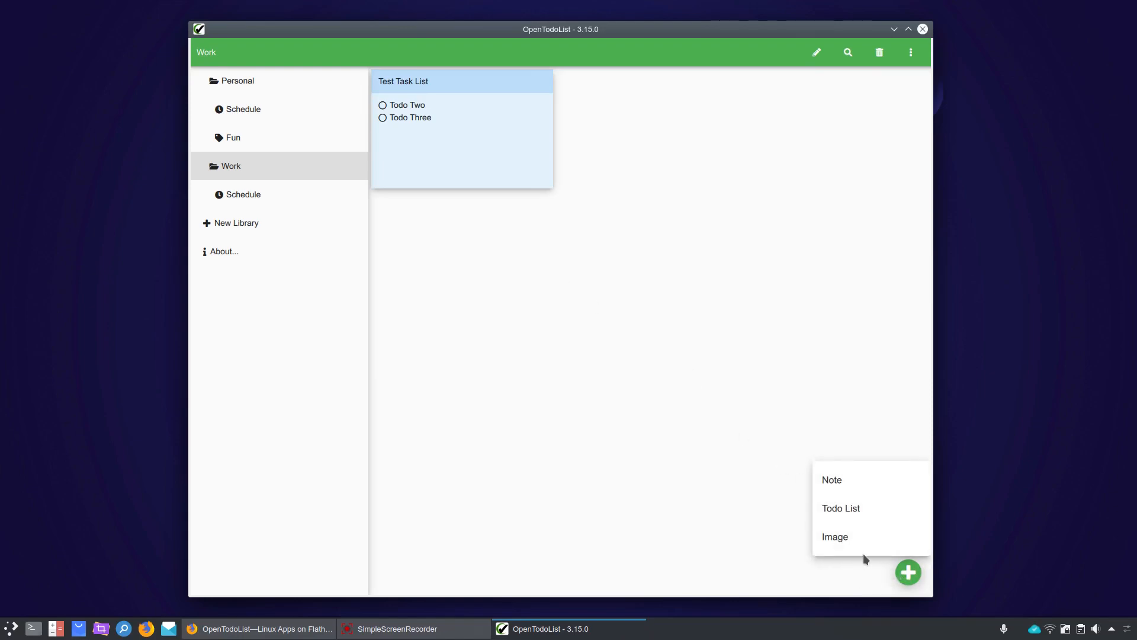
left_click(834, 536)
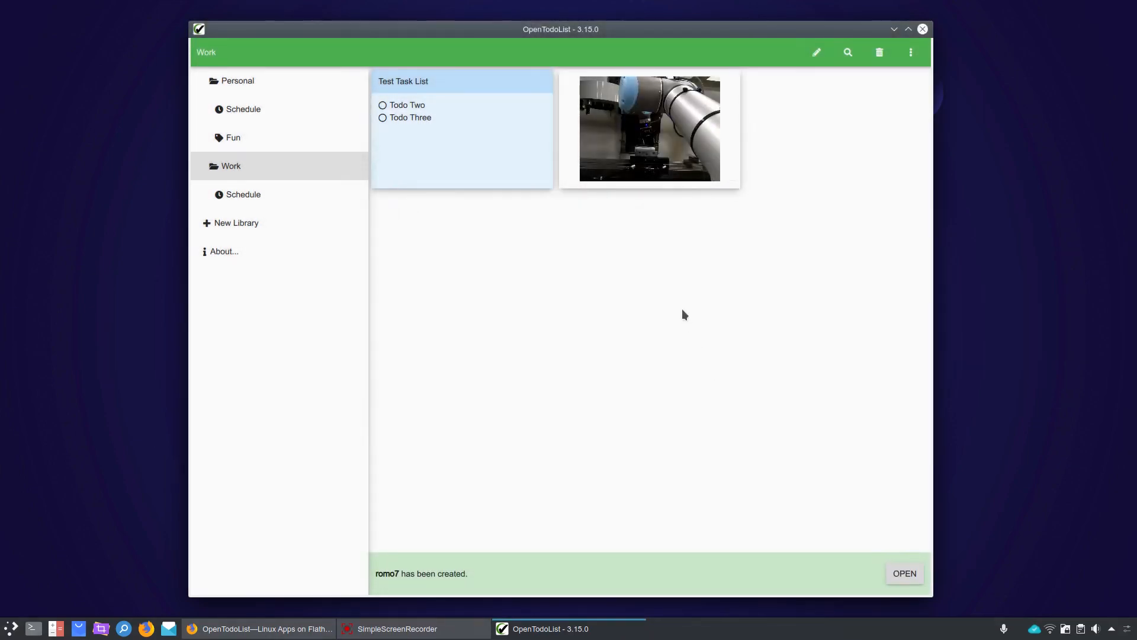
mouse_move(707, 172)
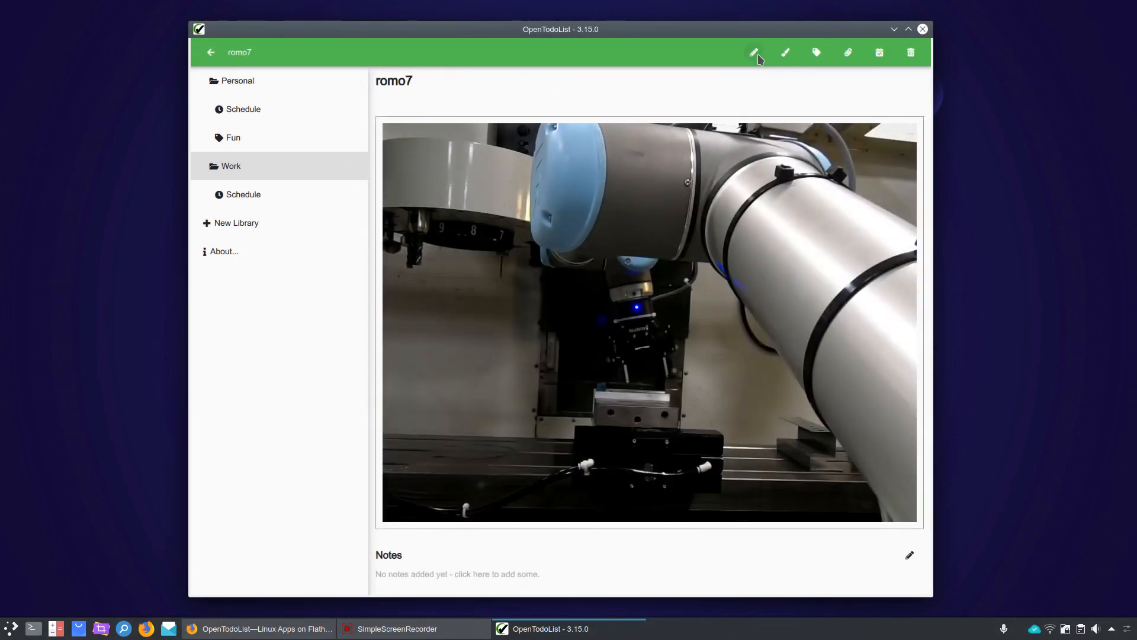
left_click(753, 52)
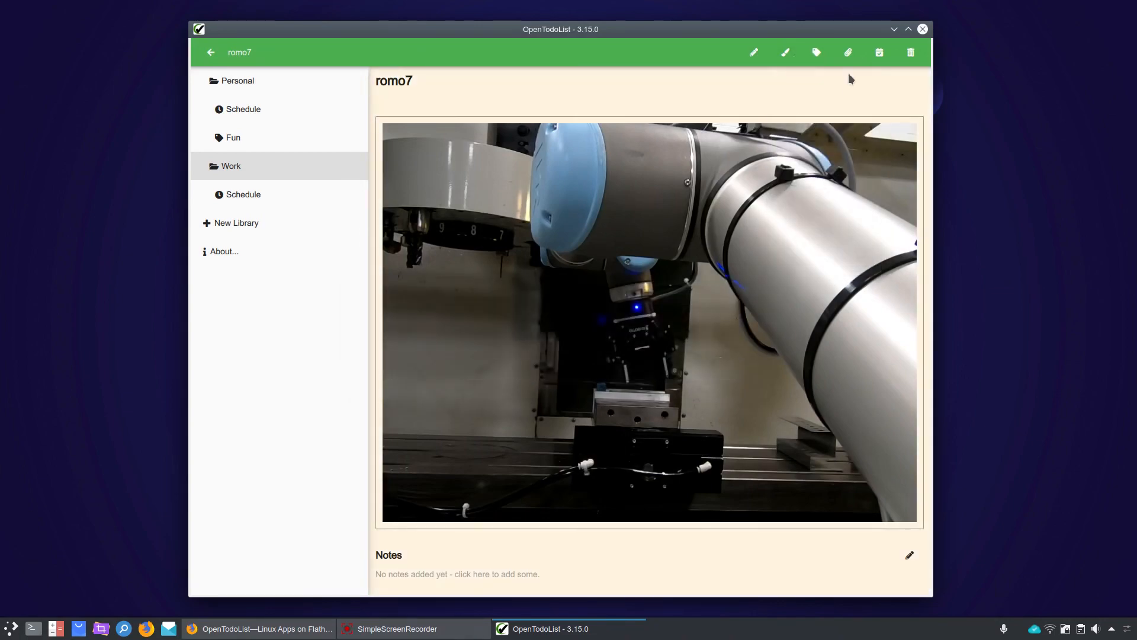
Tag the romo7 photo with a new Photo tag
left_click(817, 52)
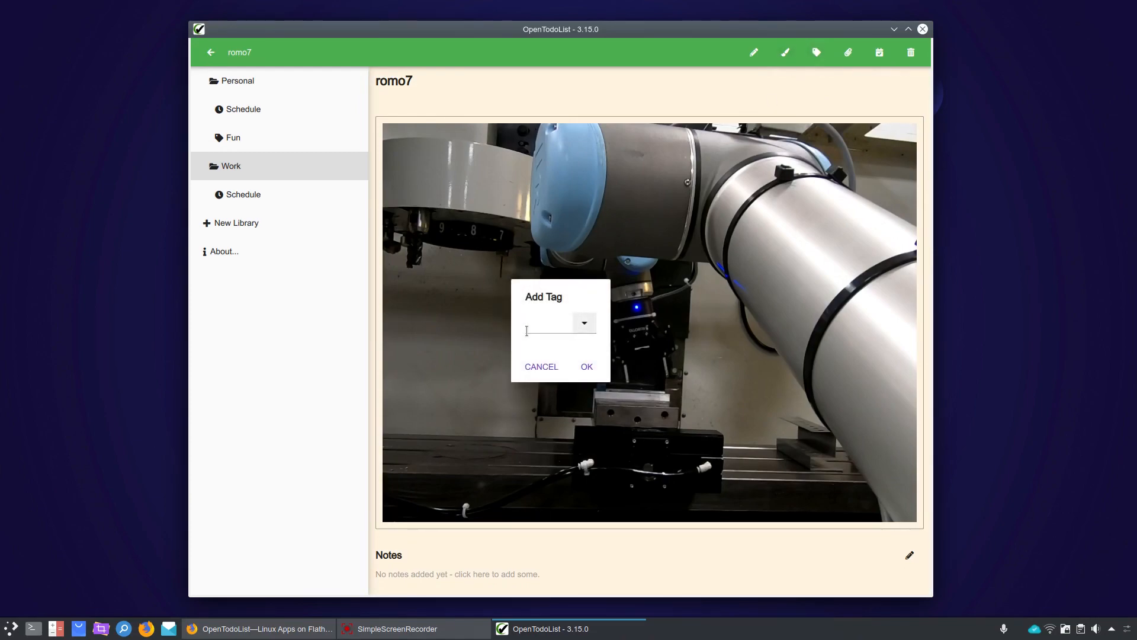
type("P")
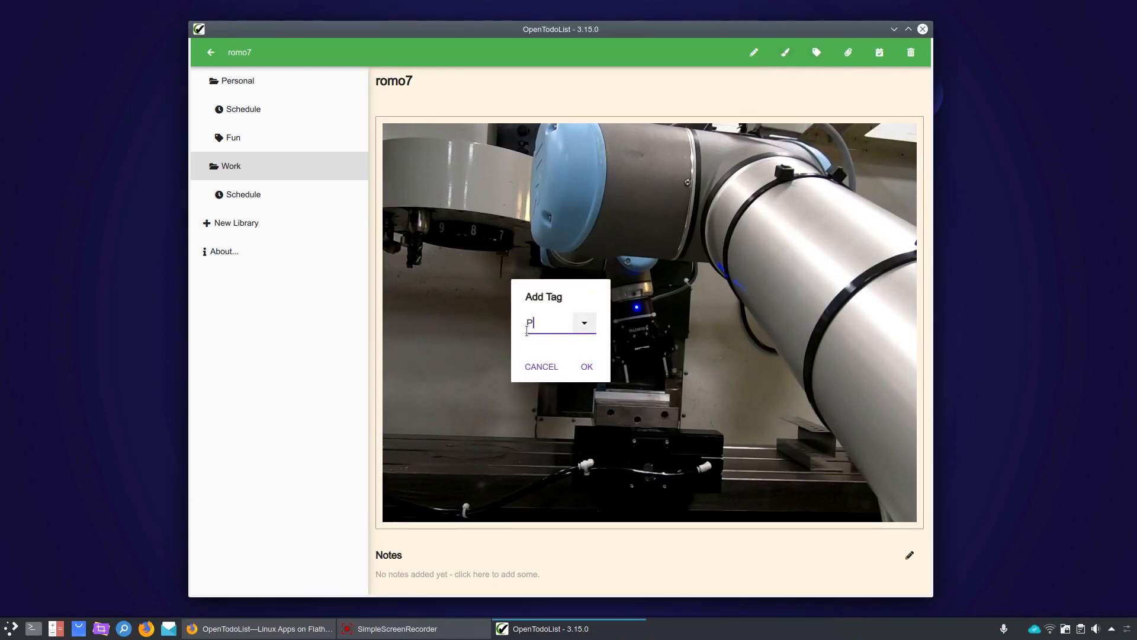
type("hoto")
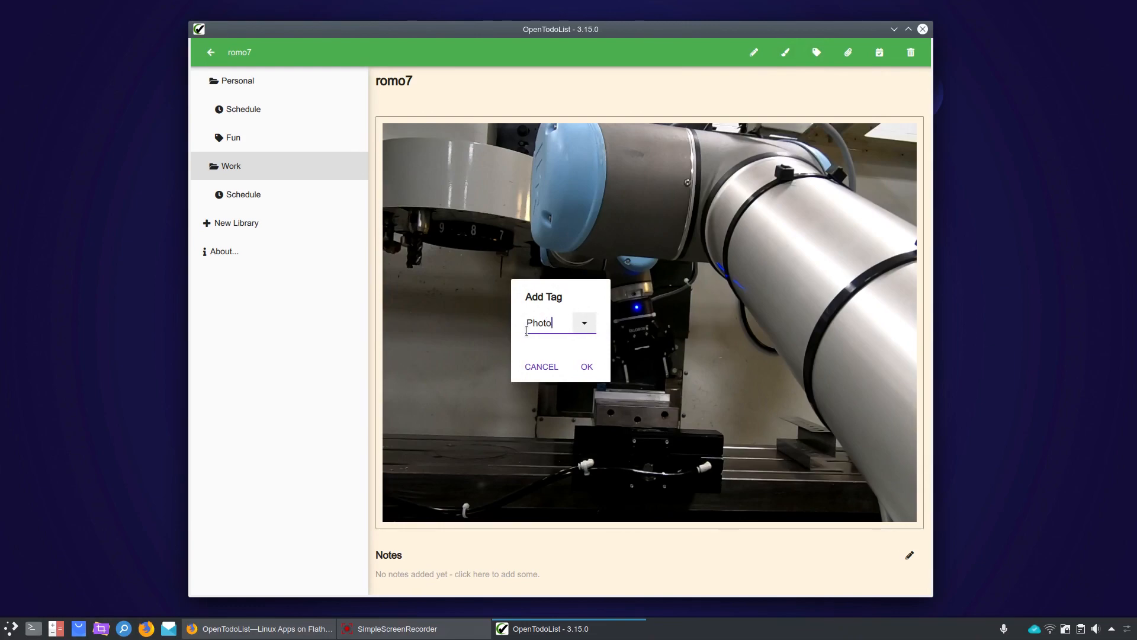
left_click(586, 366)
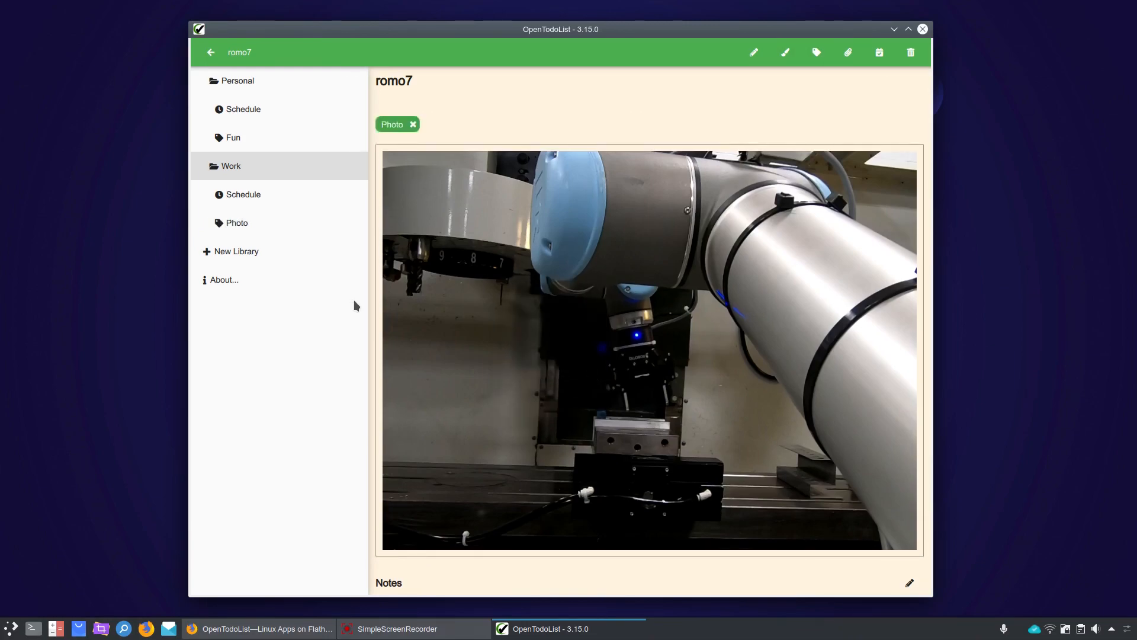
mouse_move(237, 222)
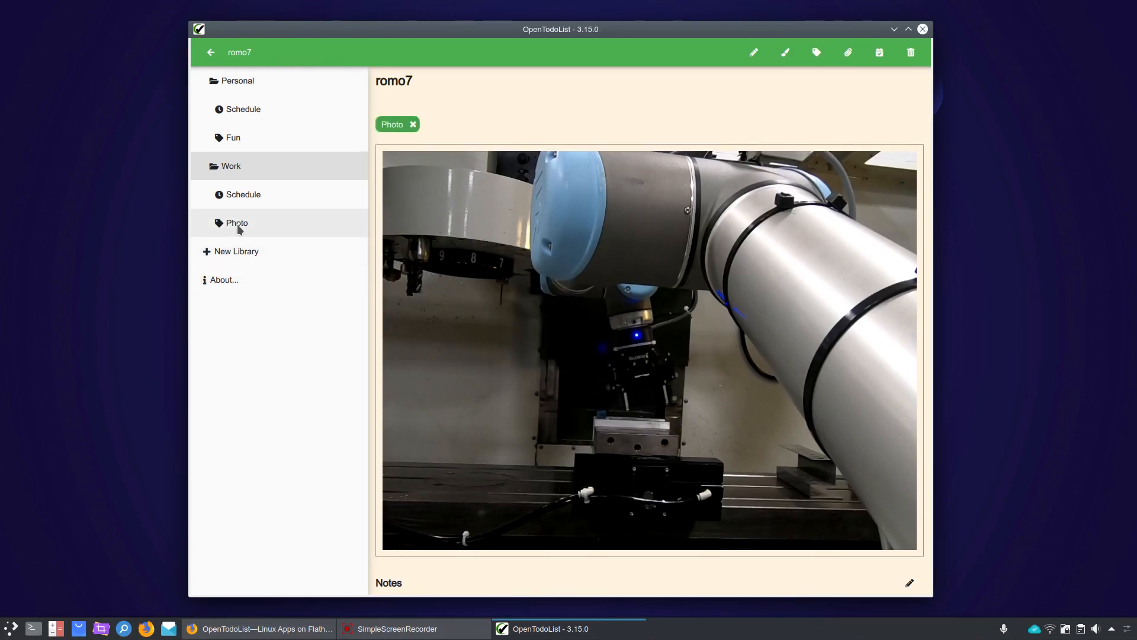
mouse_move(248, 187)
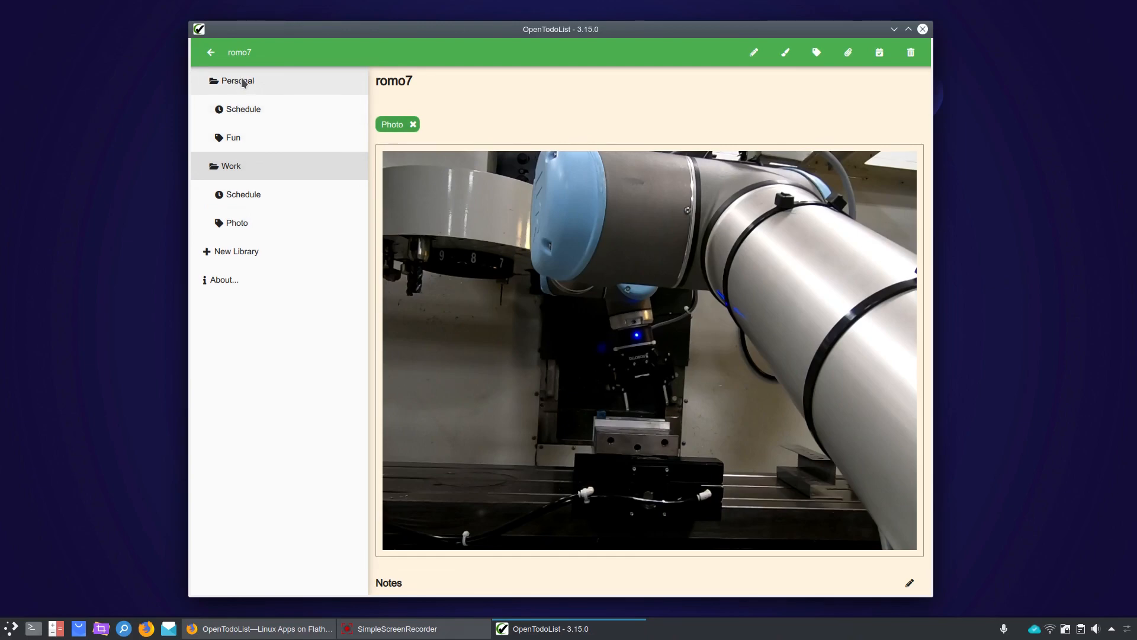
mouse_move(241, 218)
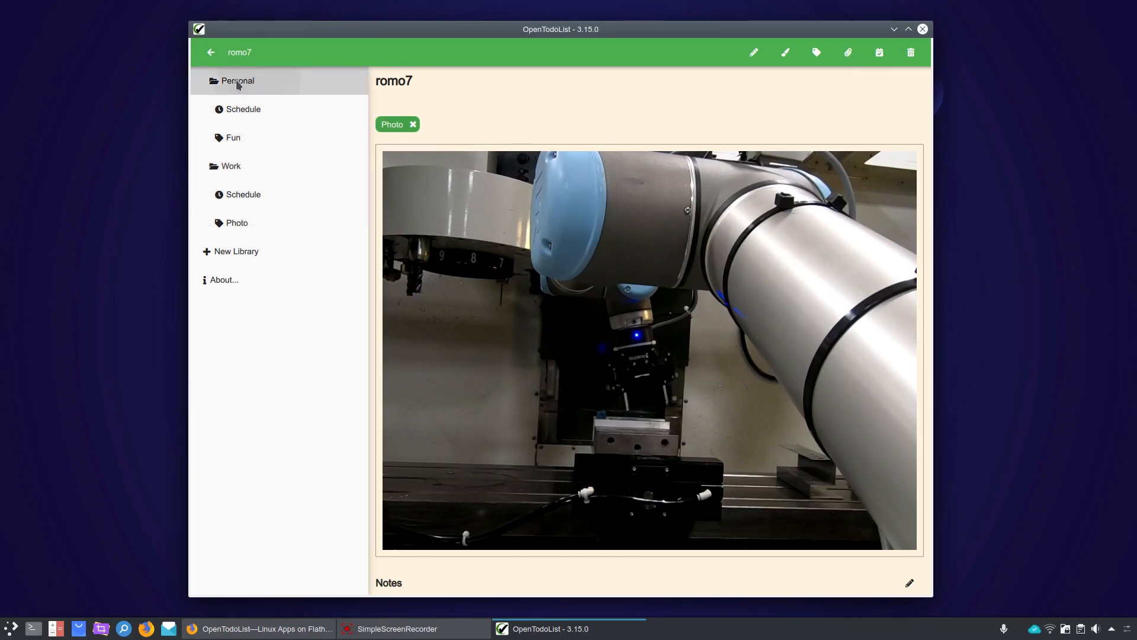
Create a note named Test Note 2 in the Personal library and open it
left_click(210, 52)
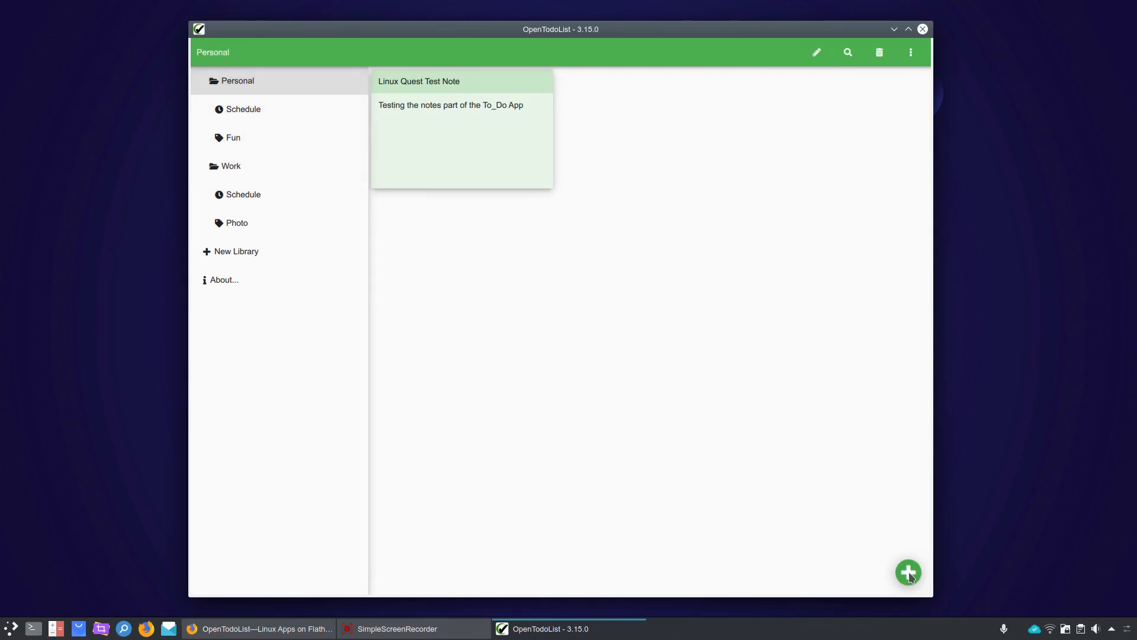
left_click(909, 574)
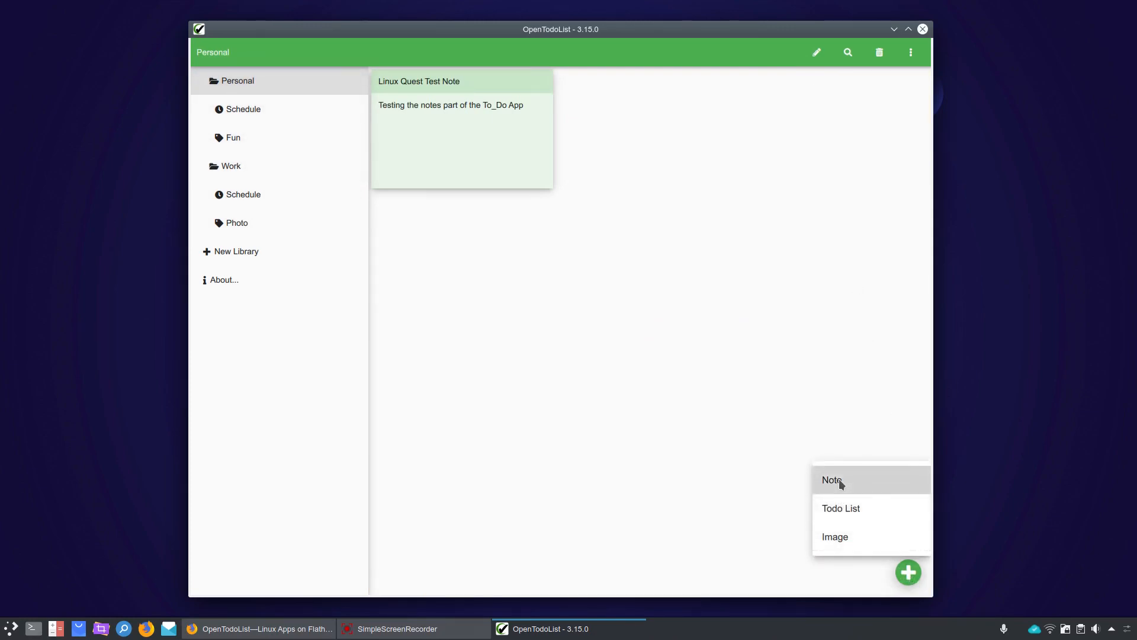
left_click(831, 479)
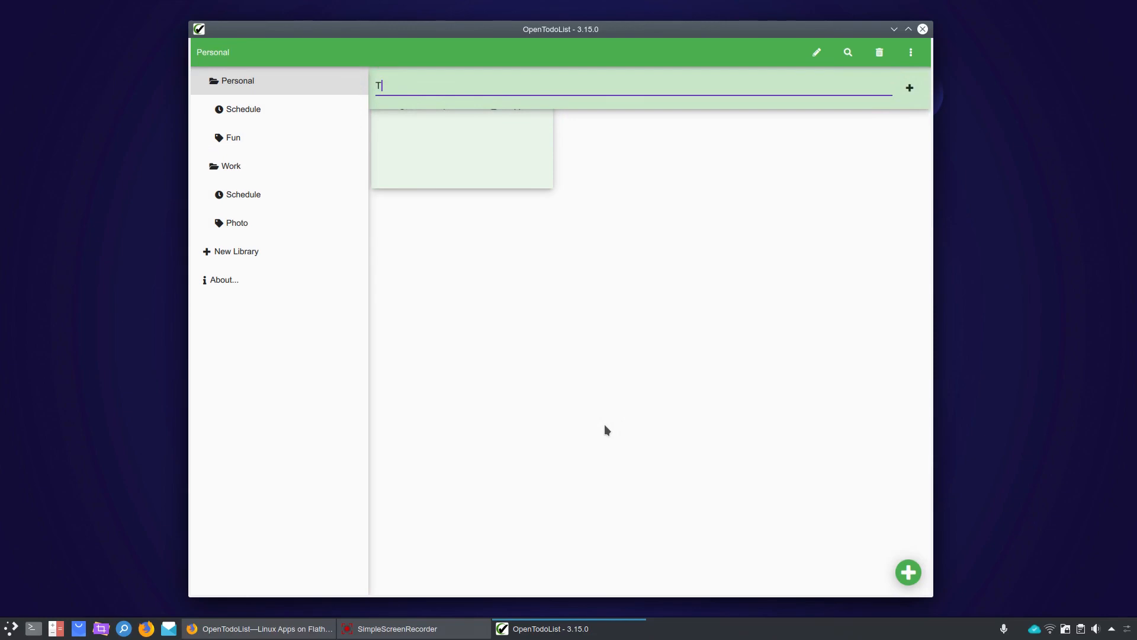
type("est Not")
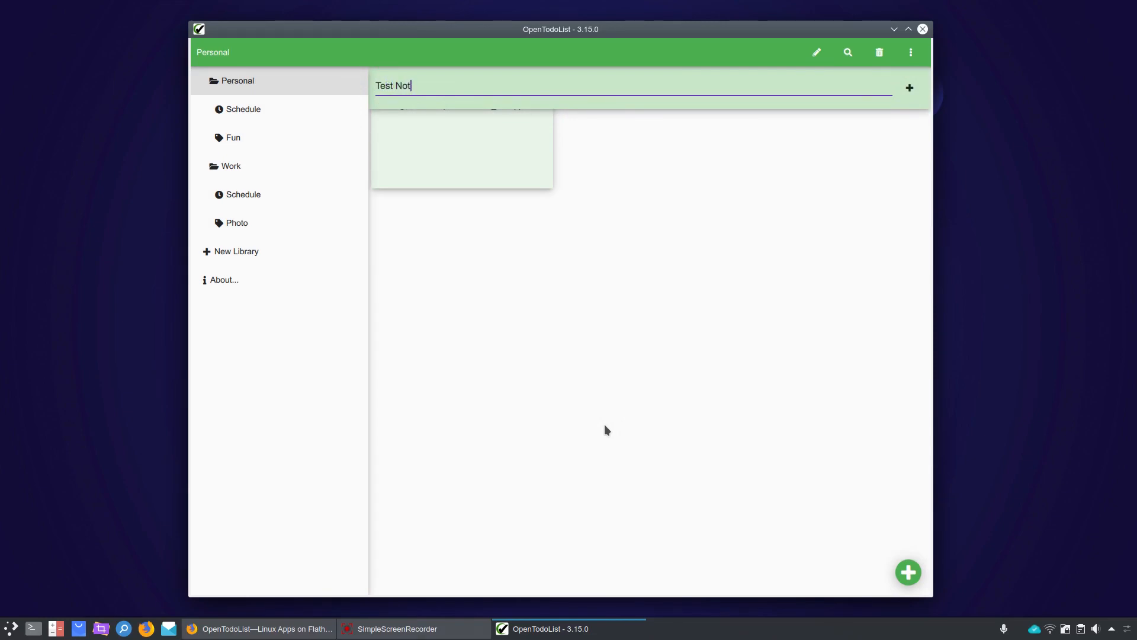
type("e 2")
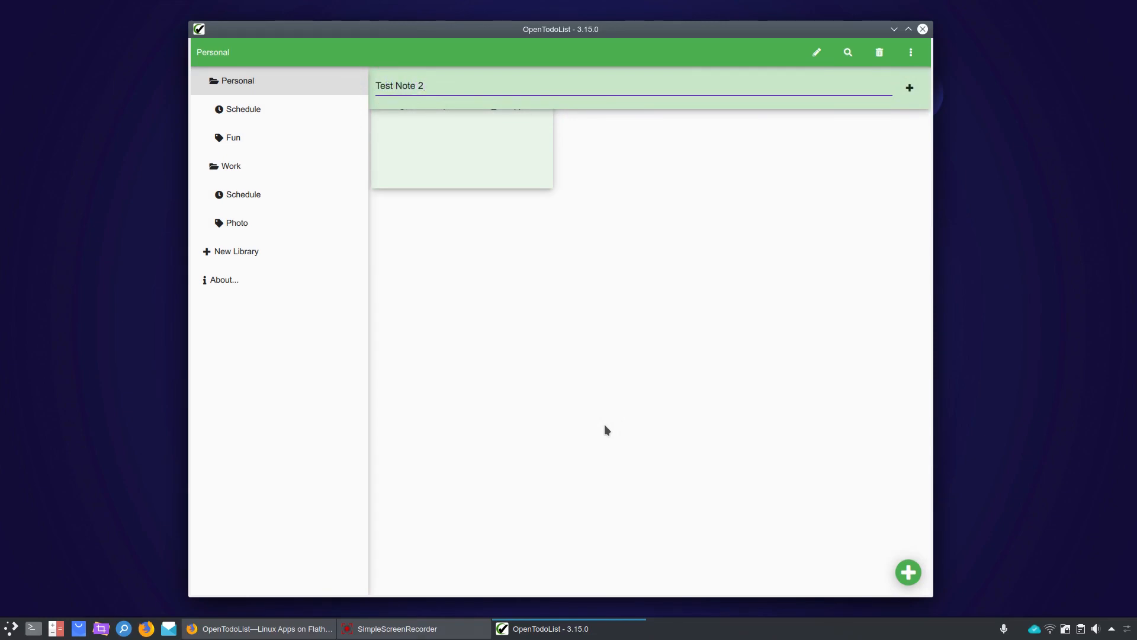
left_click(909, 88)
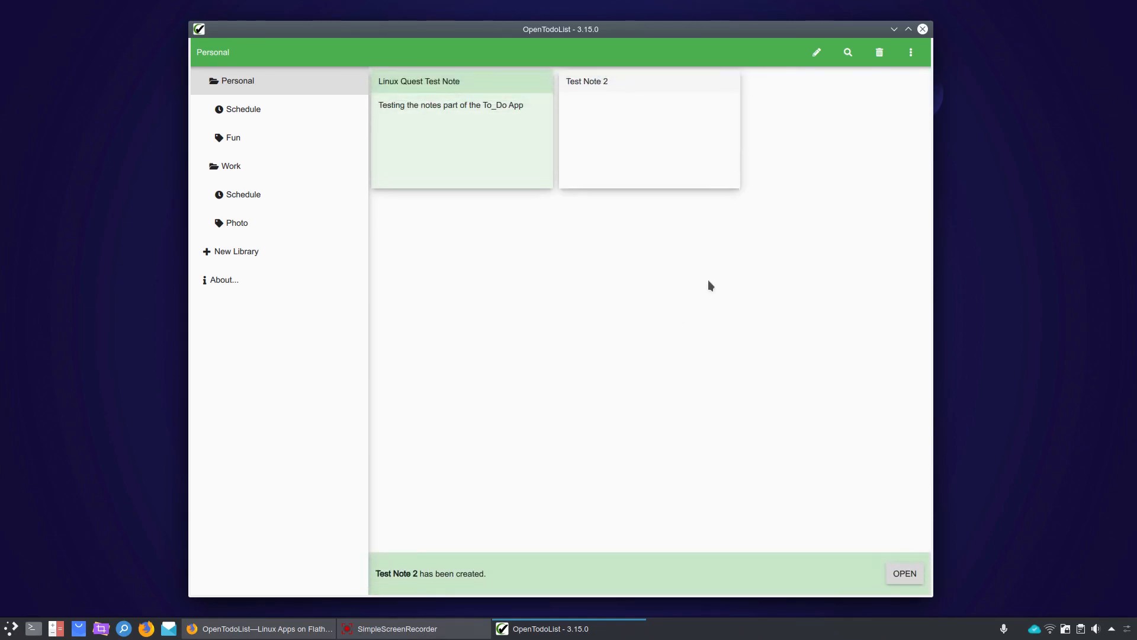
left_click(904, 573)
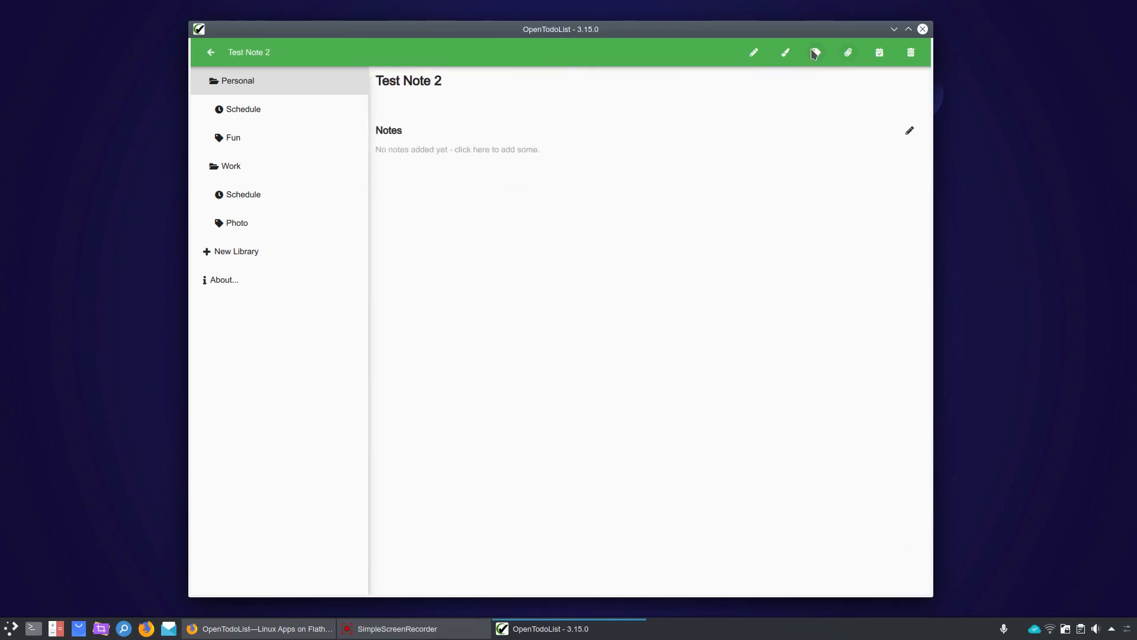
Colour Test Note 2 red and return to the Personal library
left_click(815, 52)
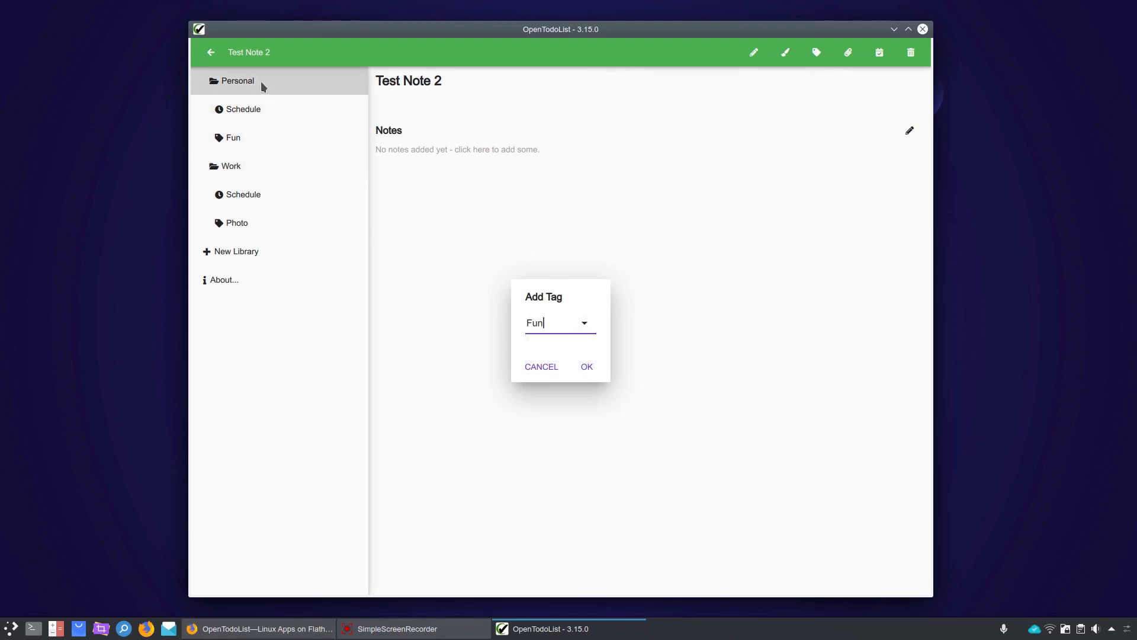
mouse_move(256, 145)
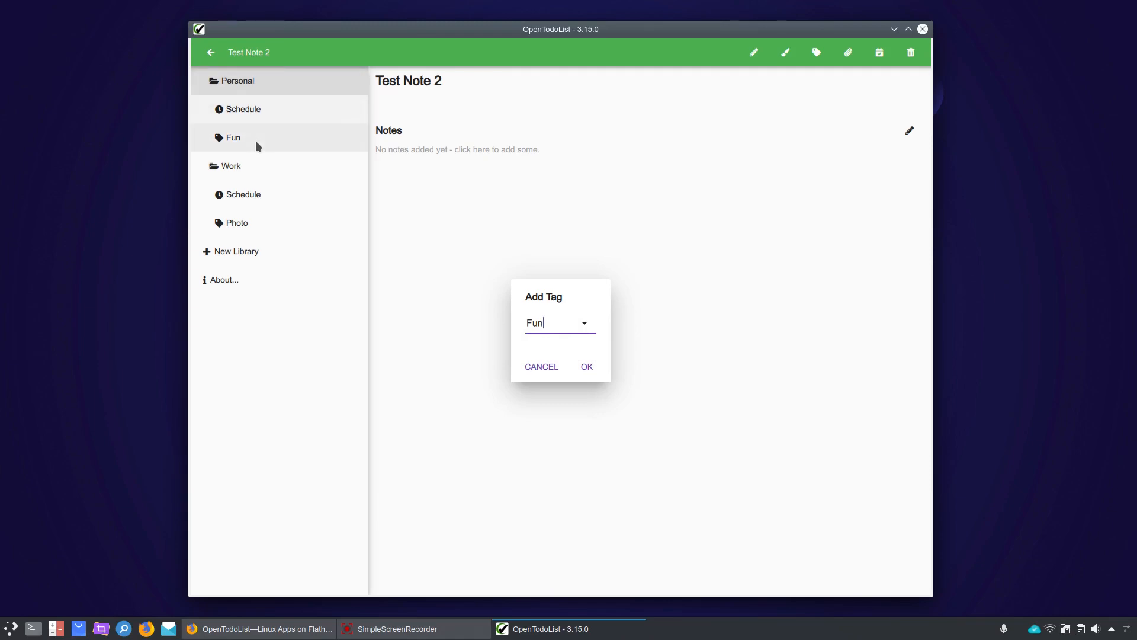
mouse_move(236, 228)
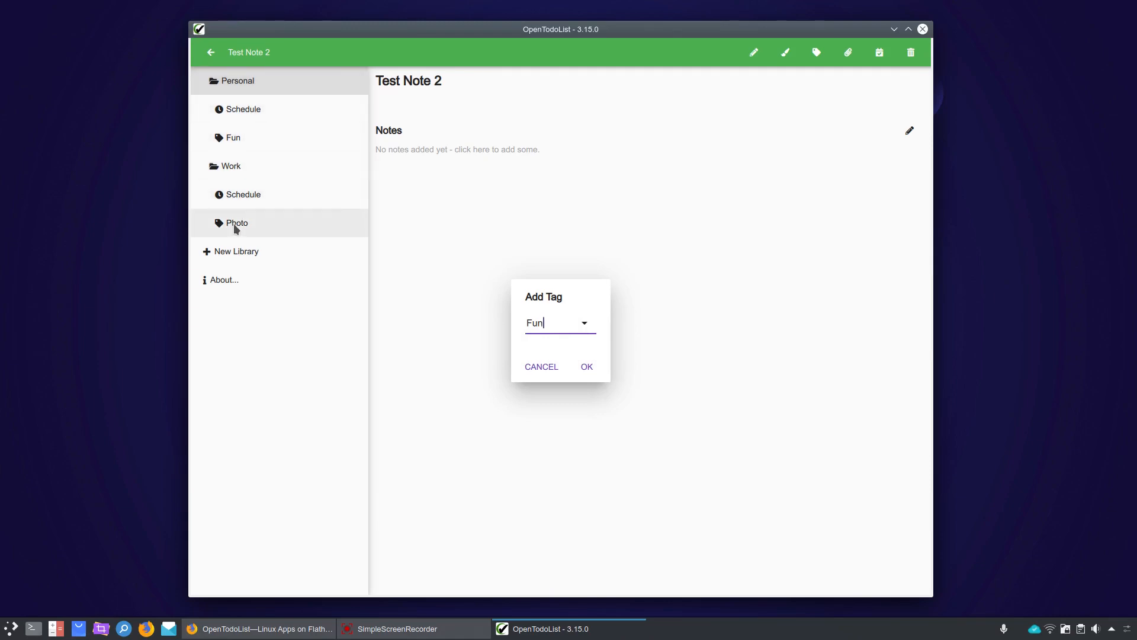
mouse_move(230, 166)
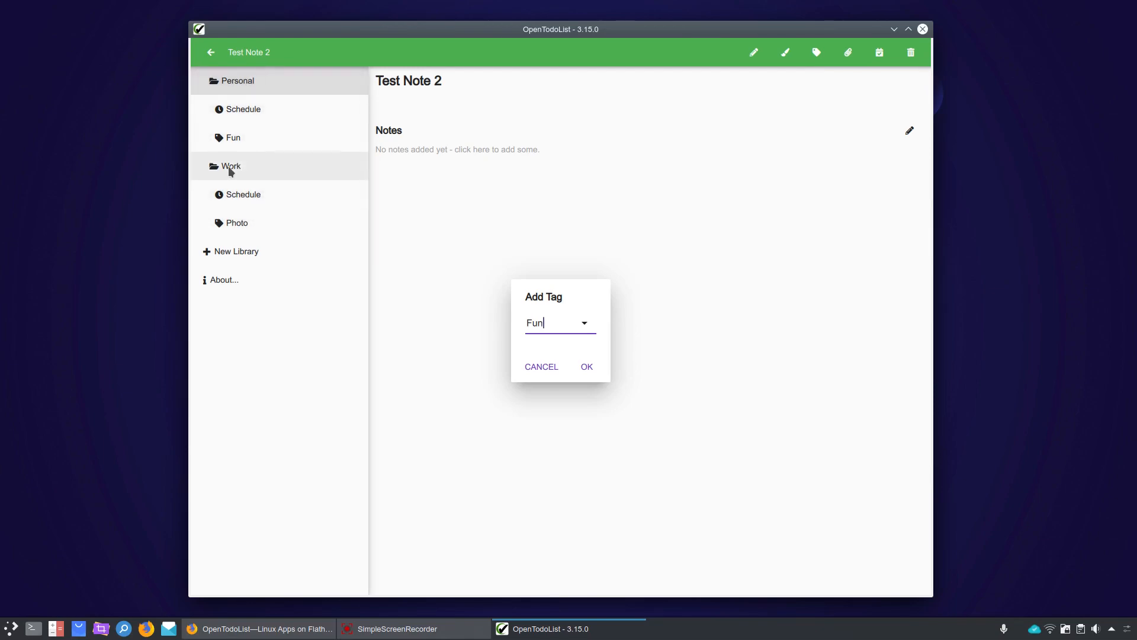
mouse_move(533, 359)
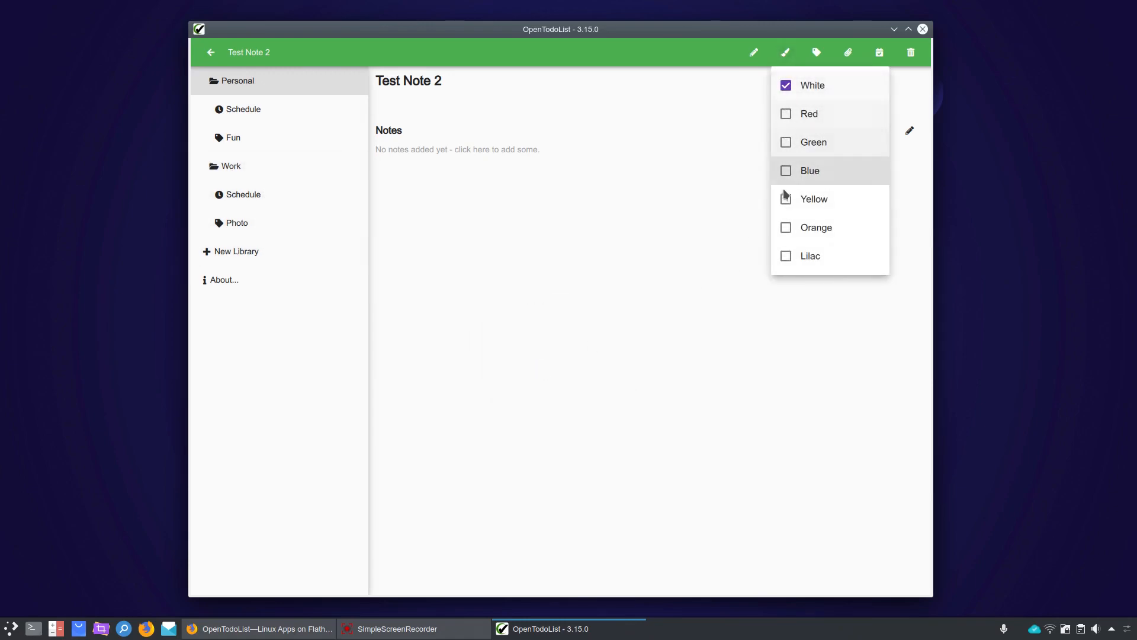
left_click(809, 114)
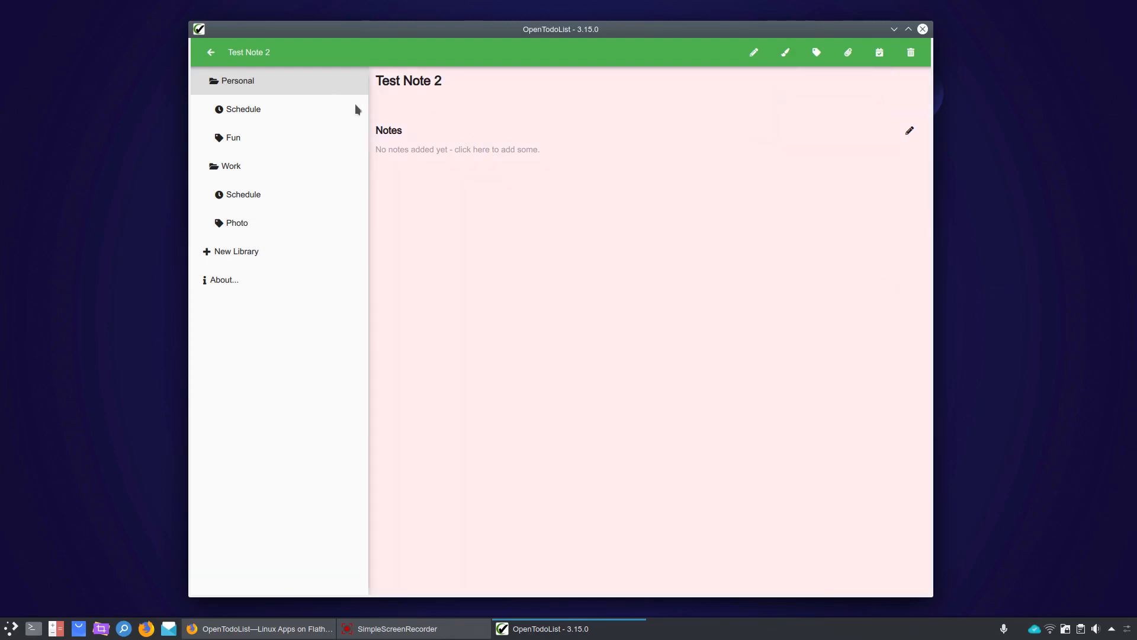
left_click(211, 52)
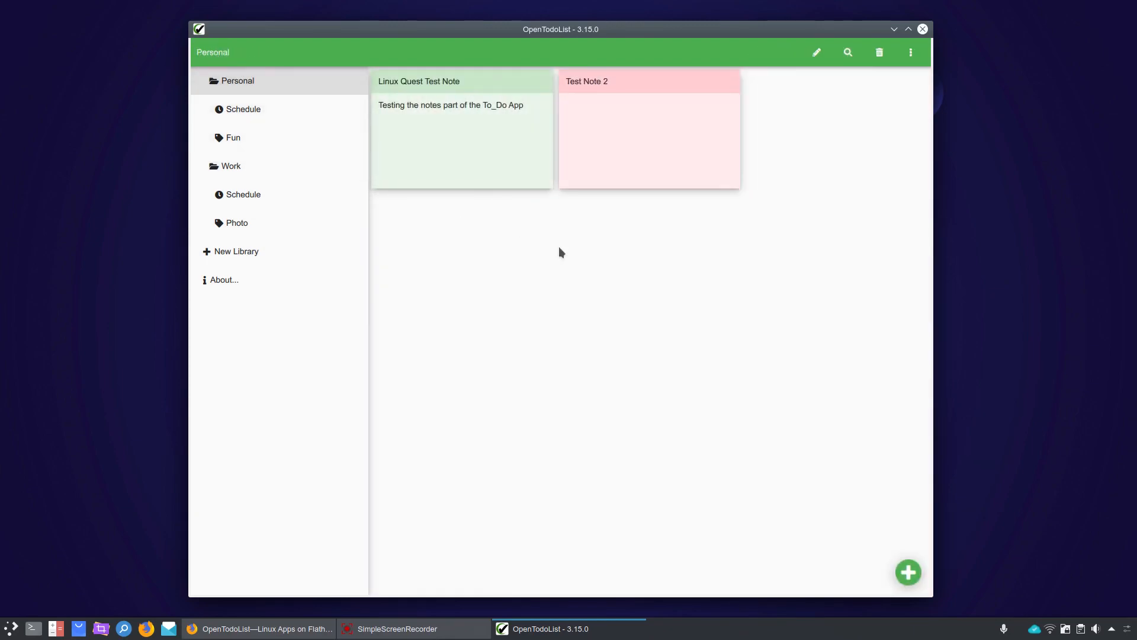